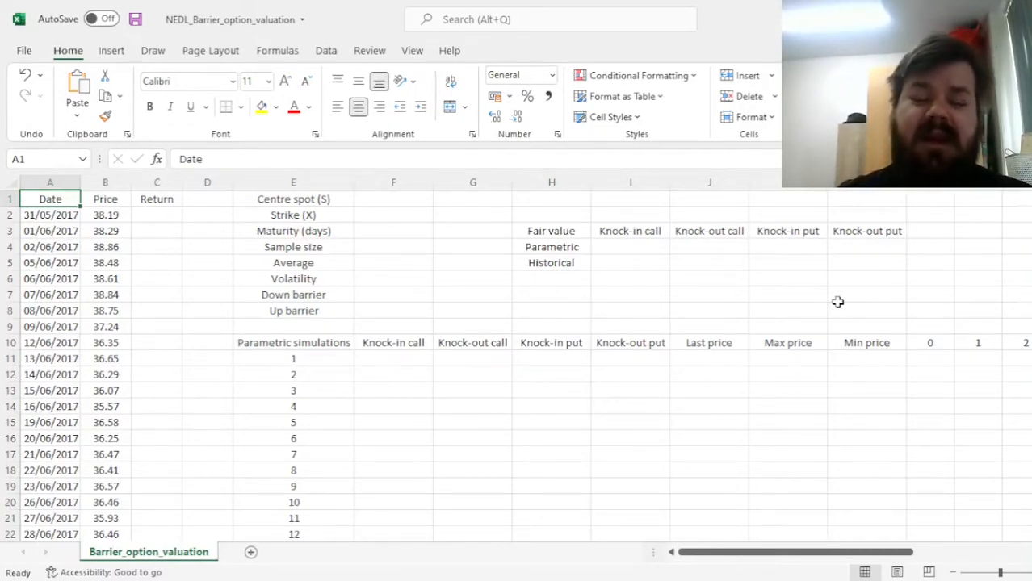
# Step: Enter the latest closing price 149.64 as the centre spot in F1
pyautogui.click(105, 198)
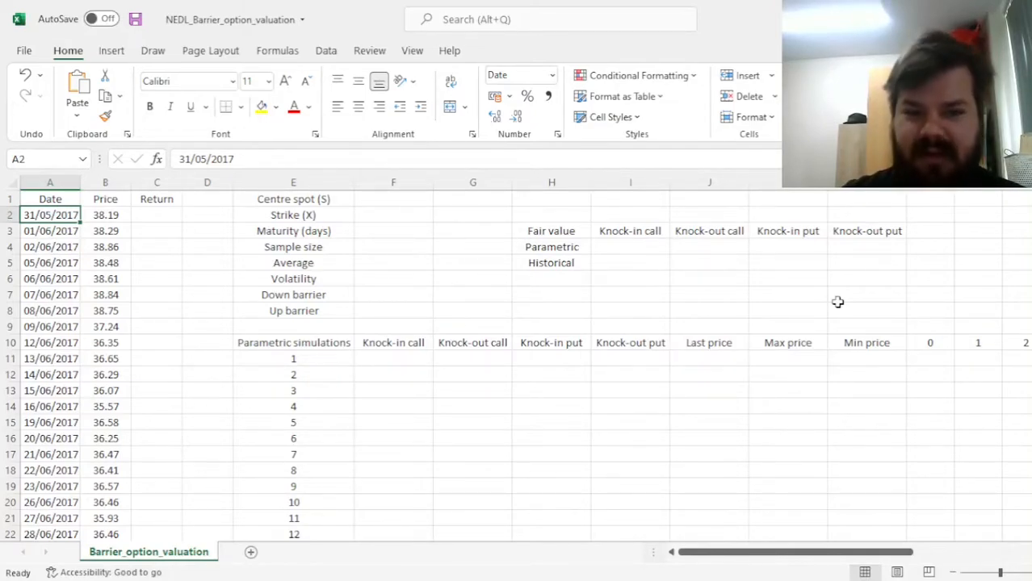
pyautogui.click(105, 215)
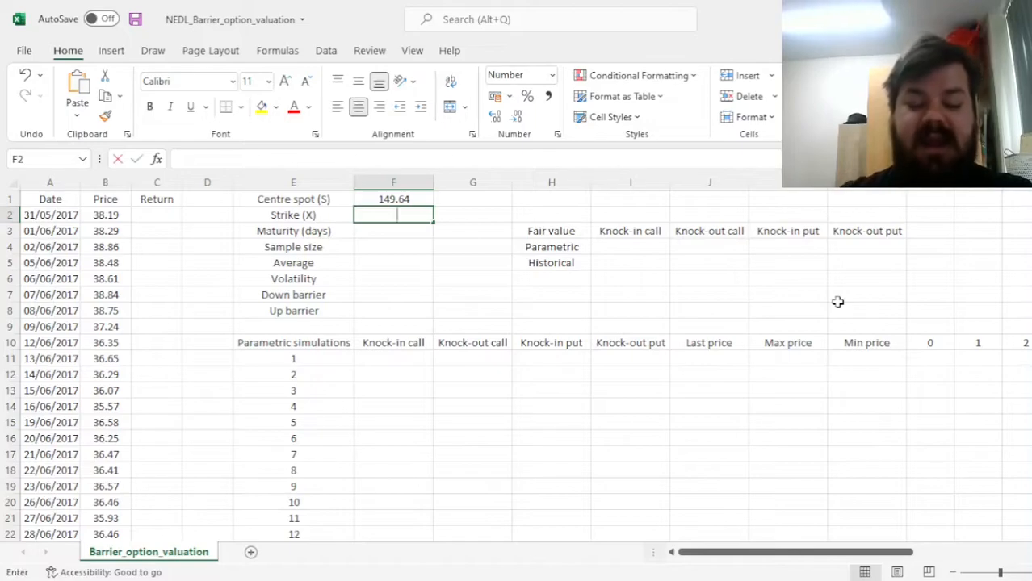
# Step: Fill in strike 150, down barrier 135, up barrier 165 and 21-day maturity
pyautogui.write('150')
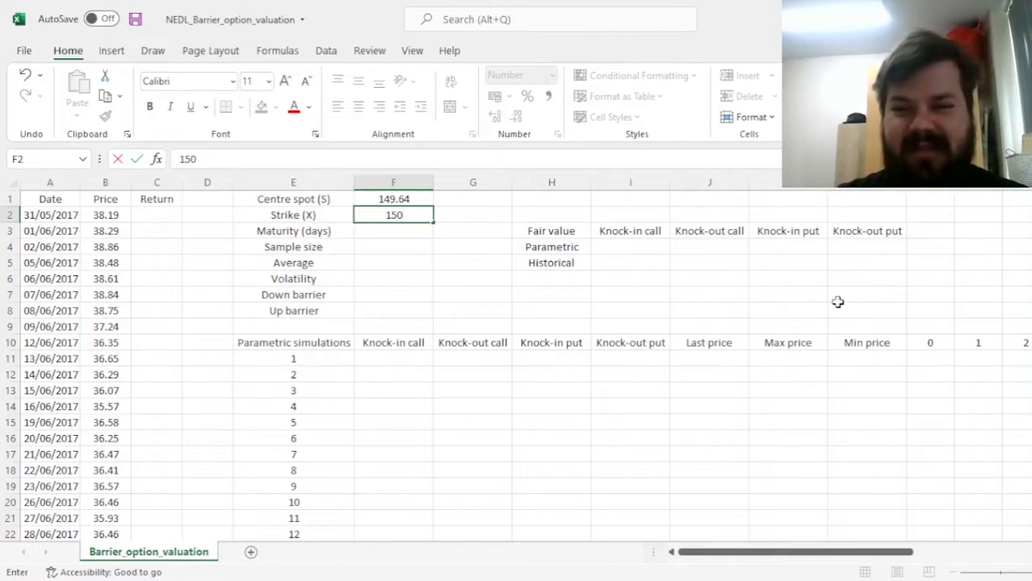
pyautogui.press('Enter')
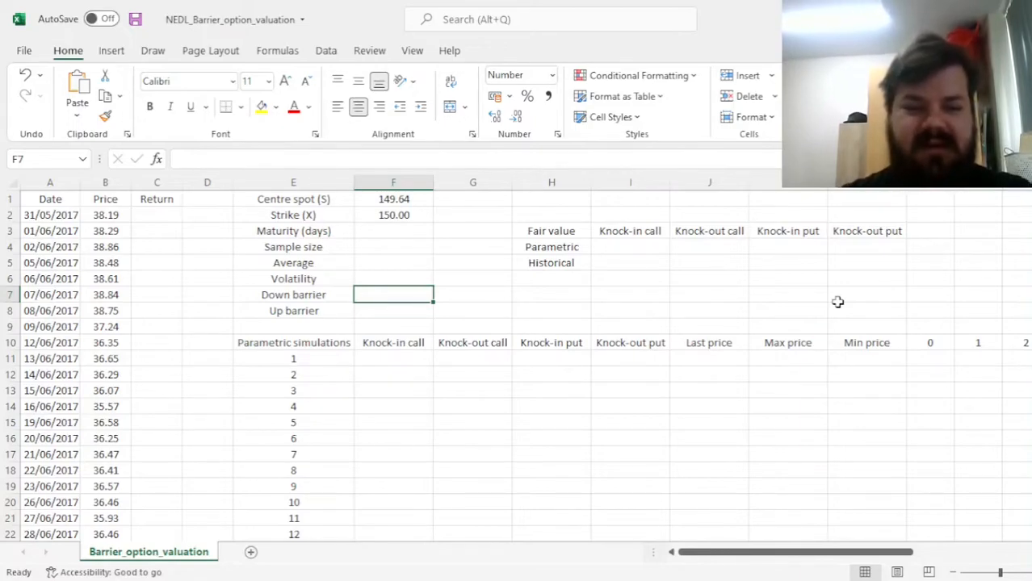
pyautogui.write('135.00')
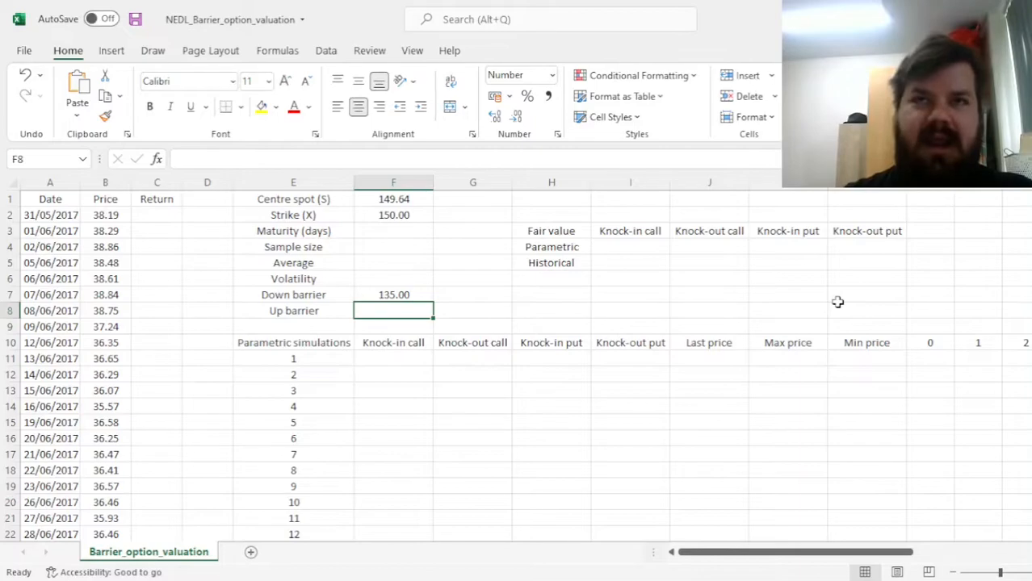
pyautogui.write('165.00')
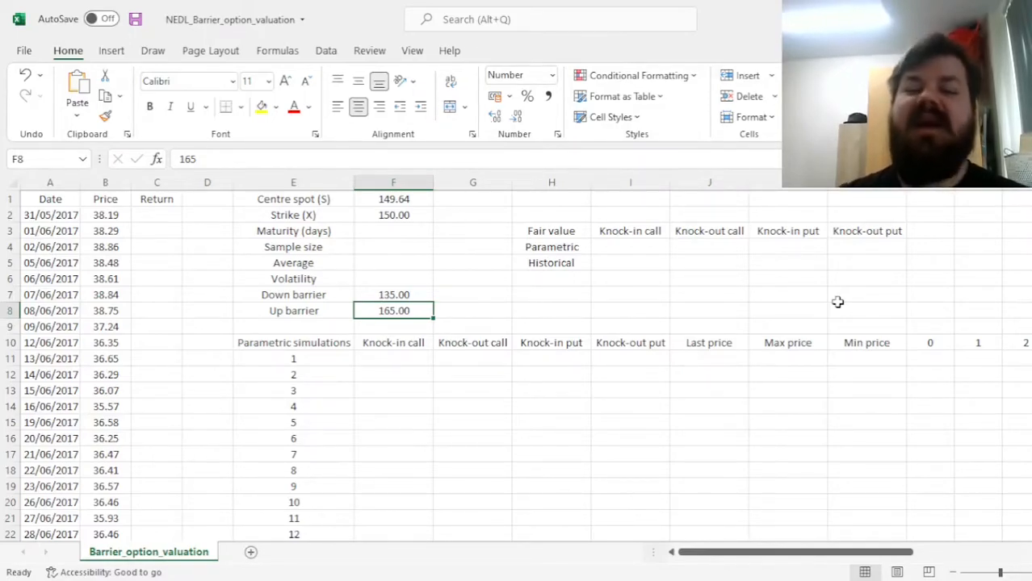
pyautogui.click(393, 231)
pyautogui.write('21')
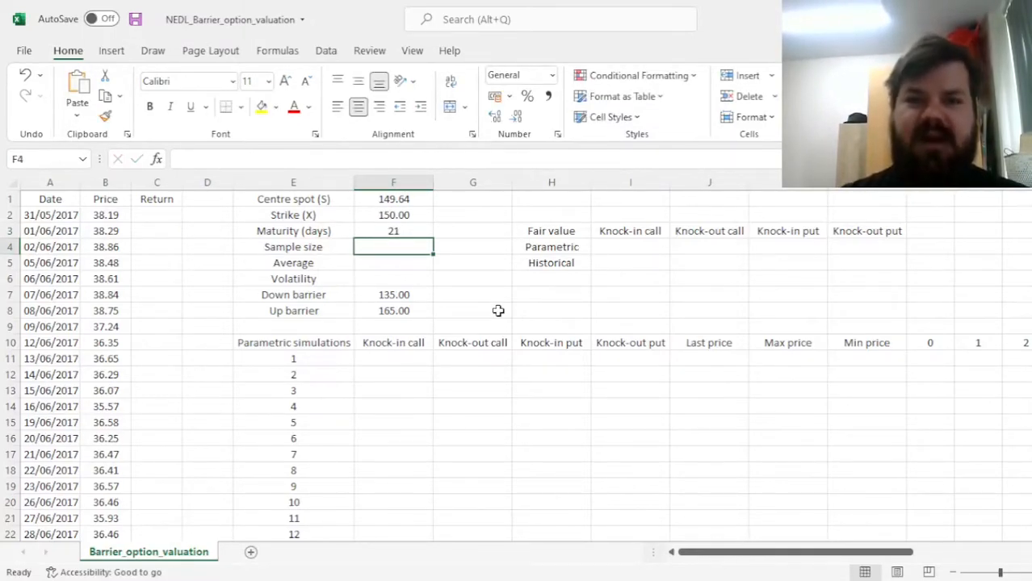
pyautogui.moveTo(204, 260)
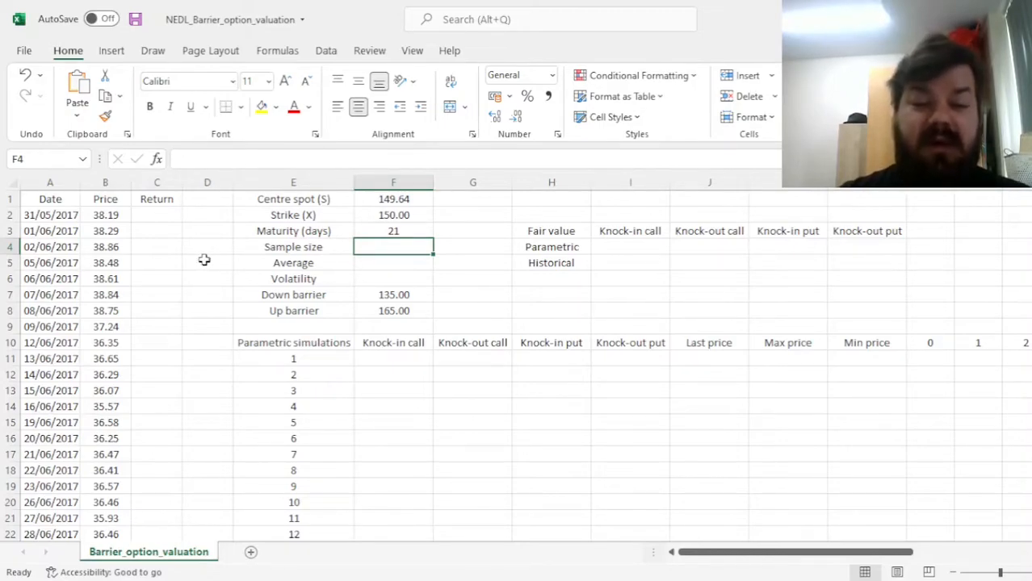
# Step: Enter =LN(B3/B2) in C3 and fill daily log returns down column C
pyautogui.click(156, 231)
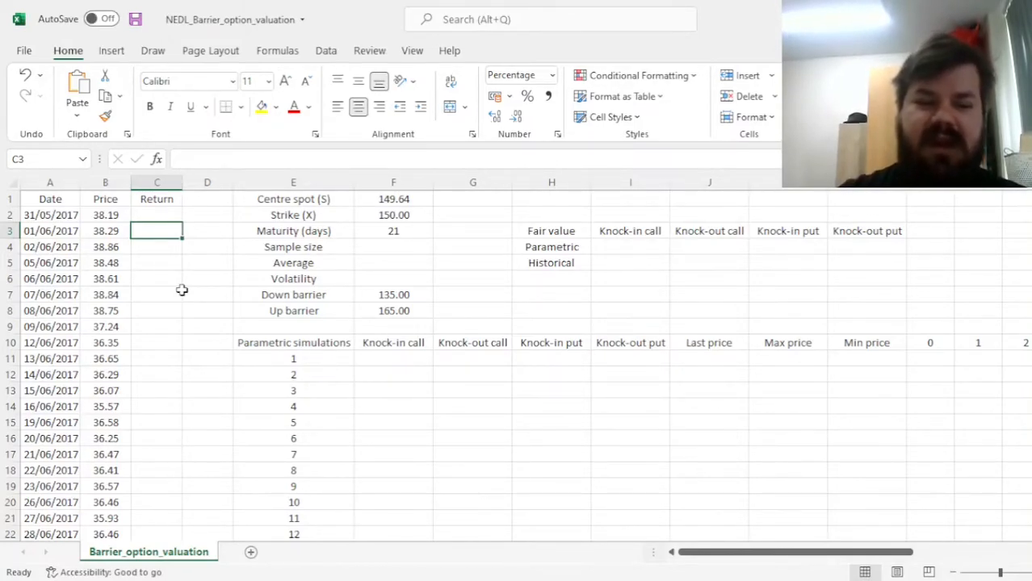
pyautogui.write('=')
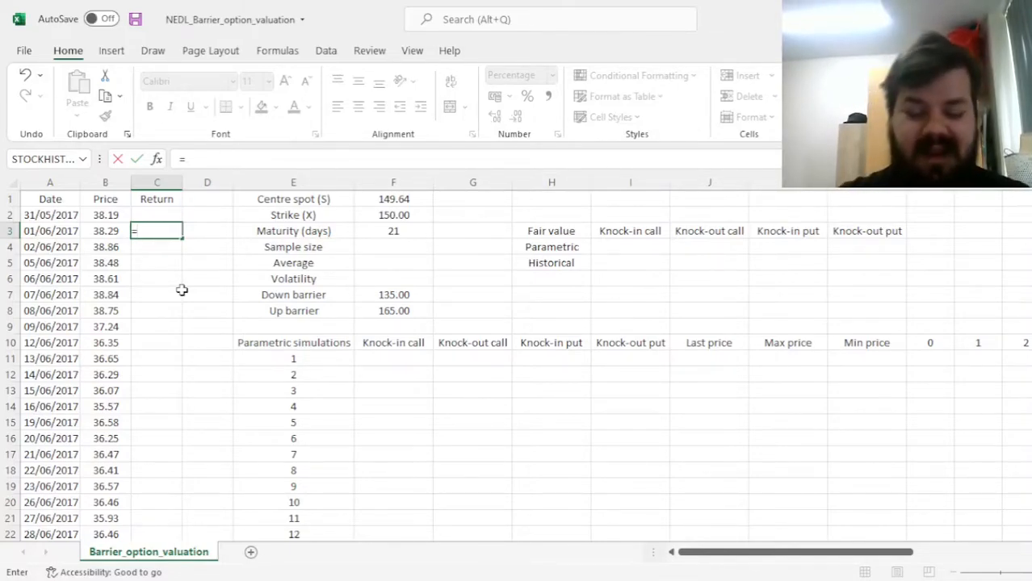
pyautogui.write('LN(')
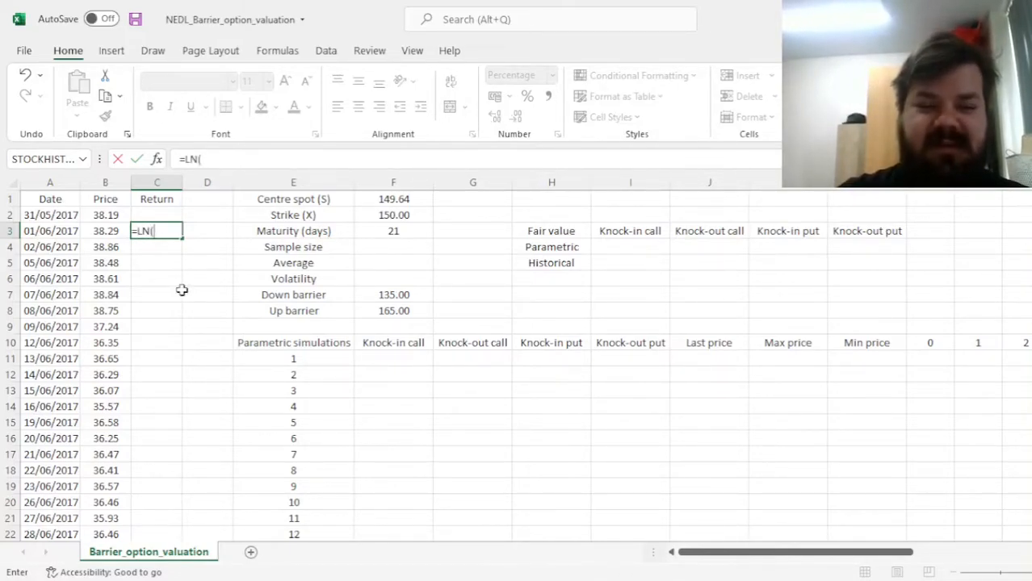
pyautogui.click(105, 231)
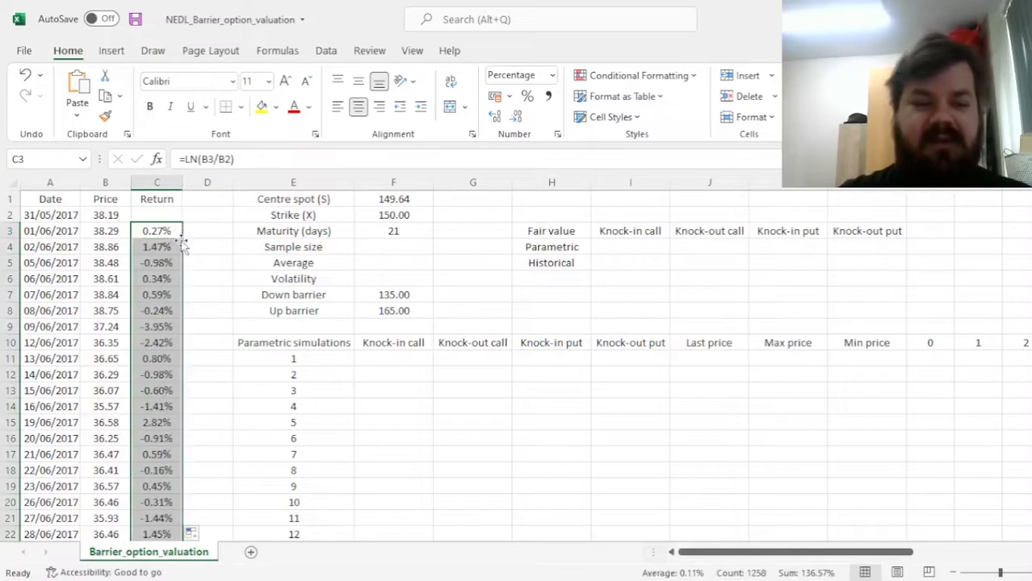
pyautogui.click(392, 262)
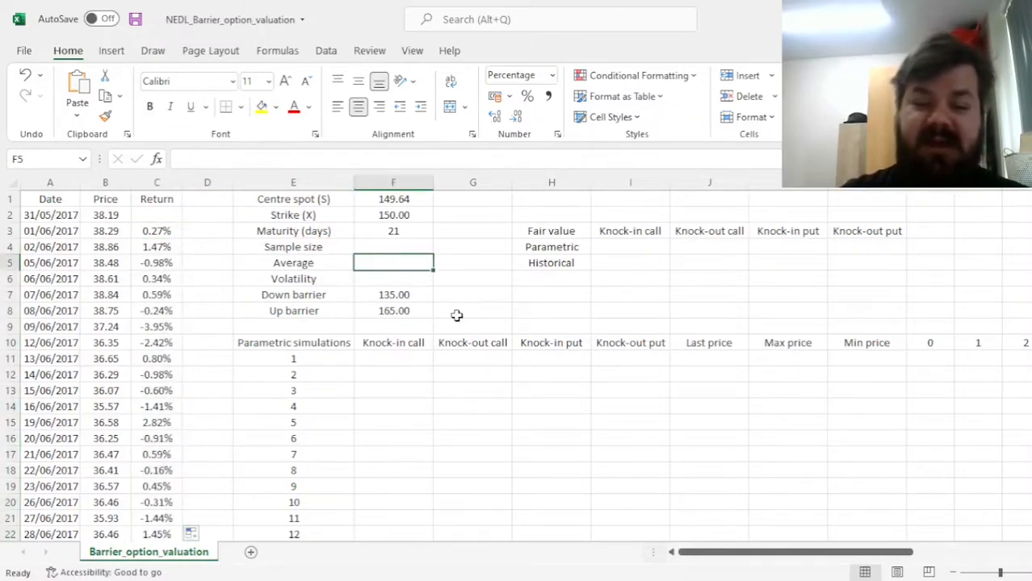
# Step: Enter AVERAGE, STDEV.S and COUNT of column C in F5, F6 and F4
pyautogui.write('=AVERAE')
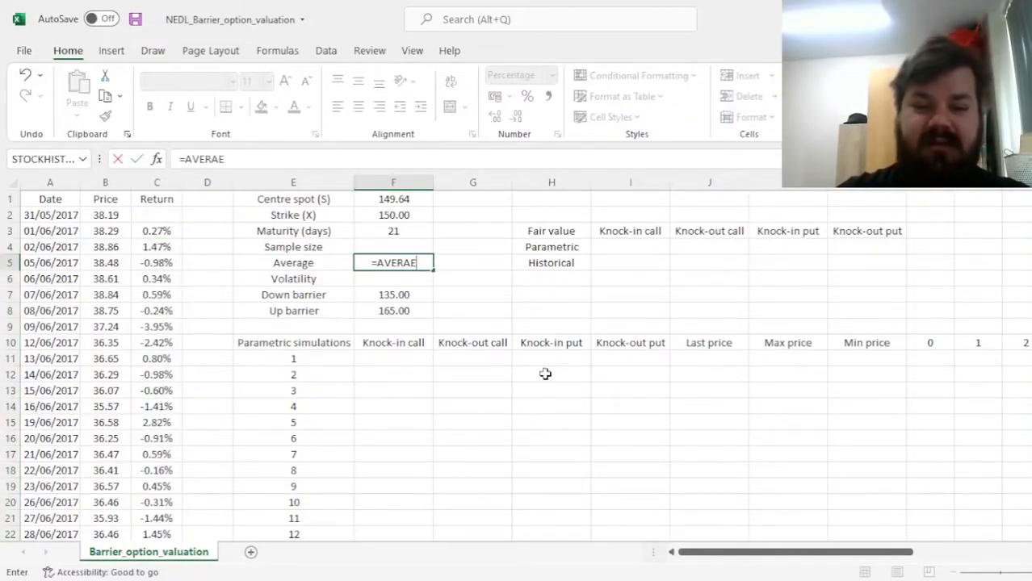
pyautogui.click(155, 231)
pyautogui.write('=')
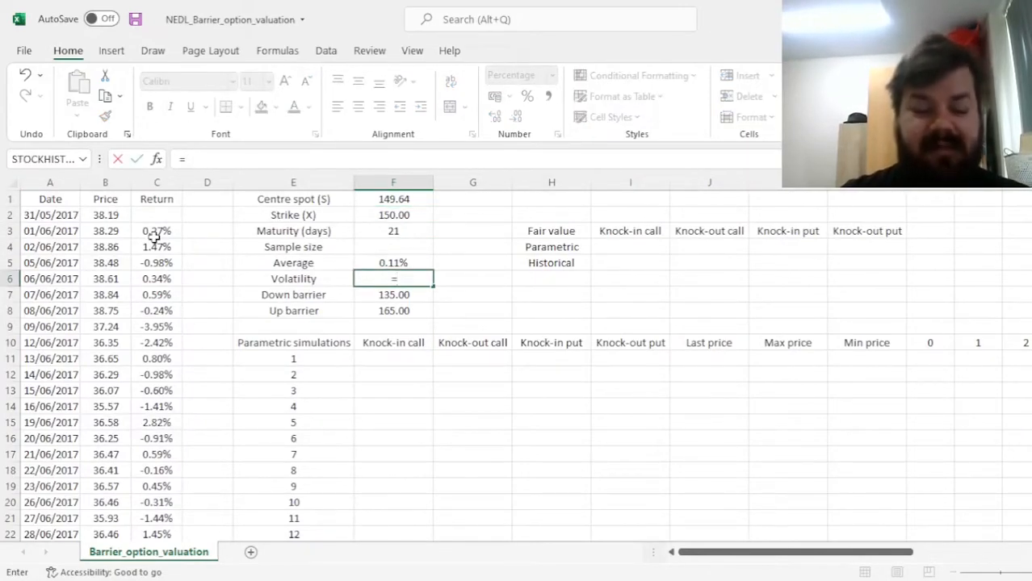
pyautogui.write('STDEV.S(')
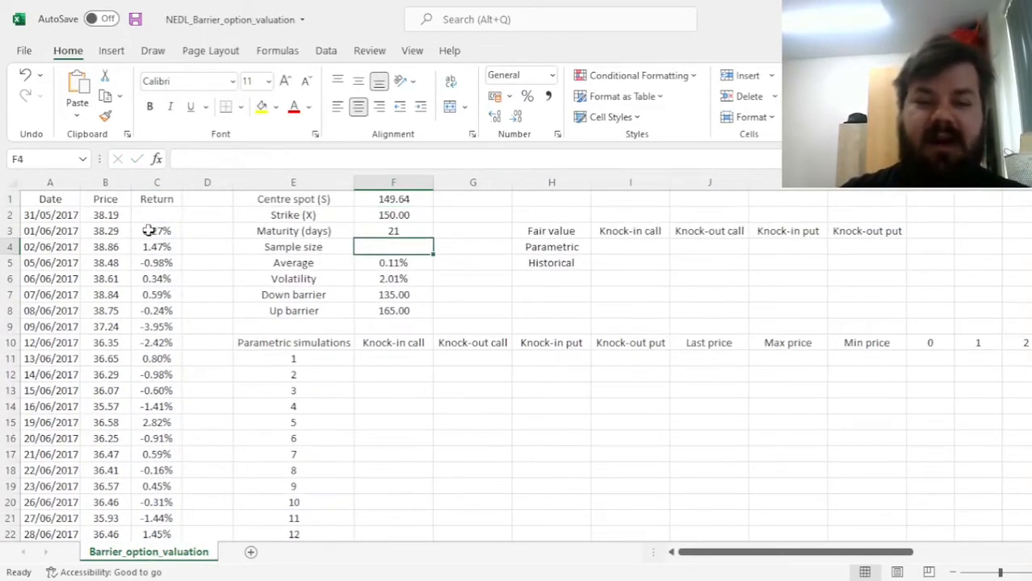
pyautogui.write('=COUNT(')
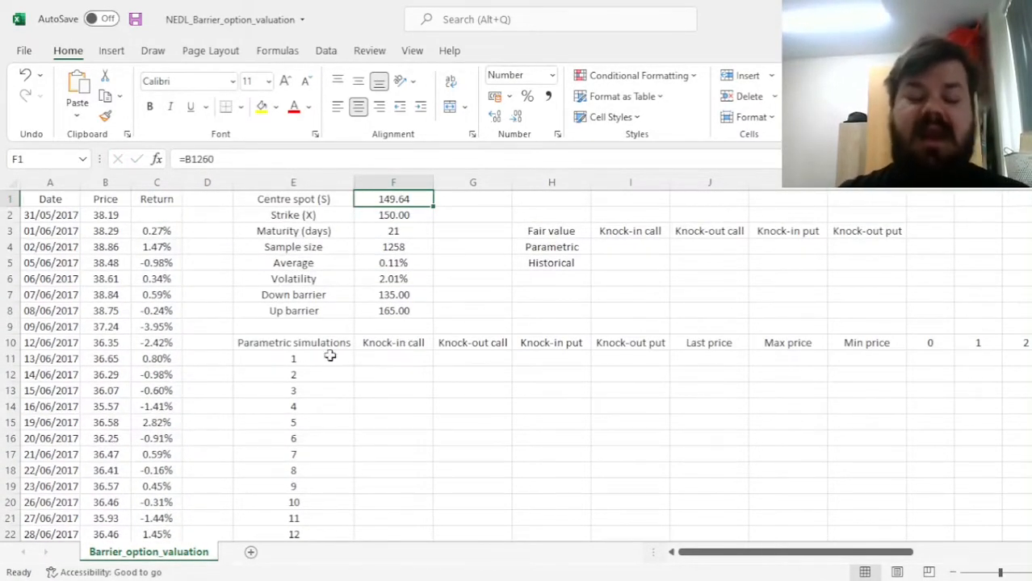
pyautogui.click(293, 342)
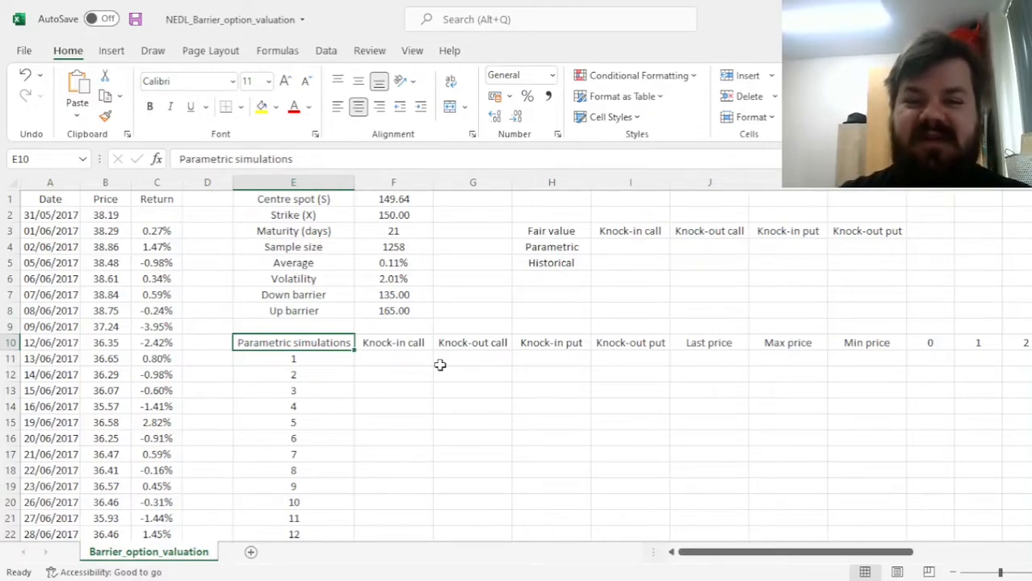
pyautogui.moveTo(642, 222)
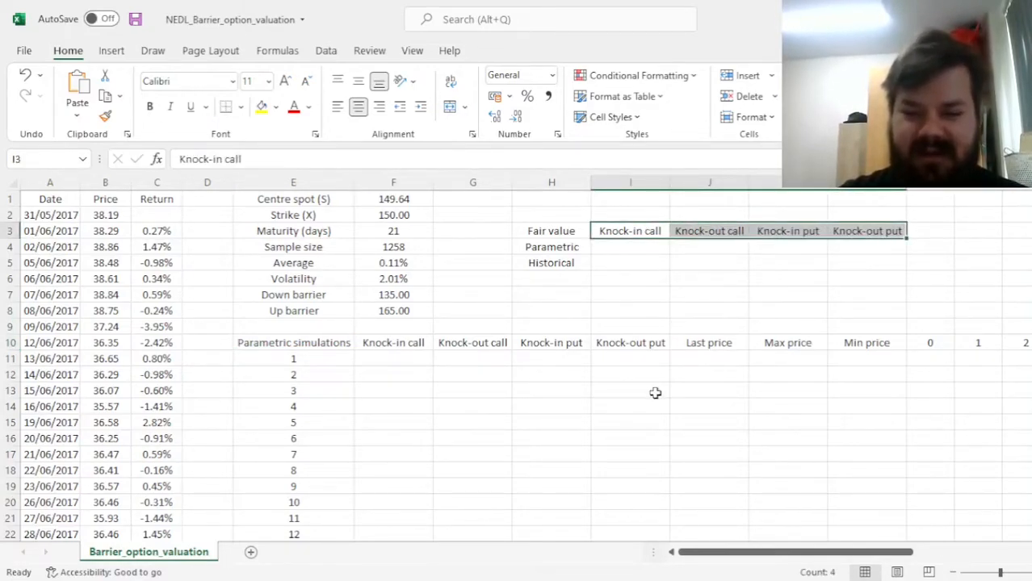
pyautogui.moveTo(729, 384)
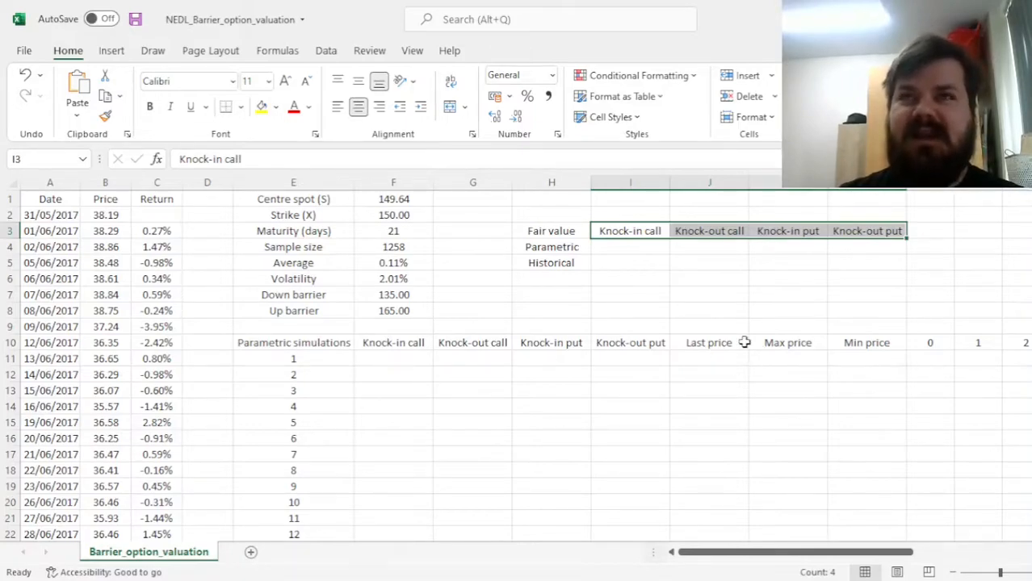
pyautogui.click(709, 230)
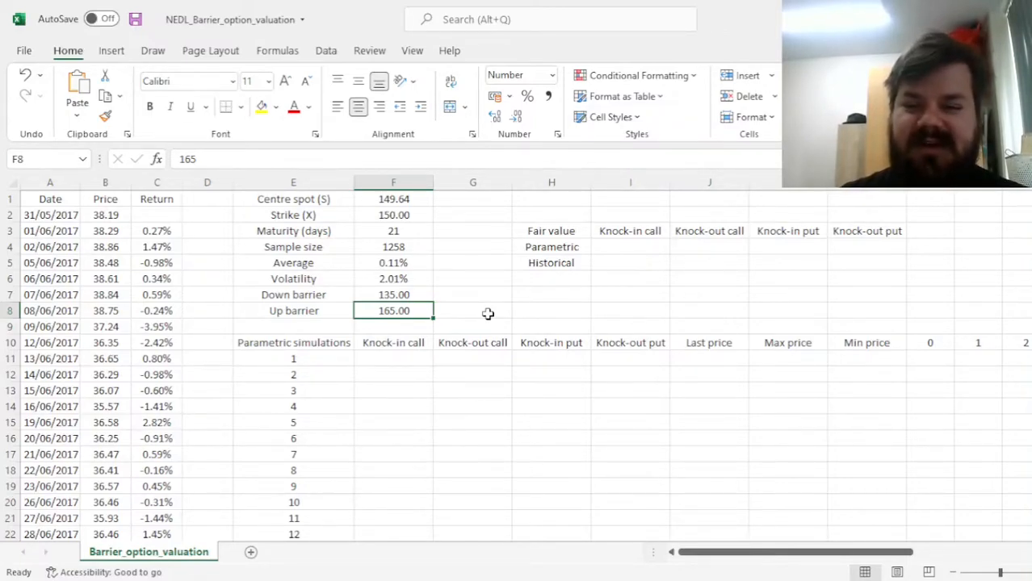
pyautogui.moveTo(777, 229)
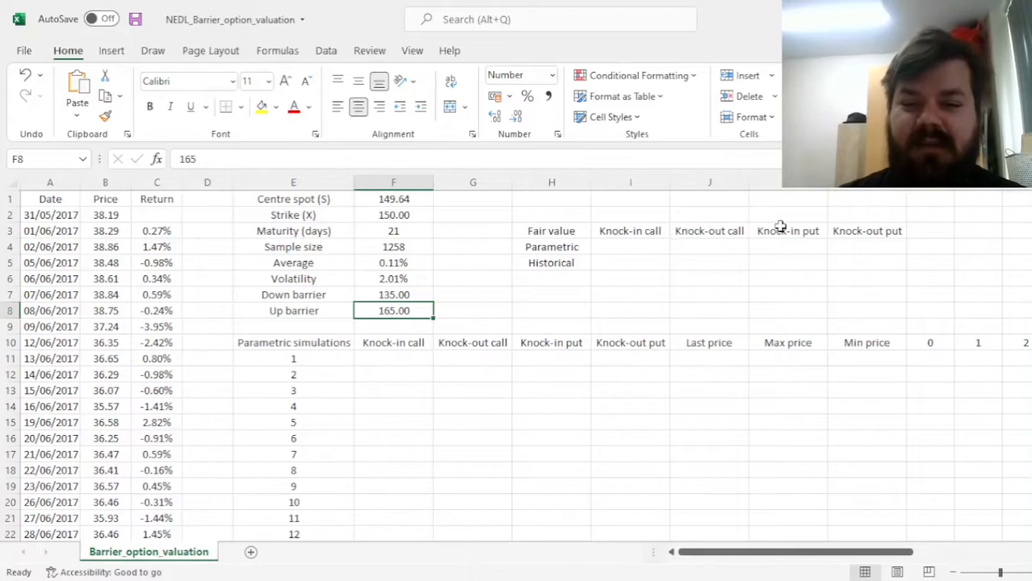
pyautogui.moveTo(466, 311)
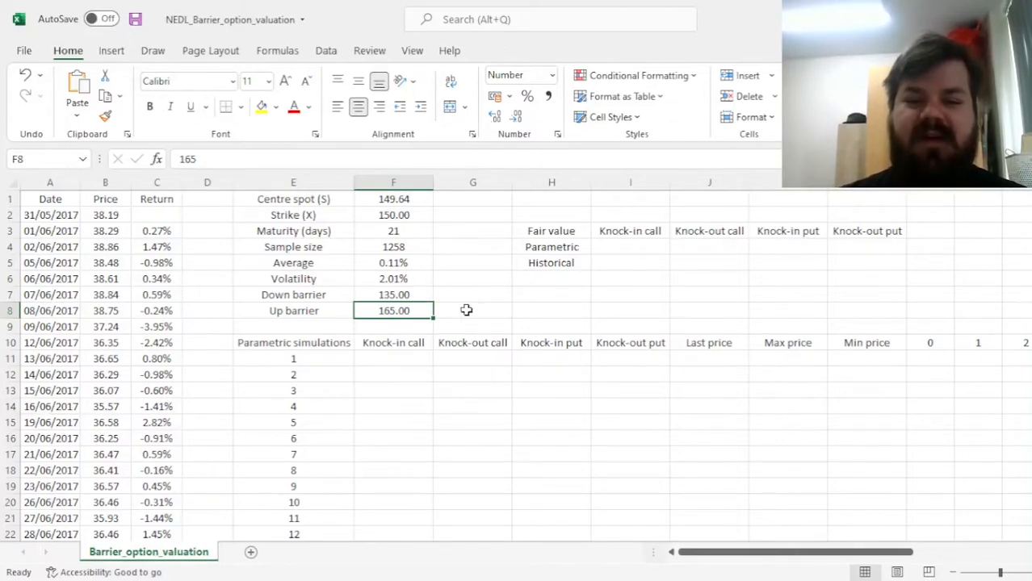
pyautogui.click(393, 295)
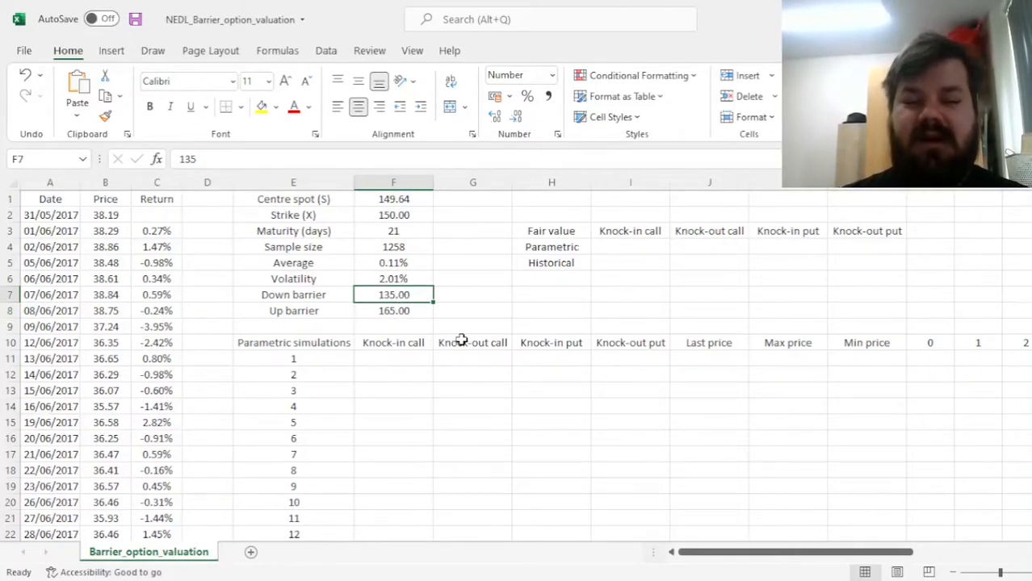
pyautogui.moveTo(456, 356)
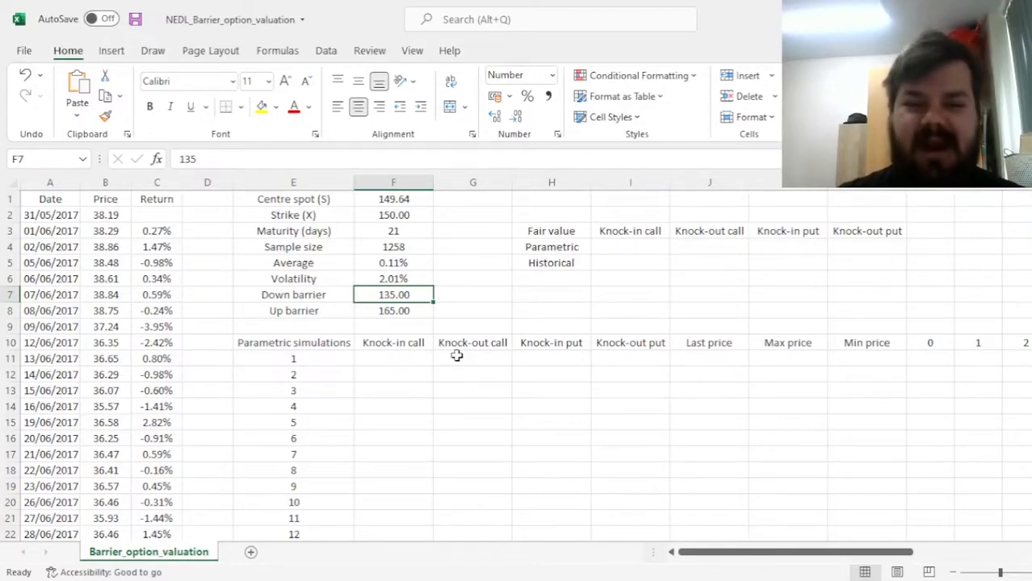
pyautogui.moveTo(503, 302)
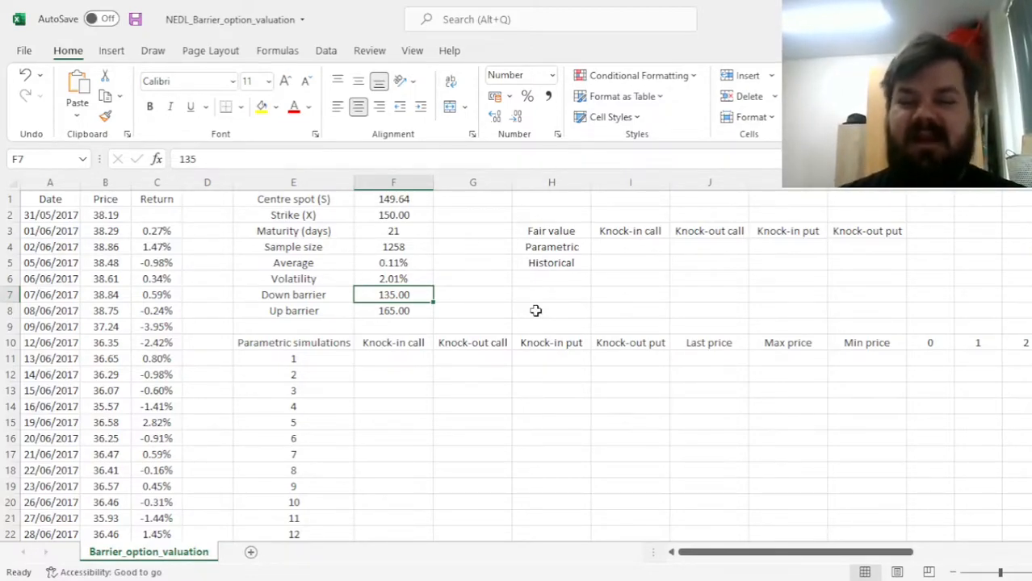
pyautogui.click(789, 357)
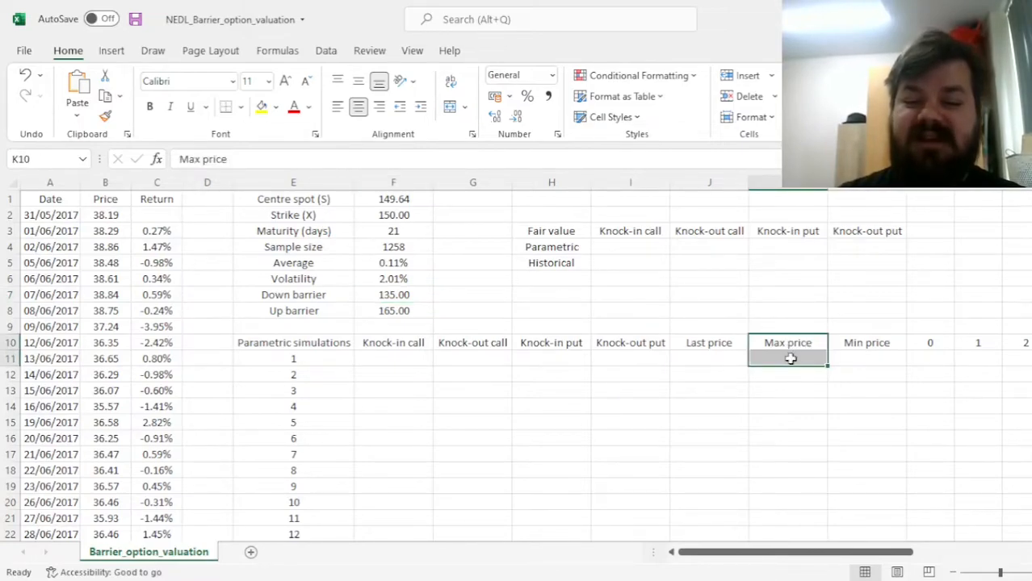
pyautogui.click(866, 357)
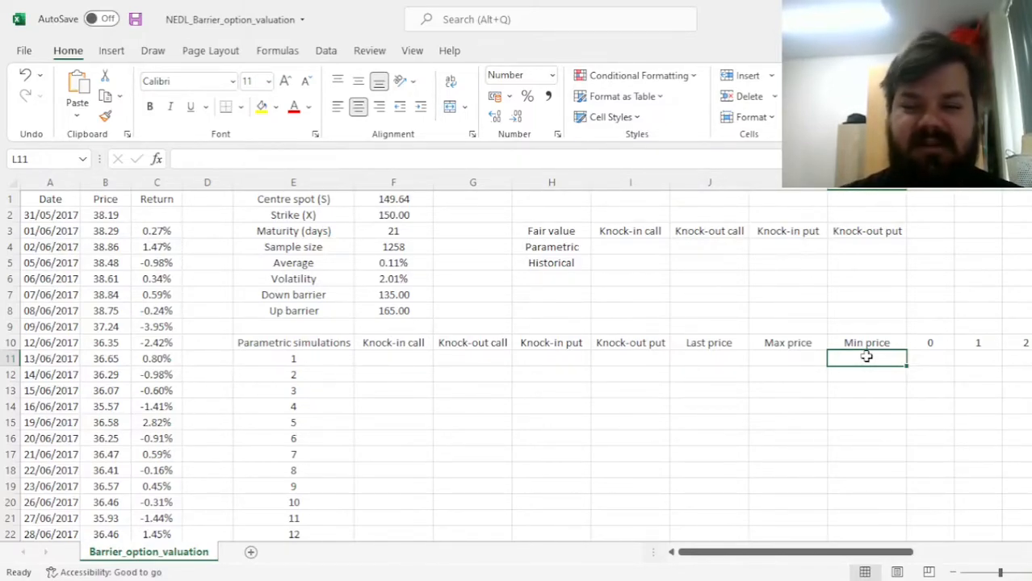
pyautogui.click(930, 361)
pyautogui.write('=')
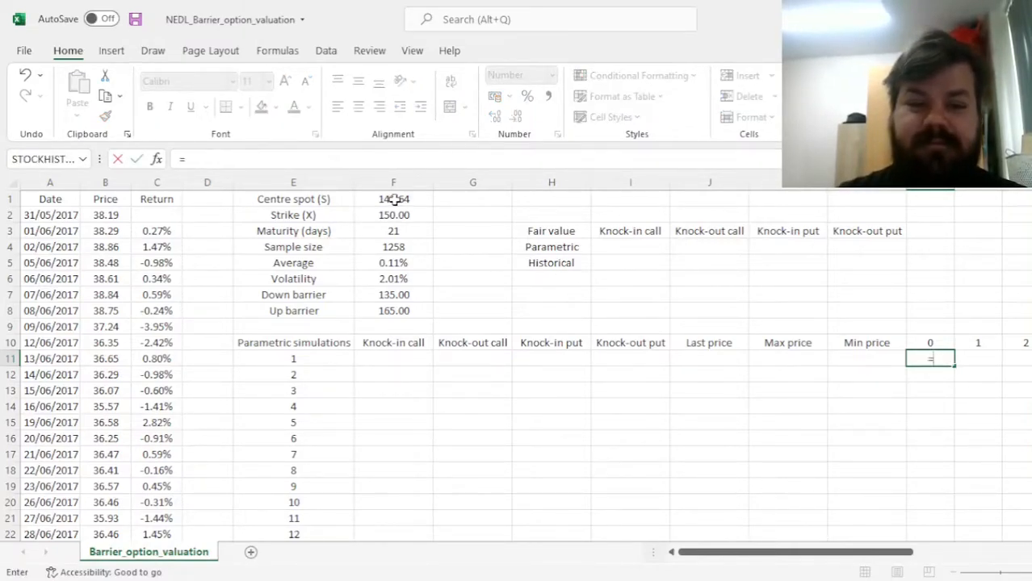
# Step: Set simulation 1's starting price in M11 to the 149.64 centre spot
pyautogui.click(393, 199)
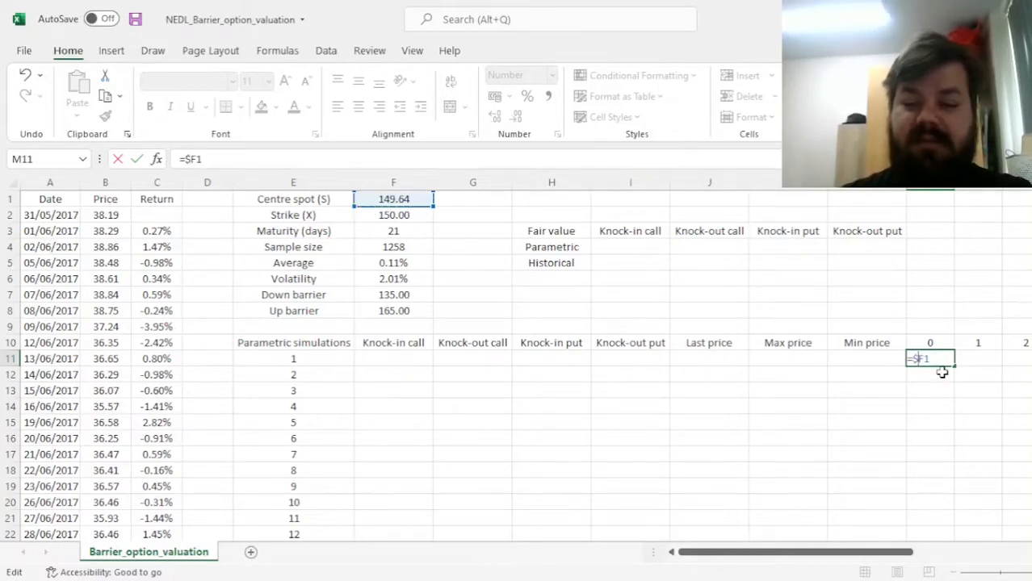
pyautogui.press('Enter')
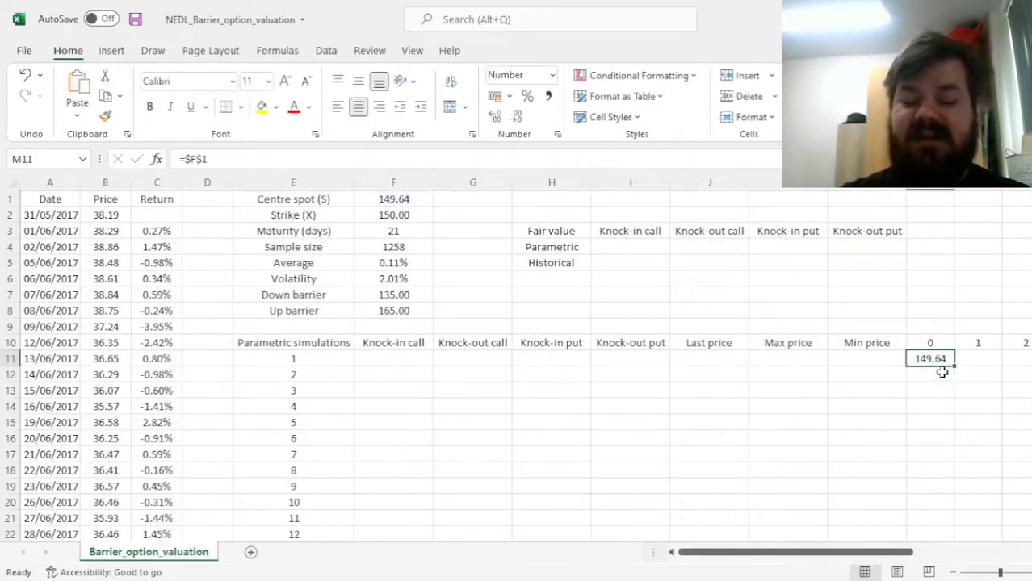
pyautogui.click(980, 359)
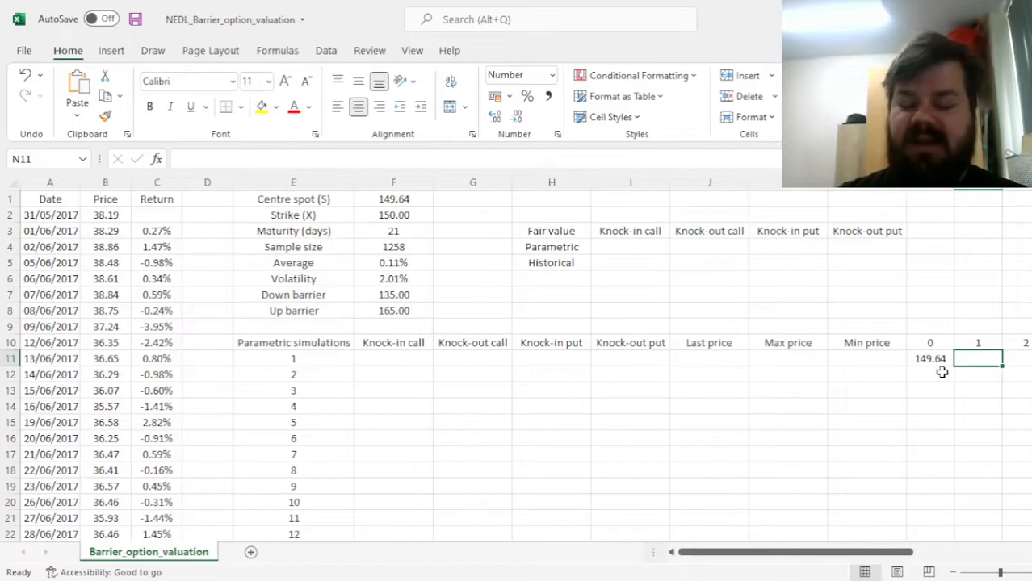
pyautogui.hscroll(3)
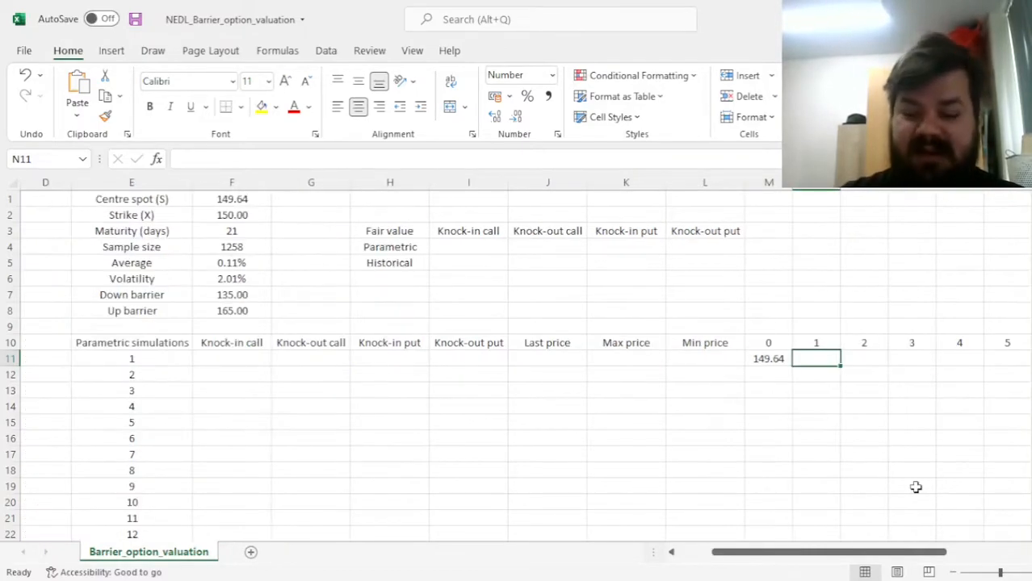
# Step: Enter day 1's price as =M11*EXP(NORM.INV(RAND(),$F$5,$F$6))
pyautogui.write('=M11*')
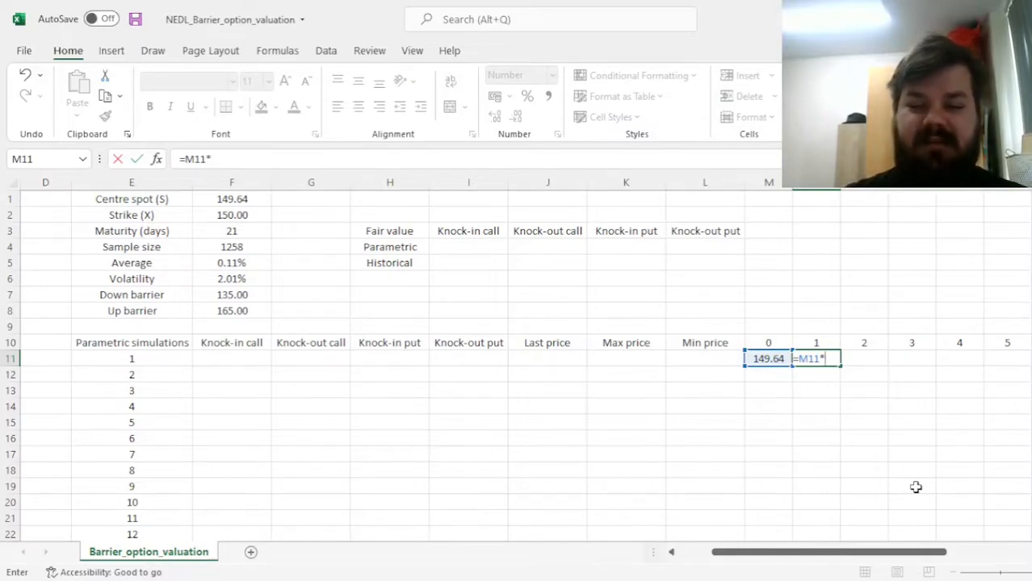
pyautogui.write('EXP(')
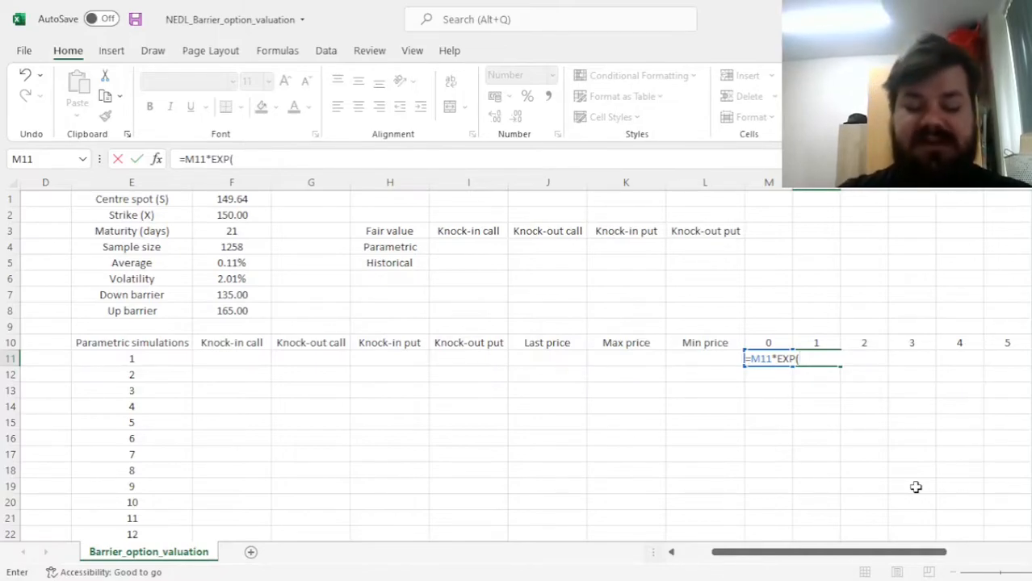
pyautogui.write('NORM.')
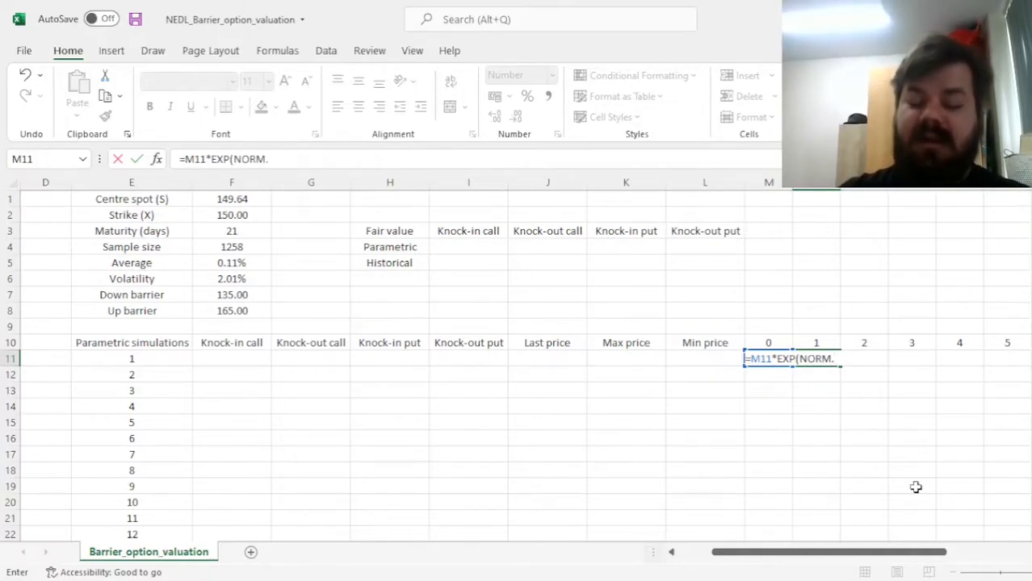
pyautogui.write('INV(')
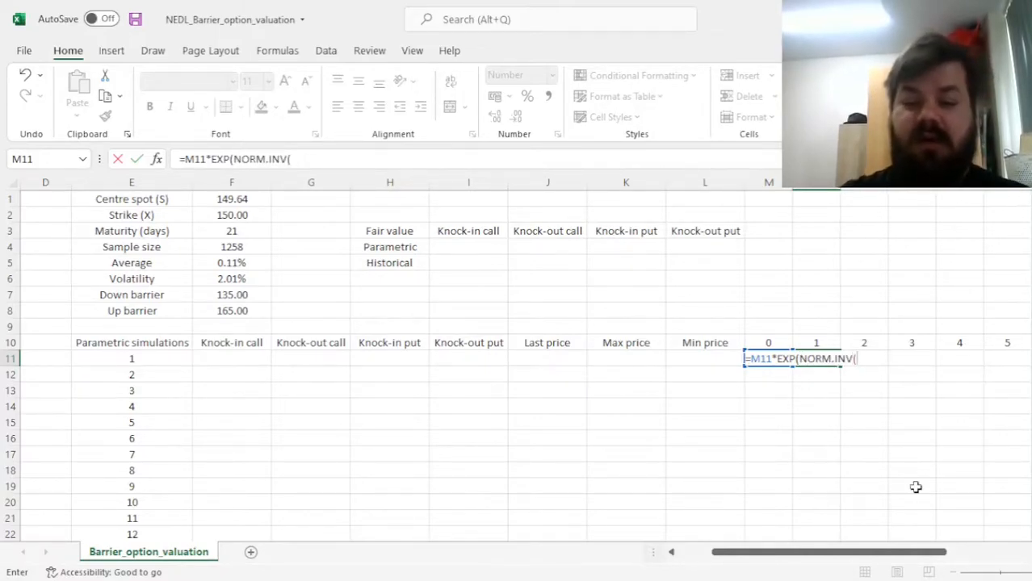
pyautogui.write('RAND(')
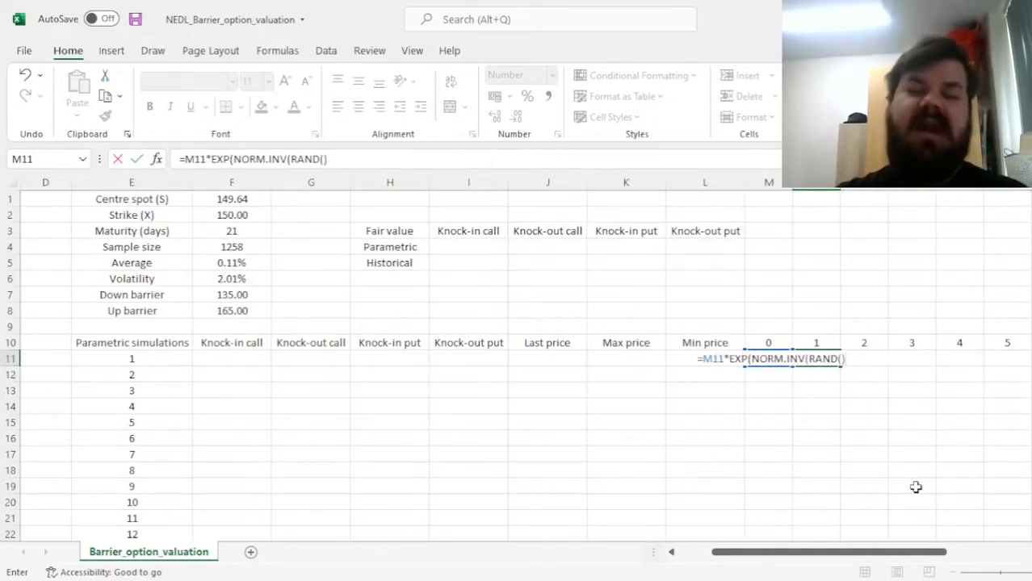
pyautogui.write(',')
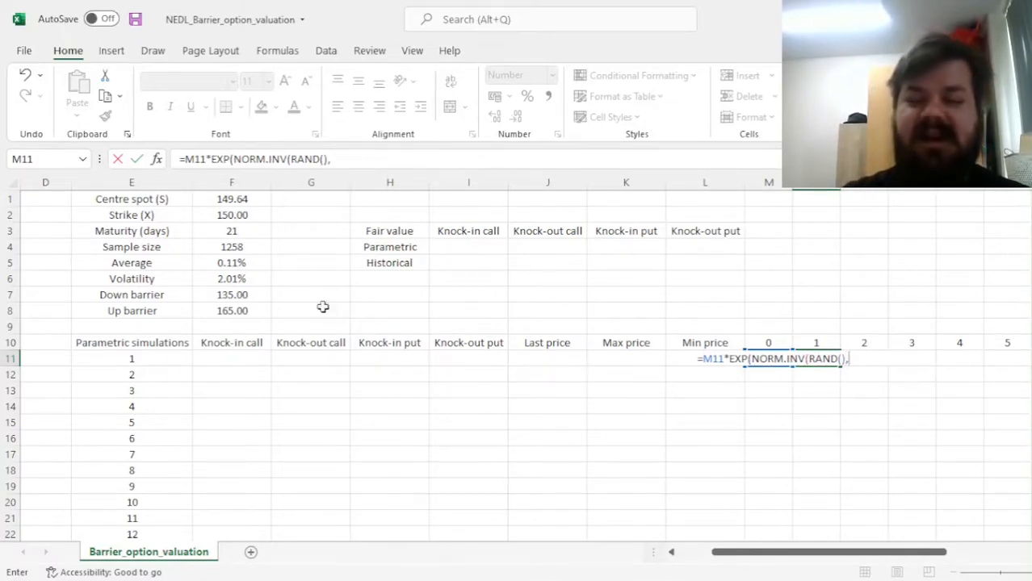
pyautogui.click(231, 263)
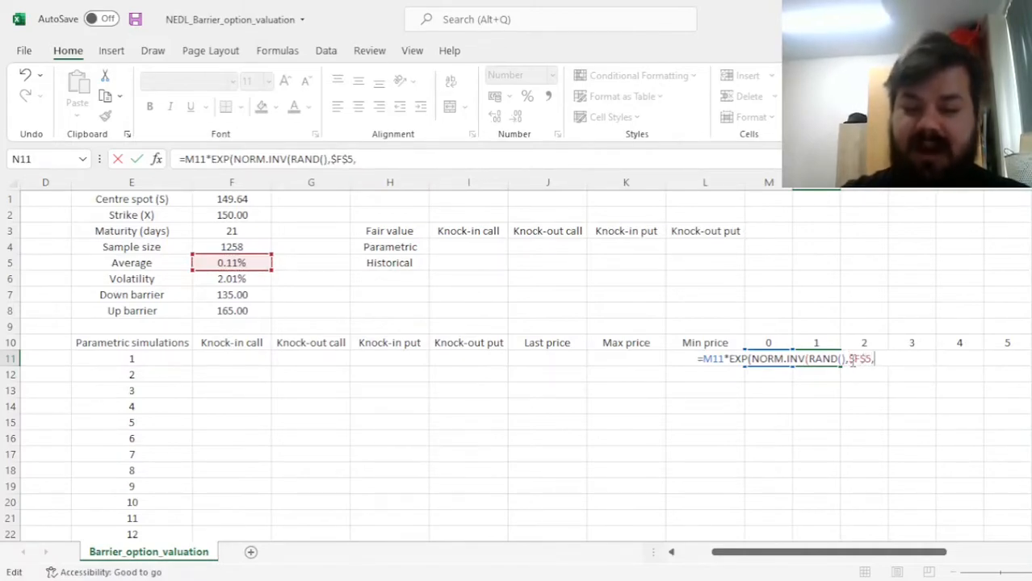
pyautogui.click(231, 279)
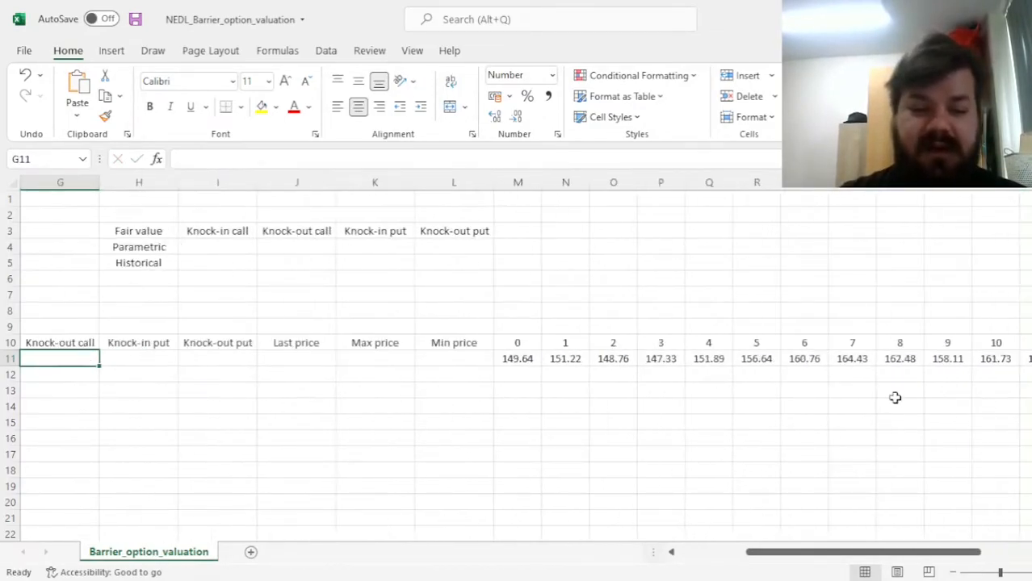
# Step: Add last, max and min price formulas in J11:L11, giving 178.26, 178.26 and 146.49
pyautogui.click(565, 359)
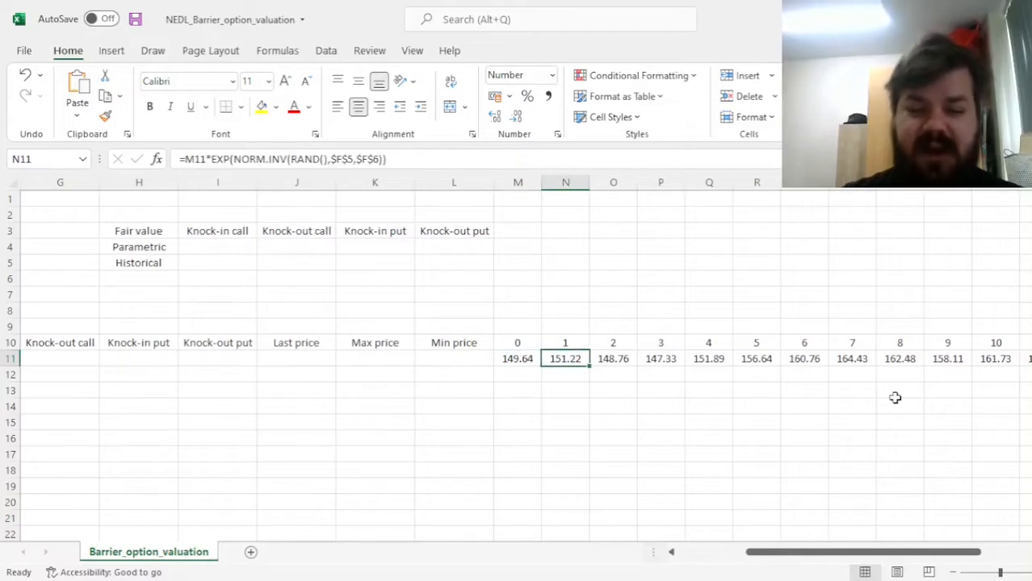
pyautogui.click(708, 359)
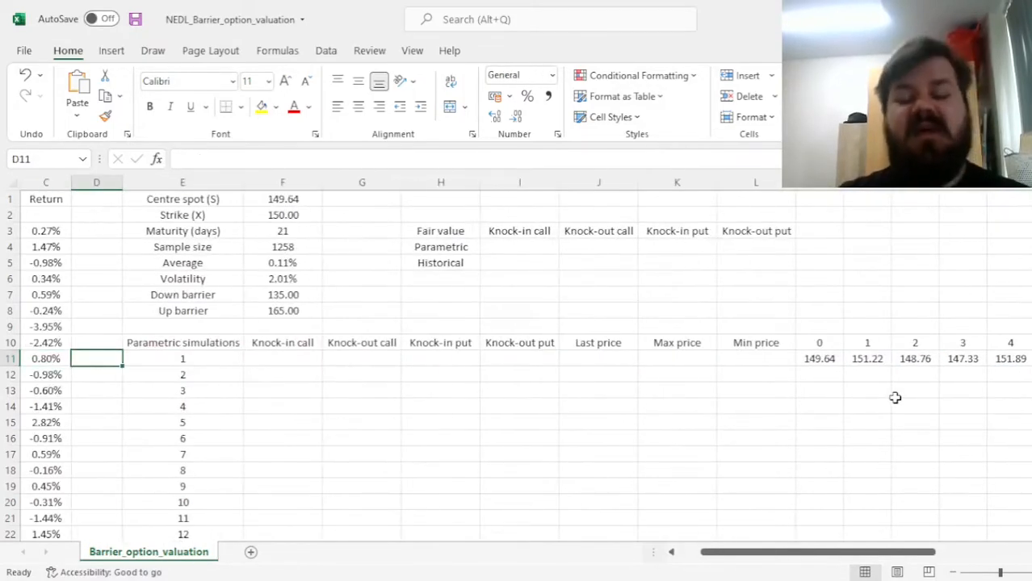
pyautogui.click(677, 358)
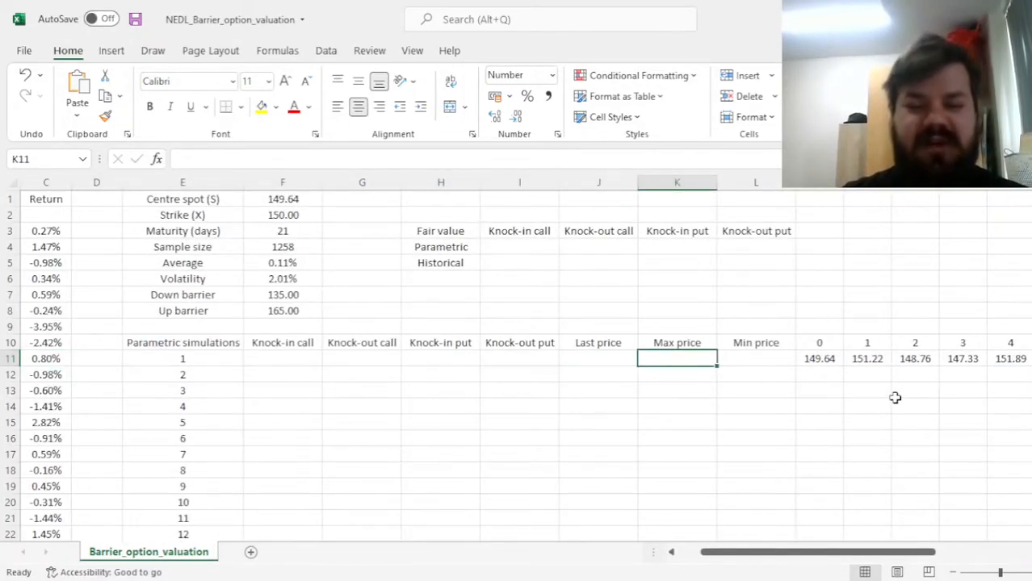
pyautogui.click(755, 359)
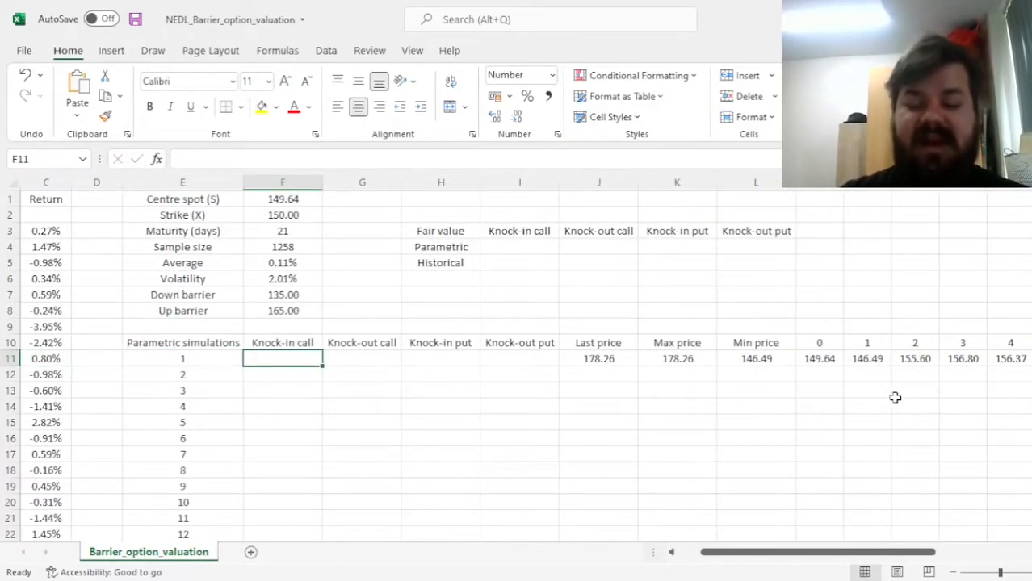
# Step: Enter the knock-in call payoff =IF(K11<$F$8,0,MAX(0,J11-$F$2)) in F11
pyautogui.click(598, 358)
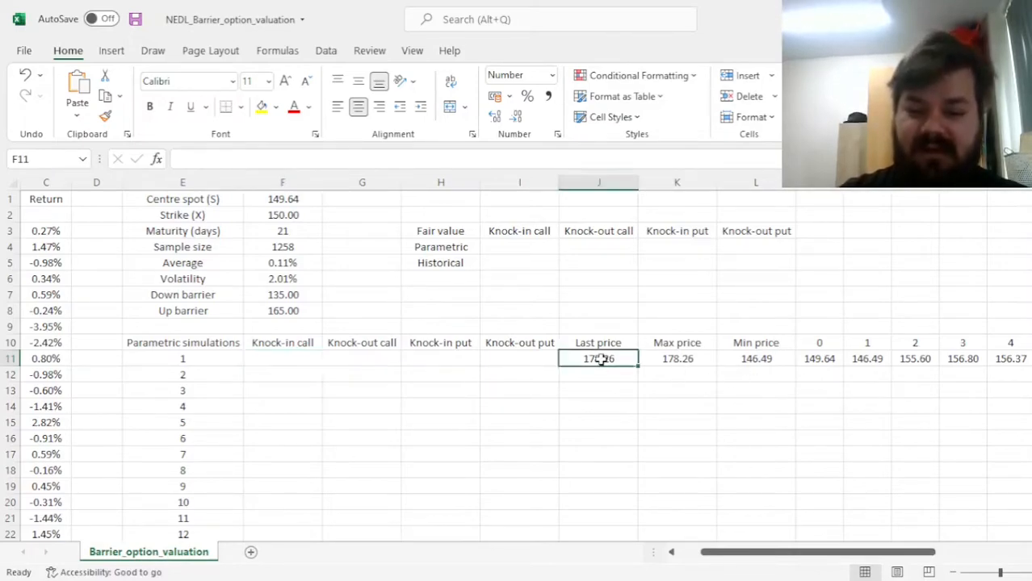
pyautogui.click(282, 358)
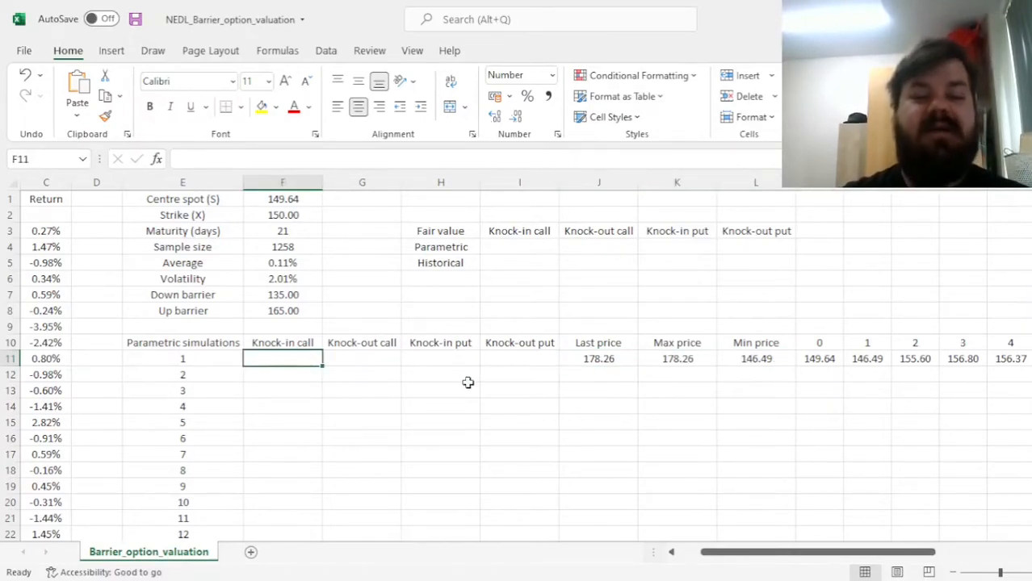
pyautogui.moveTo(471, 382)
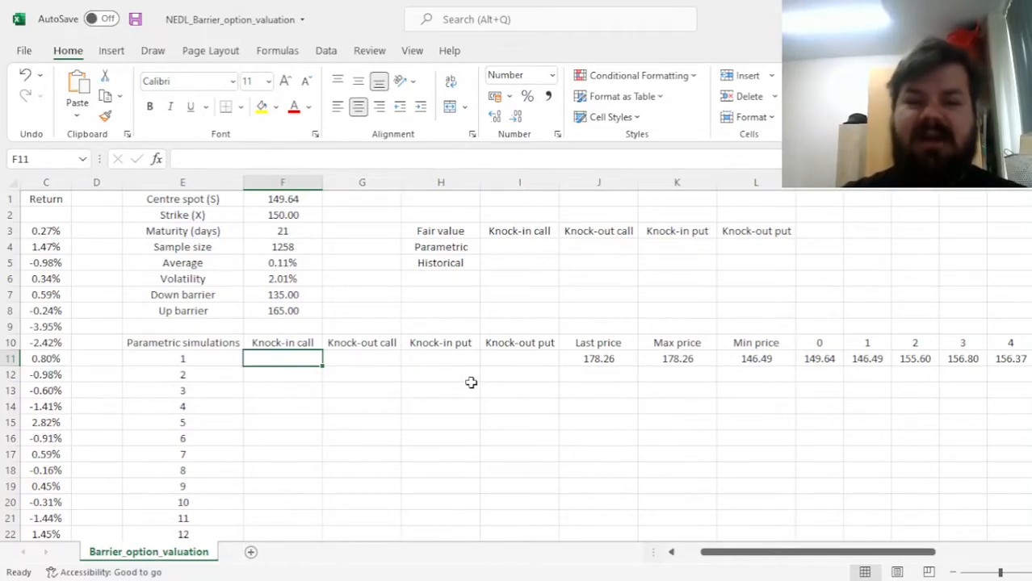
pyautogui.moveTo(492, 363)
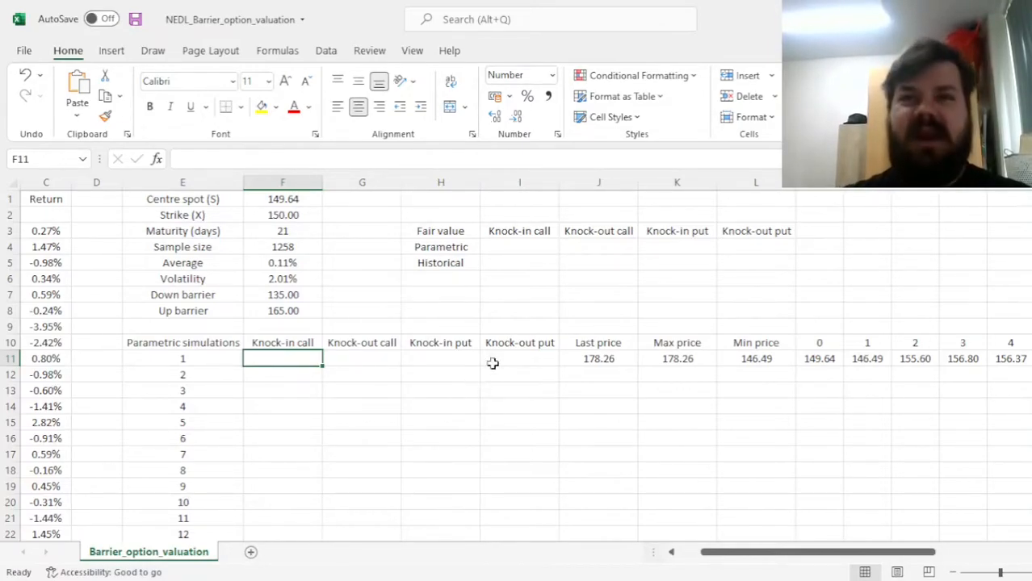
pyautogui.click(440, 231)
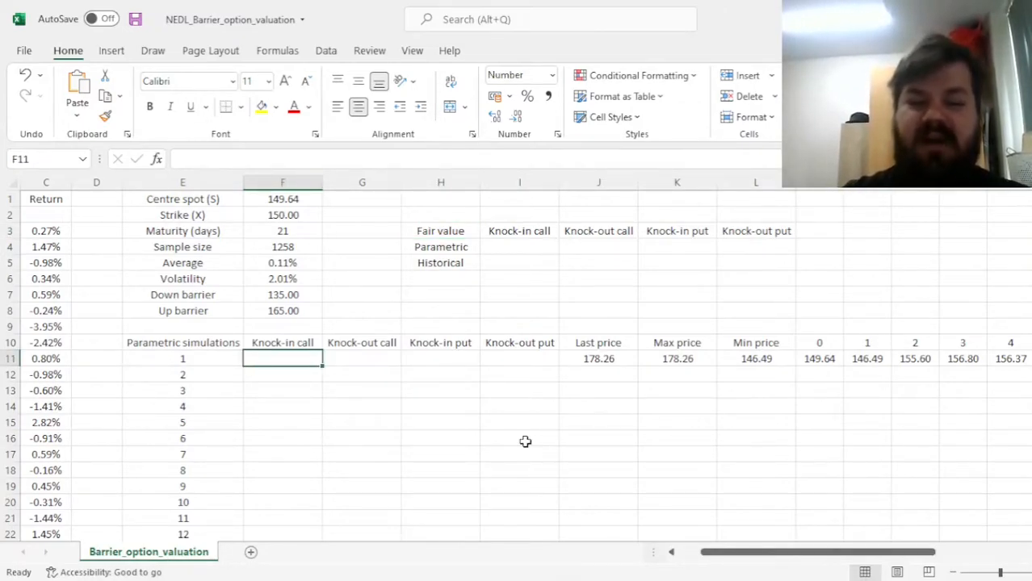
pyautogui.write('=IF')
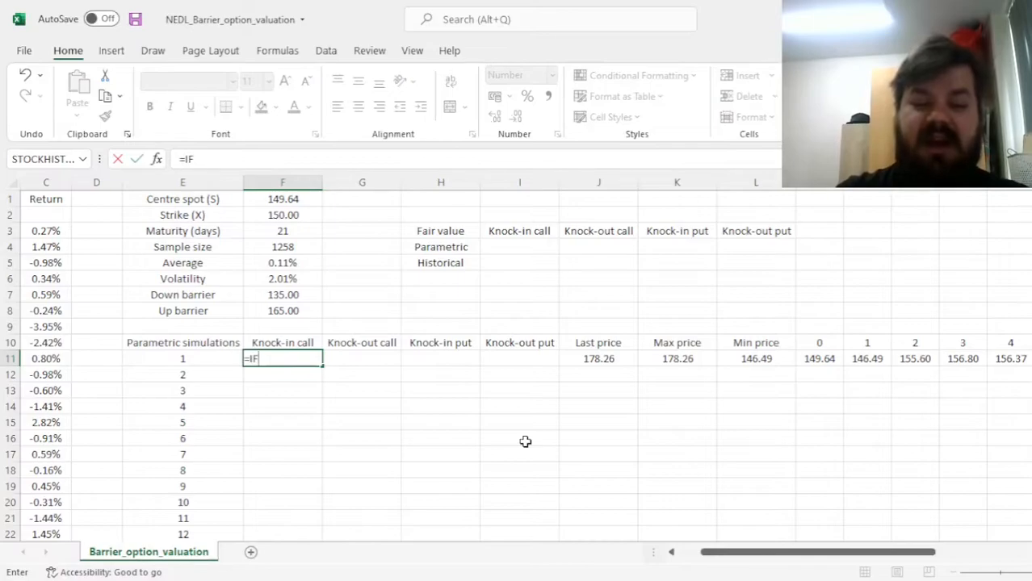
pyautogui.write('(')
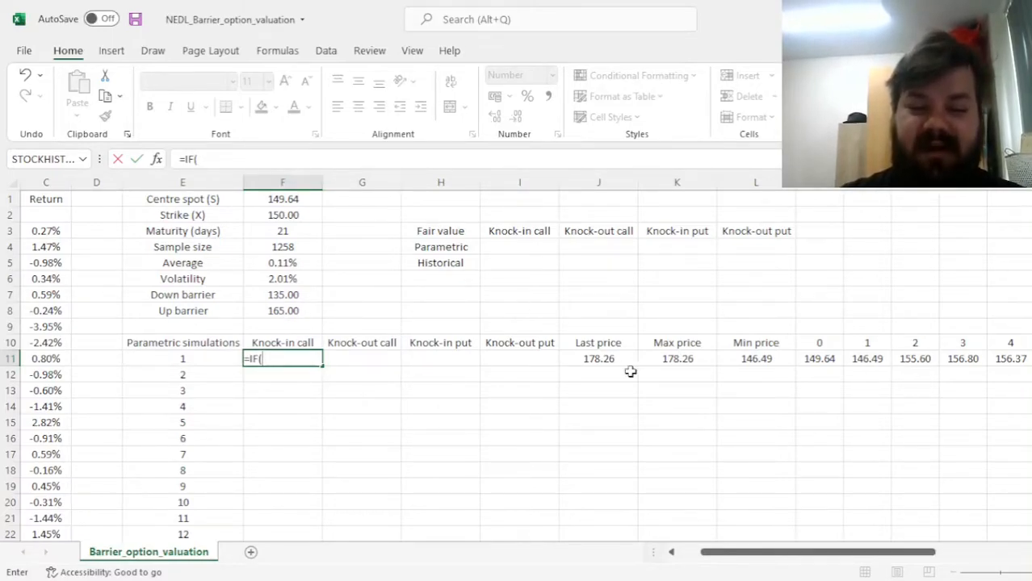
pyautogui.moveTo(689, 366)
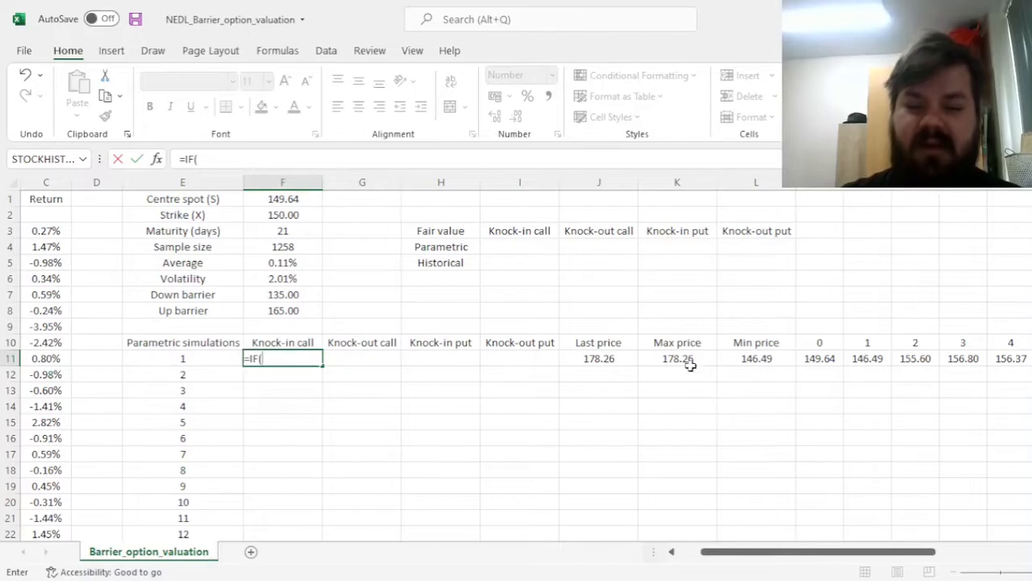
pyautogui.click(677, 359)
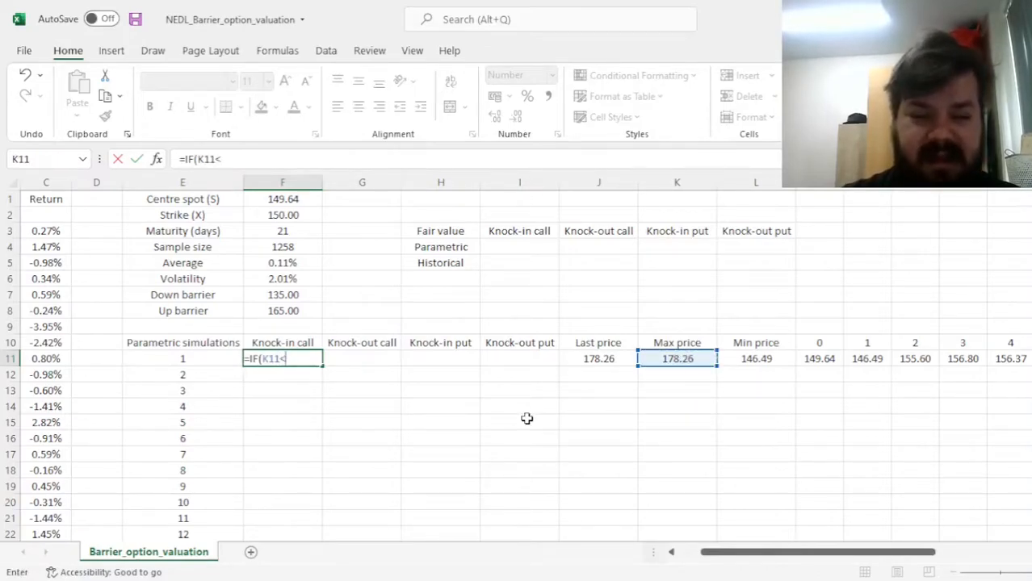
pyautogui.click(282, 310)
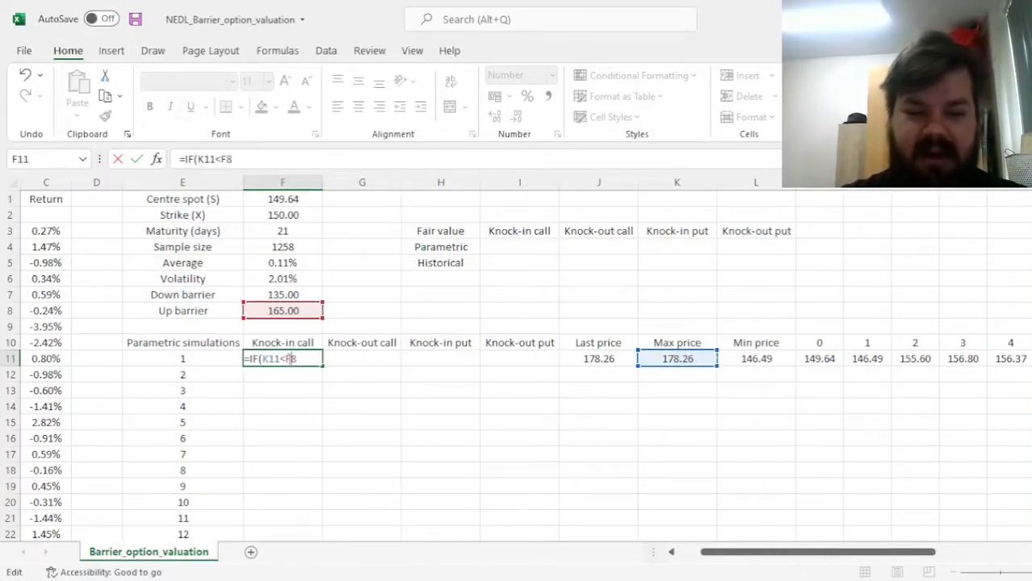
pyautogui.write('$F$8,0,')
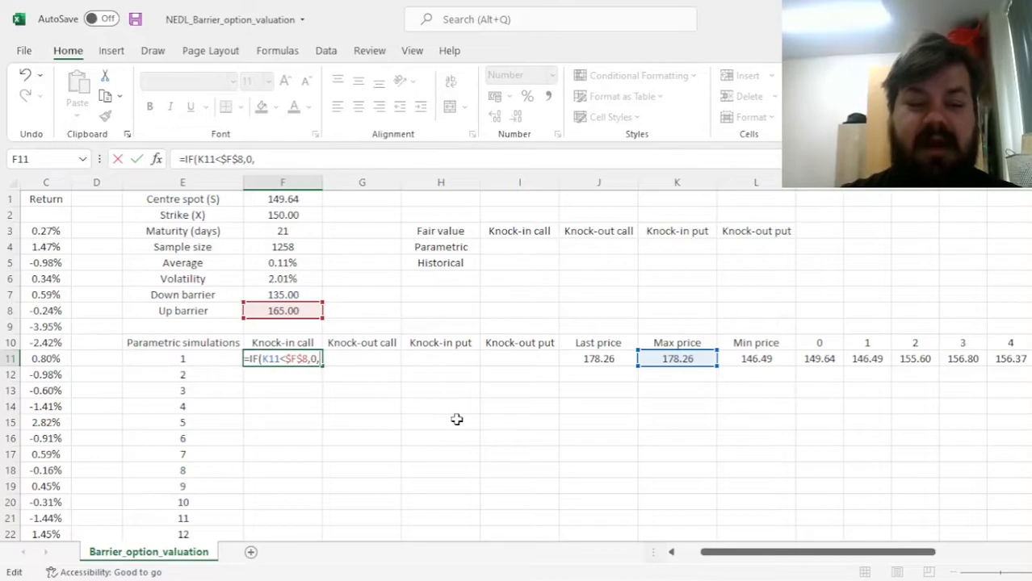
pyautogui.moveTo(511, 428)
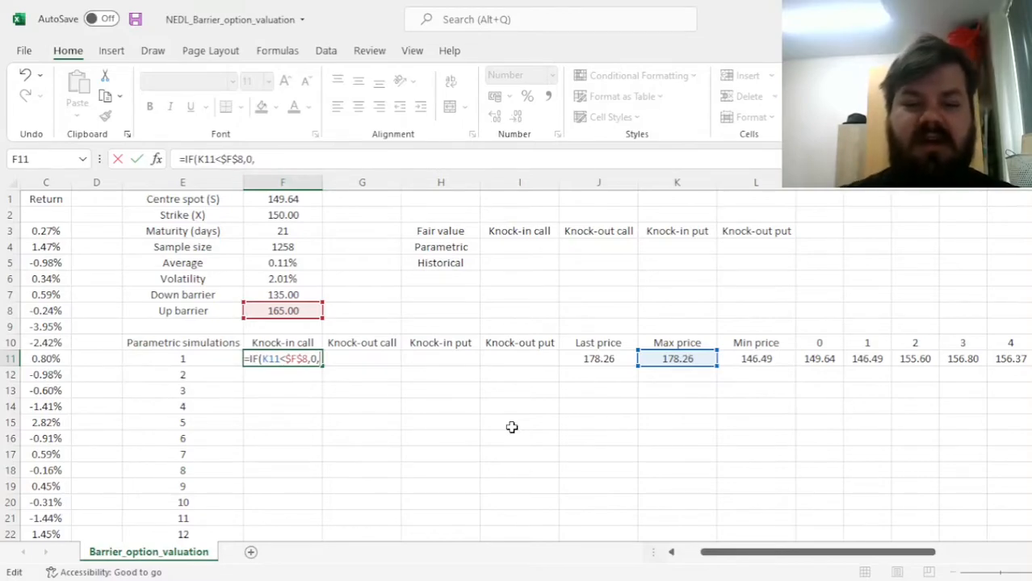
pyautogui.write('MAX')
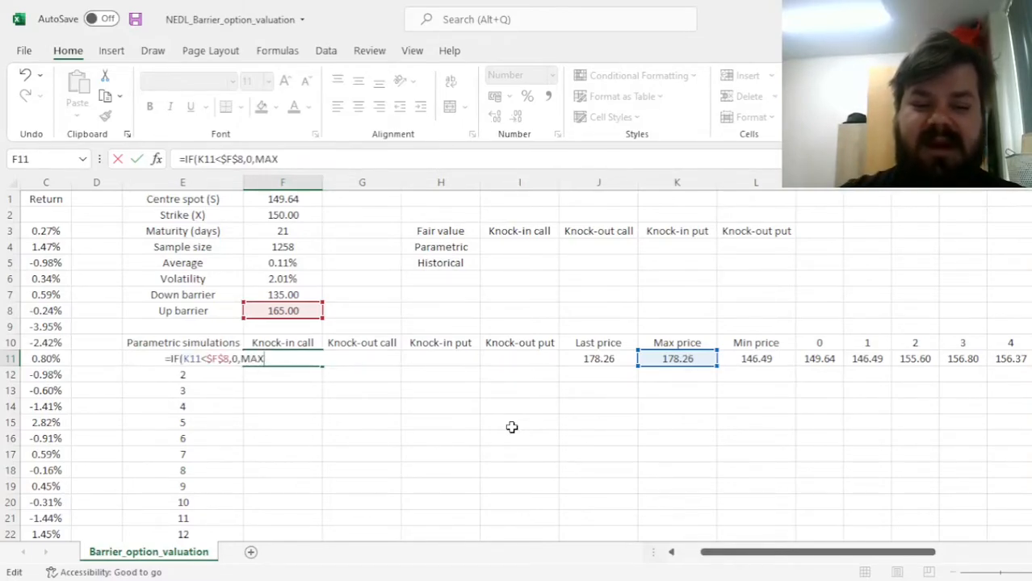
pyautogui.write('(0,')
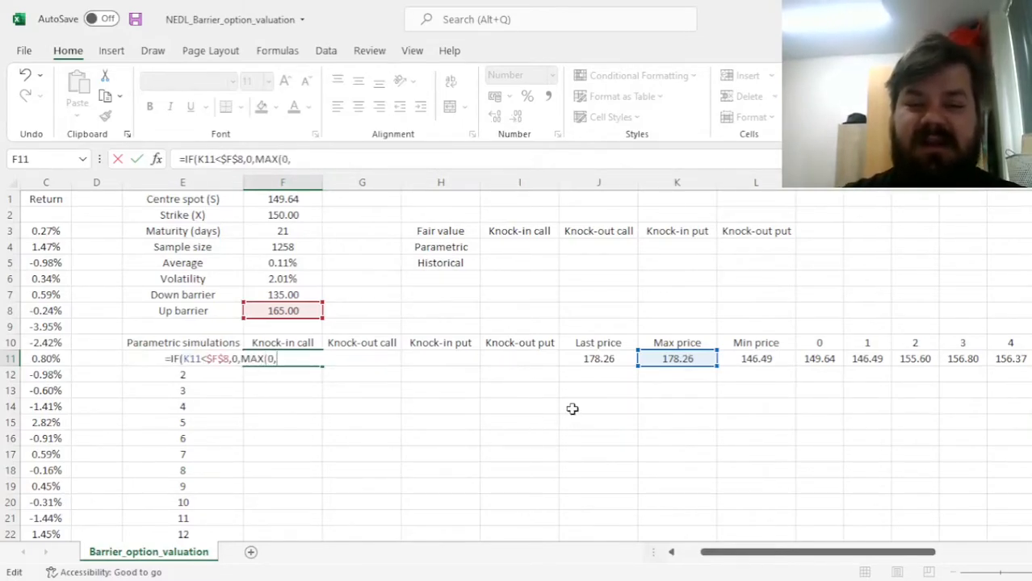
pyautogui.moveTo(655, 385)
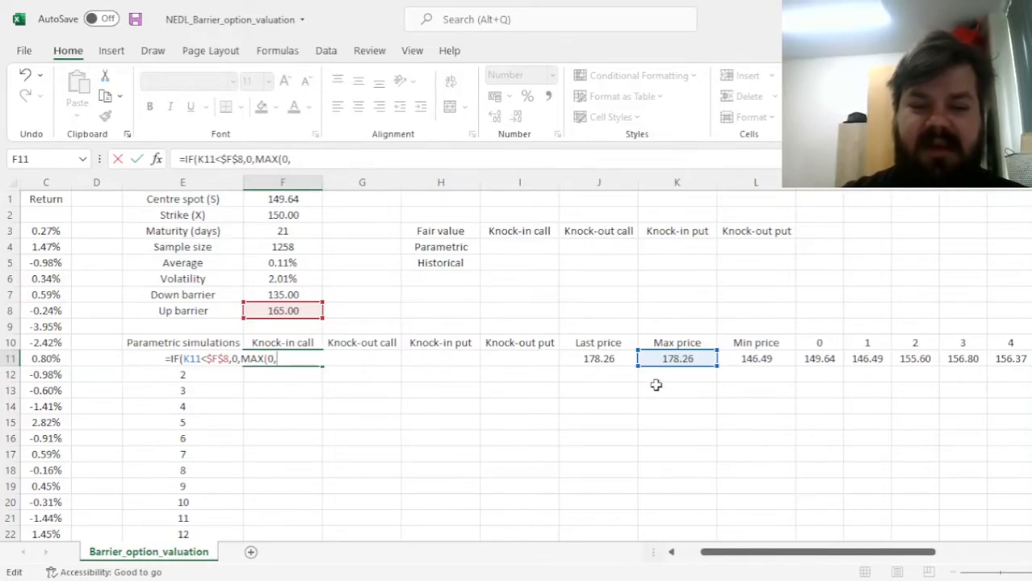
pyautogui.click(598, 358)
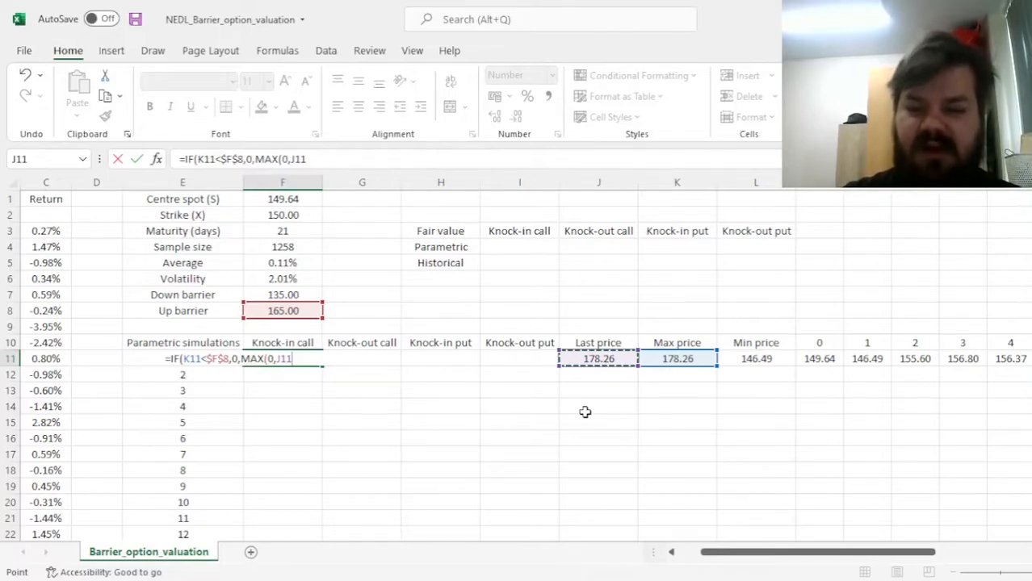
pyautogui.moveTo(559, 432)
pyautogui.write('-$F$2))')
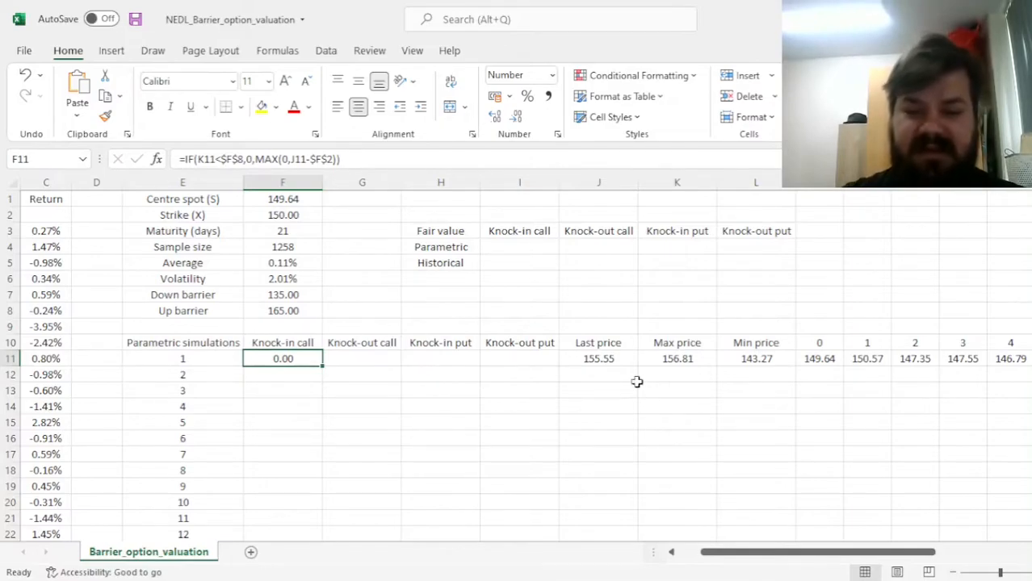
pyautogui.moveTo(620, 374)
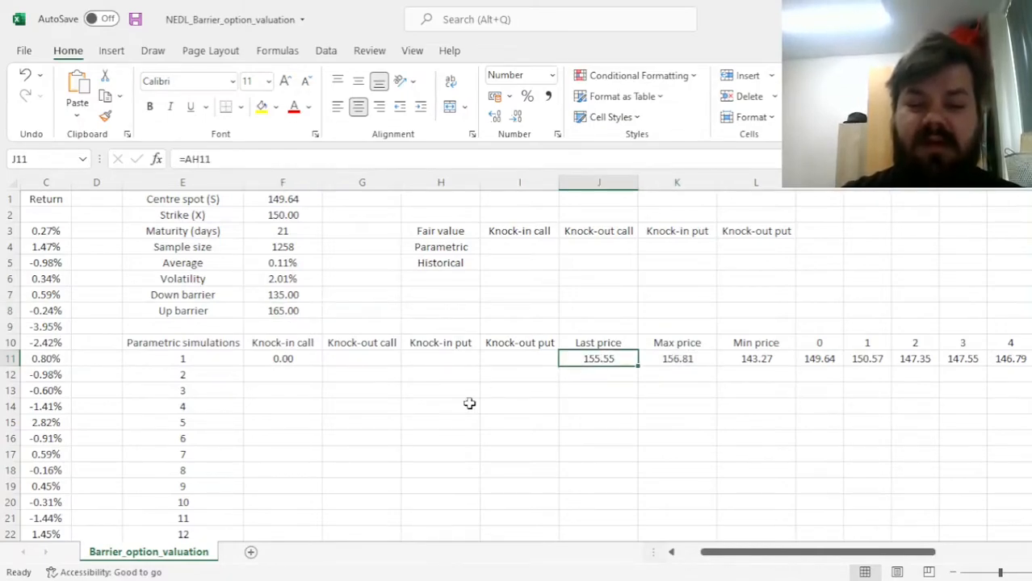
# Step: Enter =IF(K11>=$F$8,0,MAX(0,J11-$F$2)) in G11, showing a 2.16 knock-out call
pyautogui.click(282, 358)
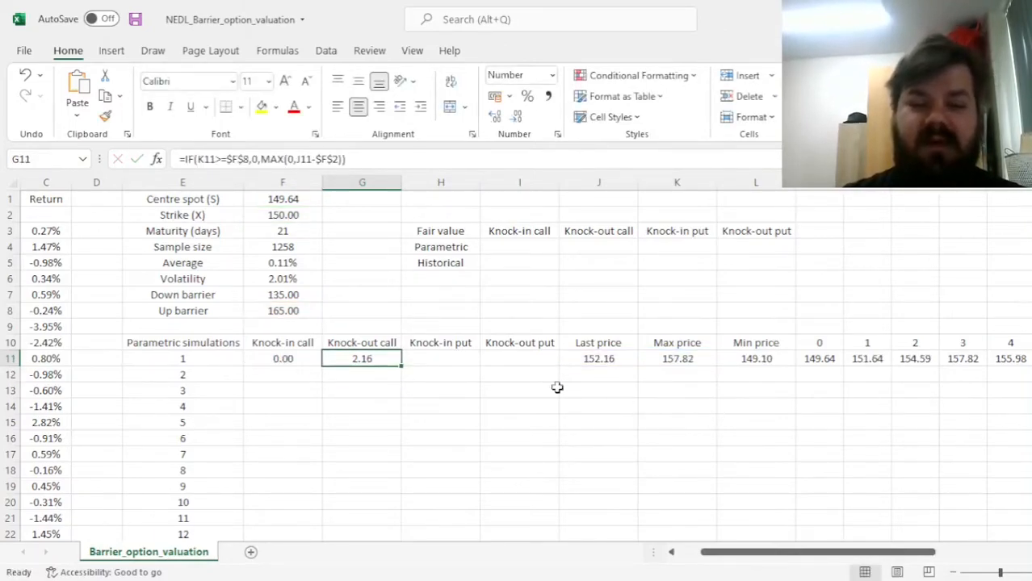
pyautogui.click(677, 359)
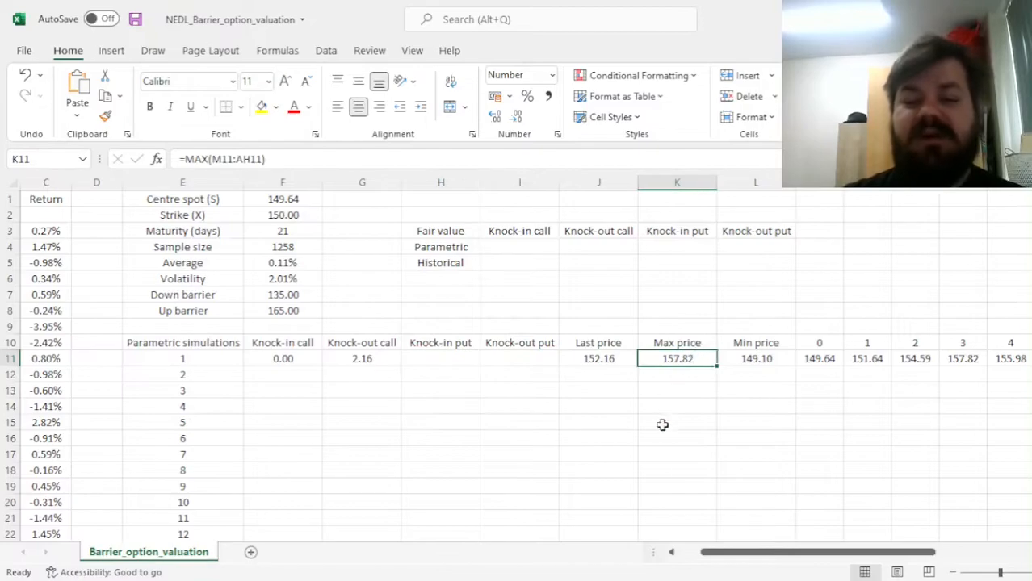
pyautogui.moveTo(502, 364)
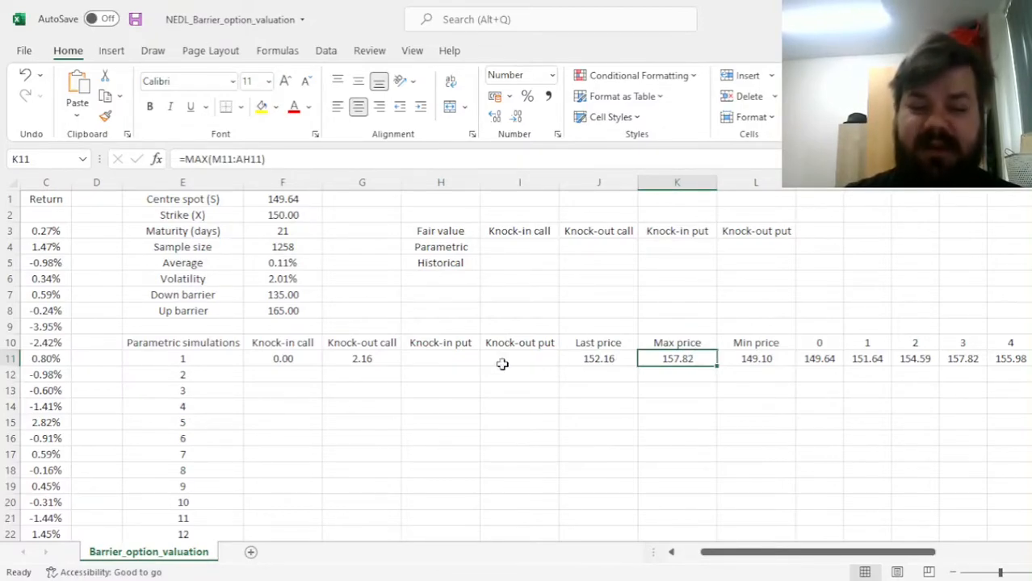
pyautogui.moveTo(295, 287)
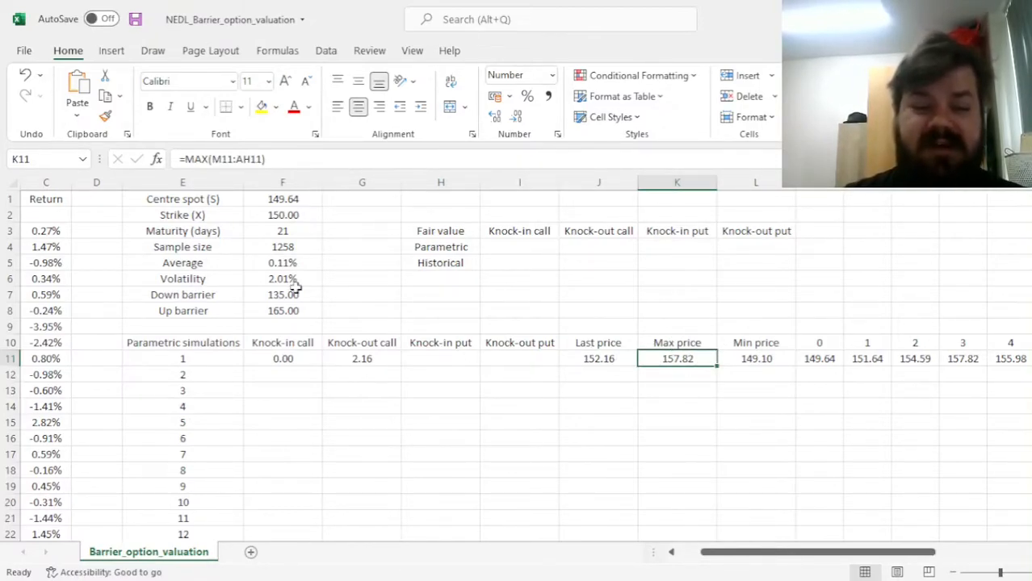
pyautogui.click(597, 359)
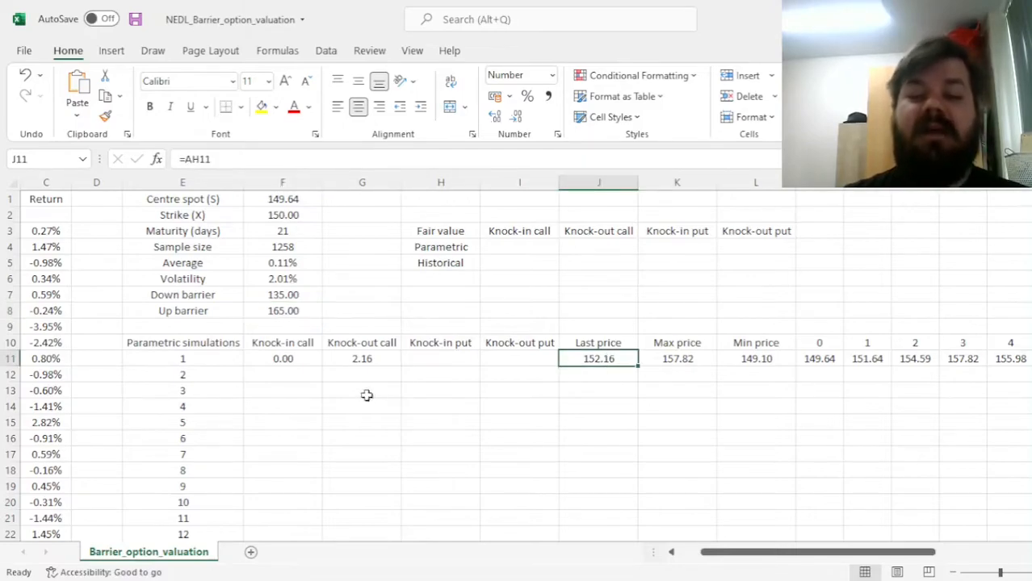
pyautogui.moveTo(494, 343)
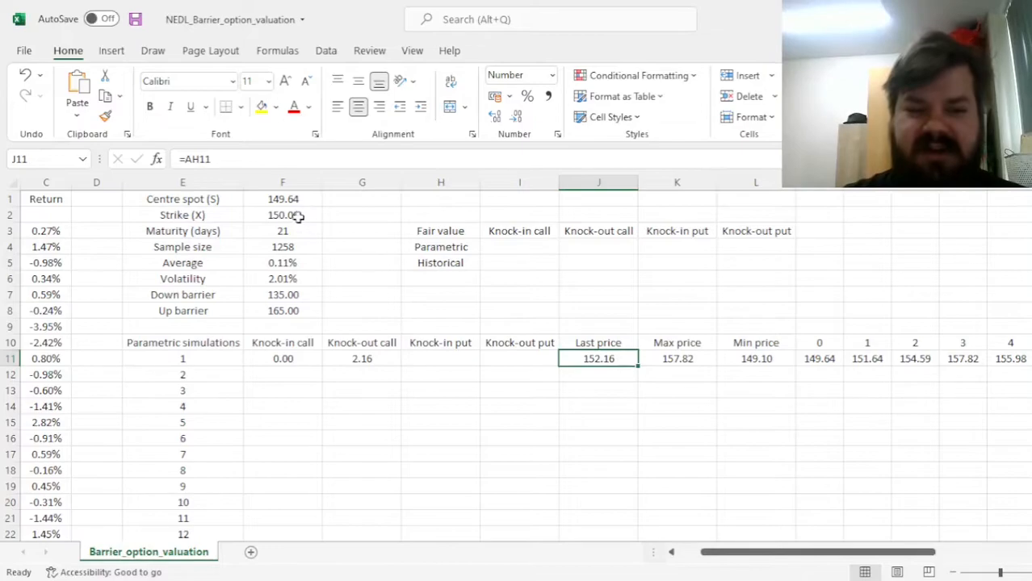
pyautogui.click(361, 358)
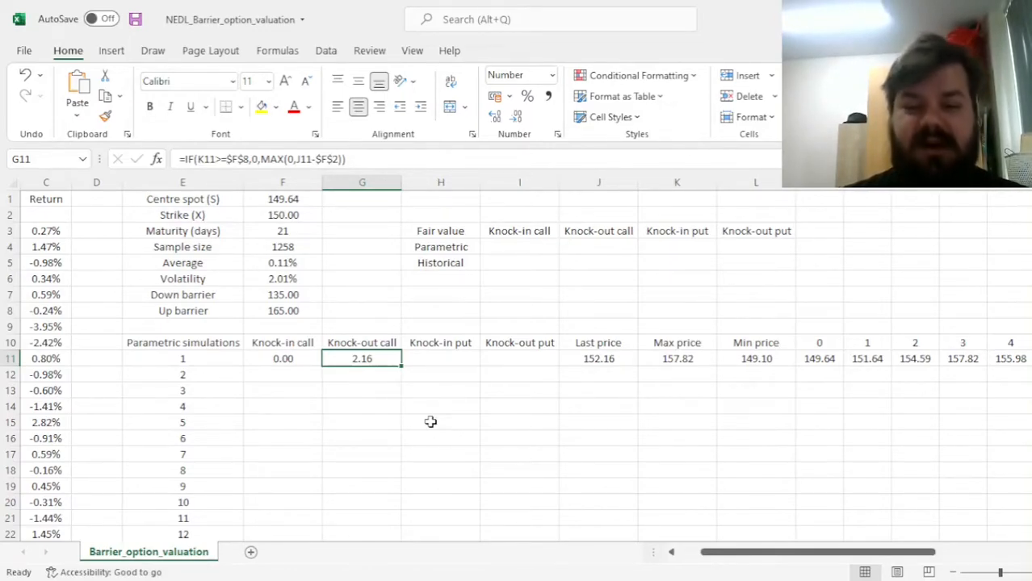
pyautogui.click(440, 359)
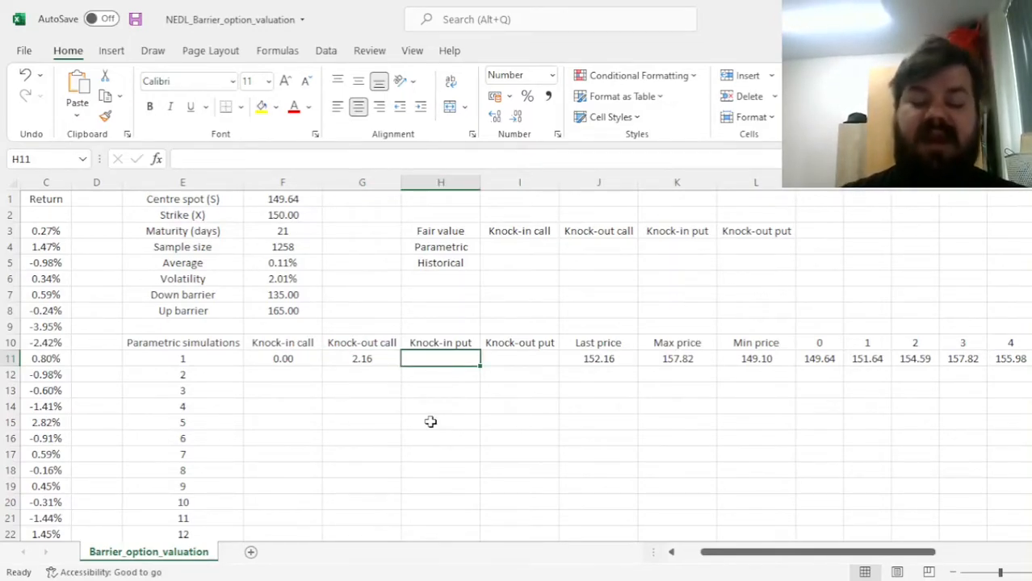
# Step: Start H11's knock-in put formula with the condition IF(L11<=$F$7
pyautogui.write('=')
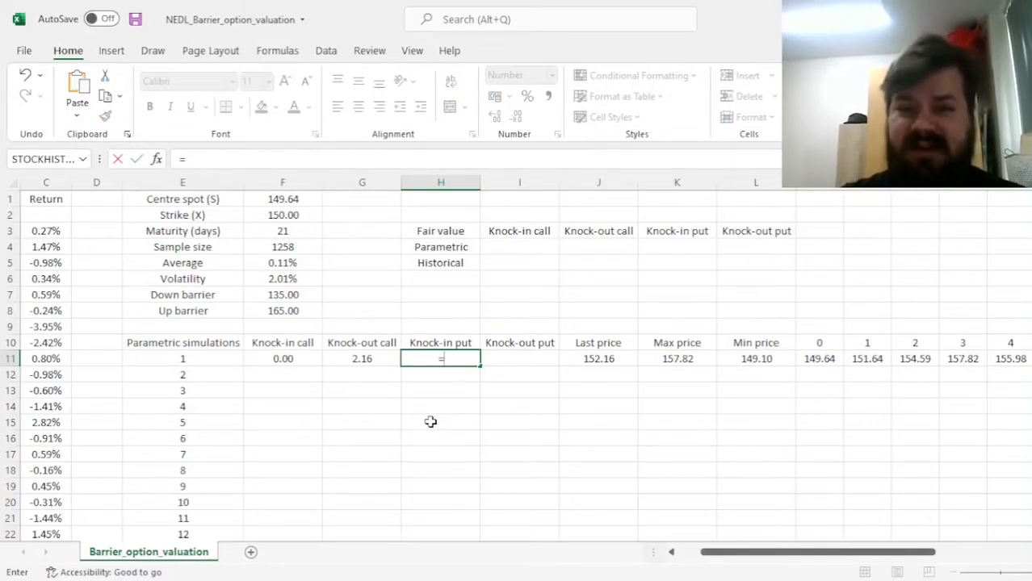
pyautogui.write('IF(')
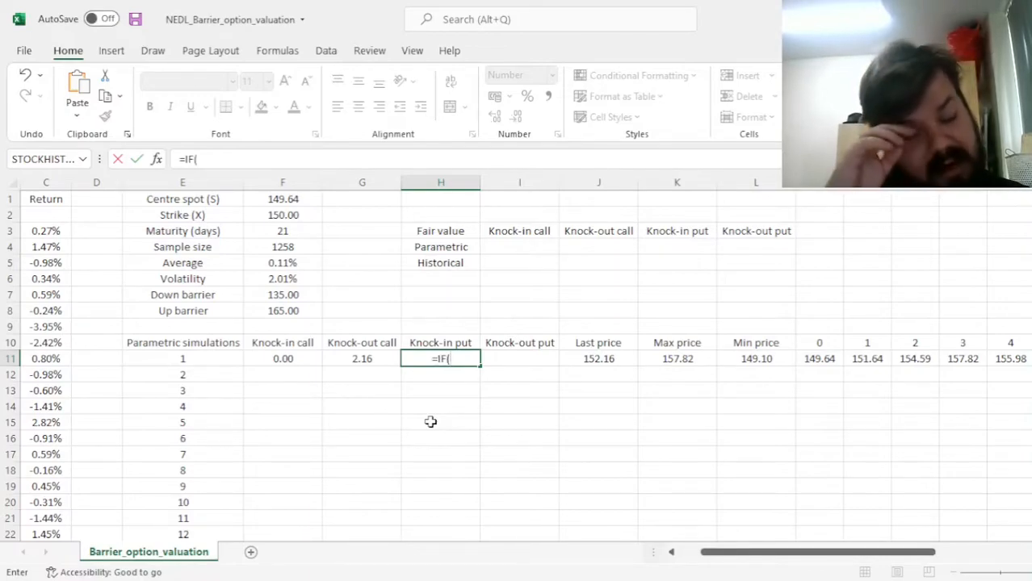
pyautogui.click(755, 359)
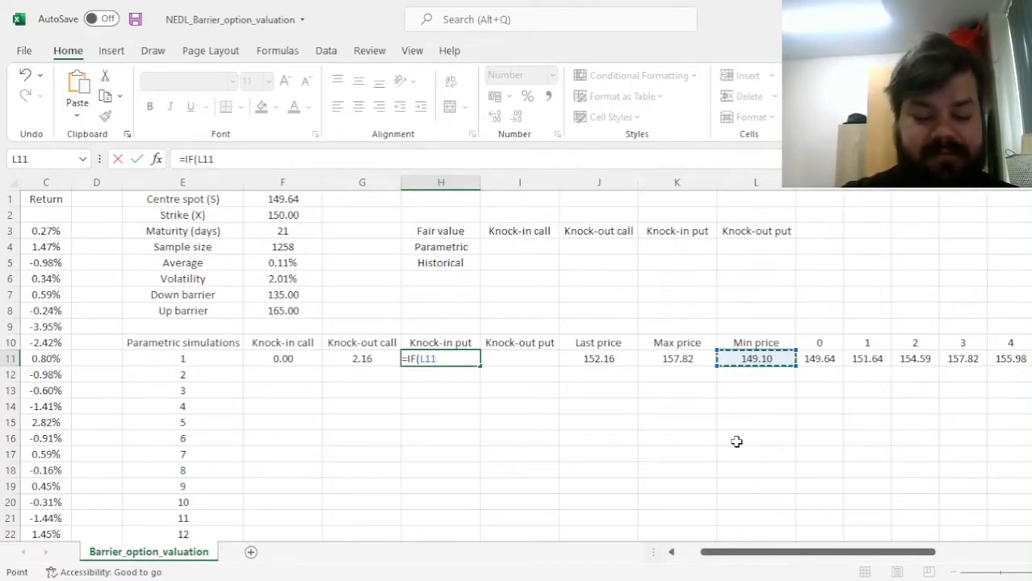
pyautogui.write('<=')
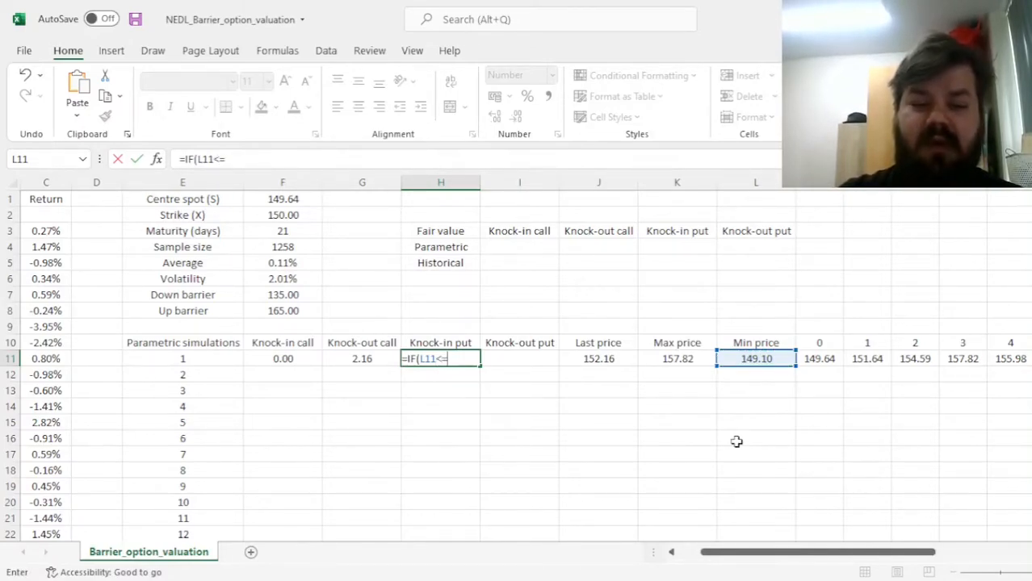
pyautogui.click(281, 294)
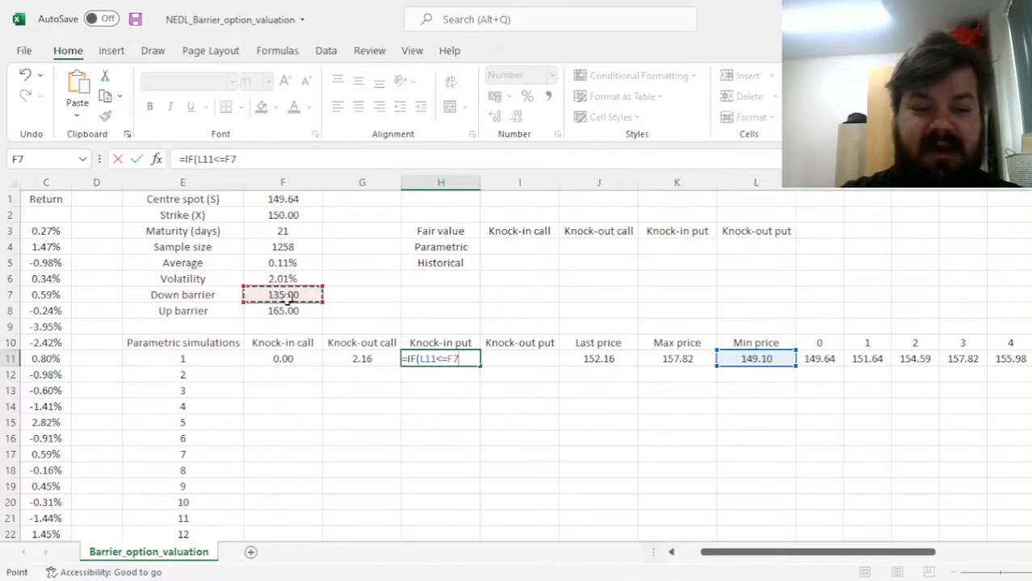
pyautogui.press('F4')
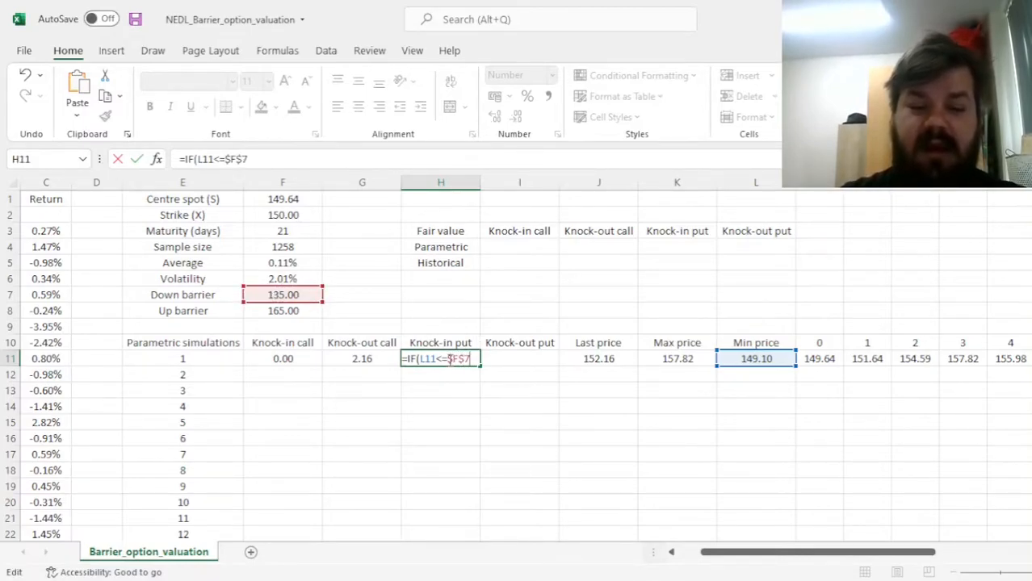
pyautogui.moveTo(573, 442)
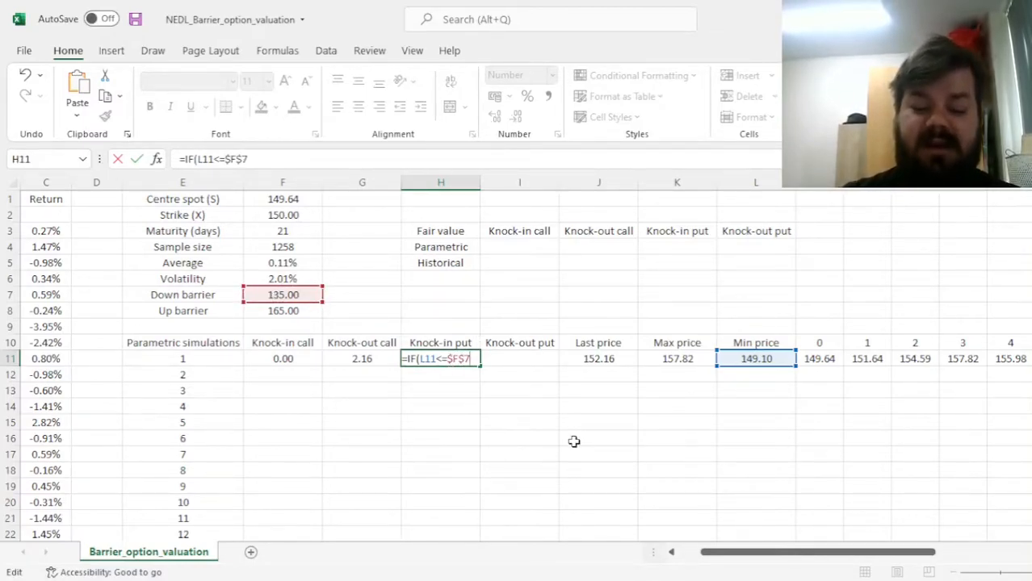
# Step: Complete the payoff as MAX(0,$F$2-J11) else 0, showing 0.00
pyautogui.write(',')
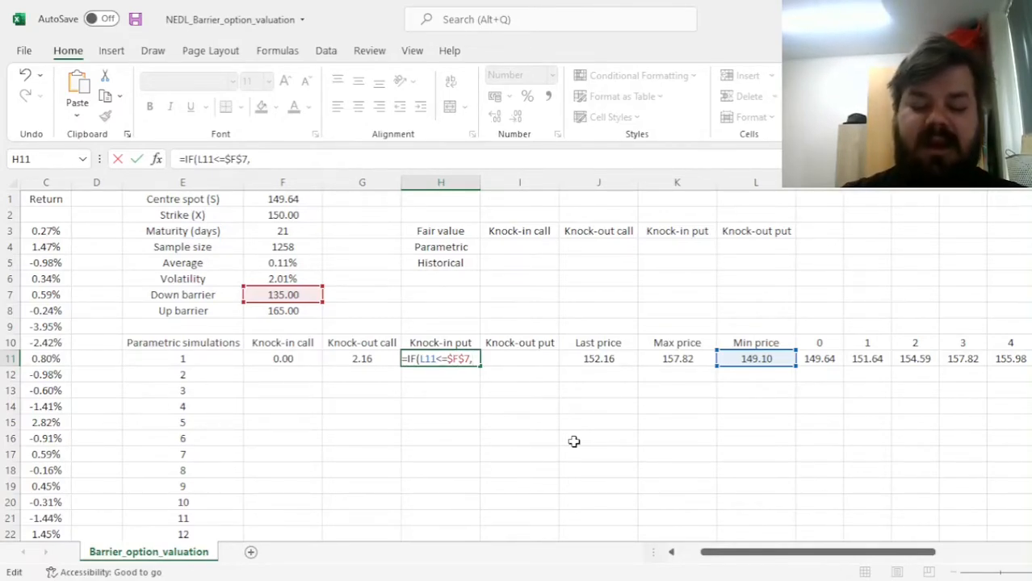
pyautogui.write('MAX(0,')
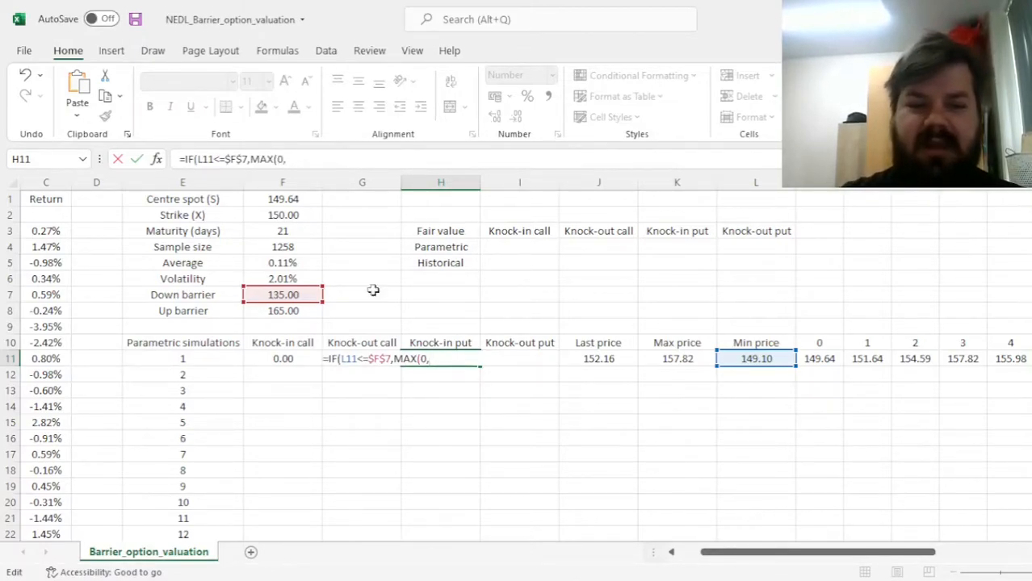
pyautogui.click(283, 215)
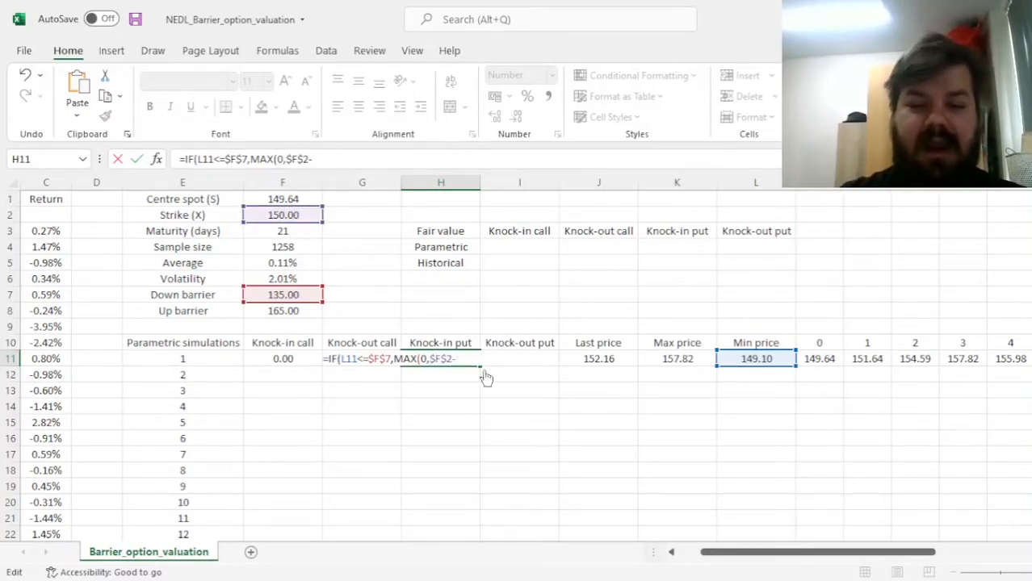
pyautogui.click(599, 358)
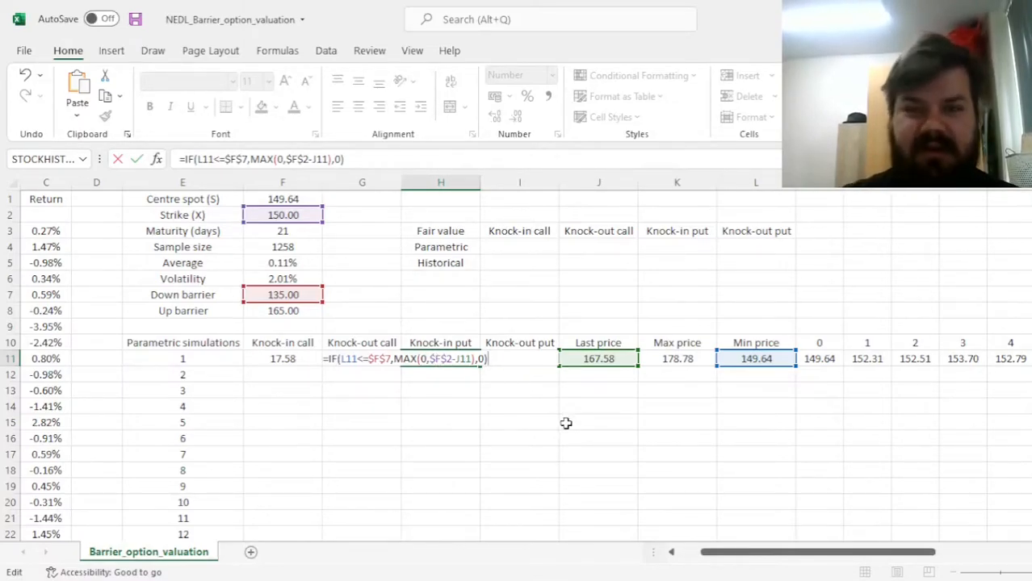
pyautogui.press('Enter')
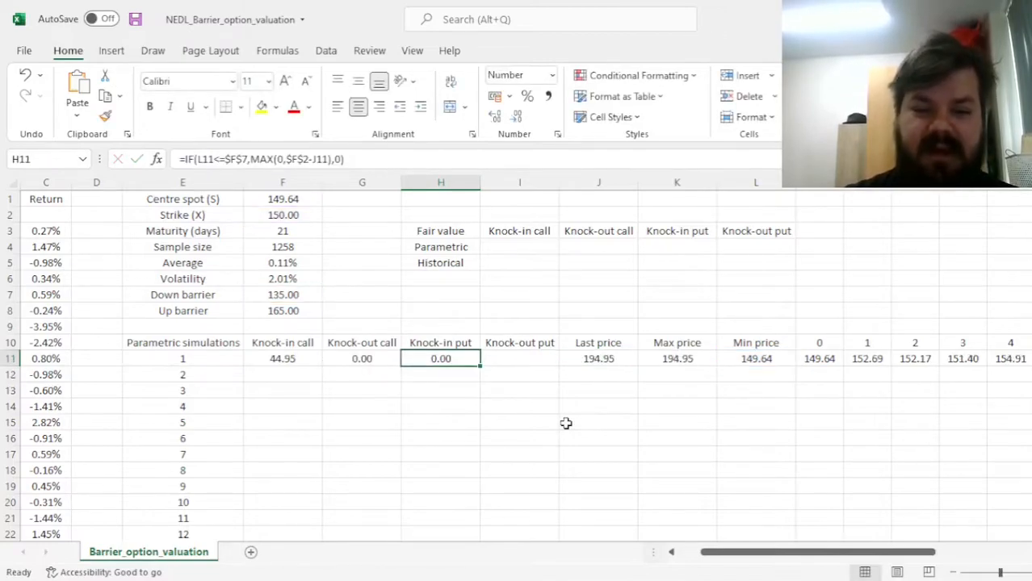
pyautogui.moveTo(616, 345)
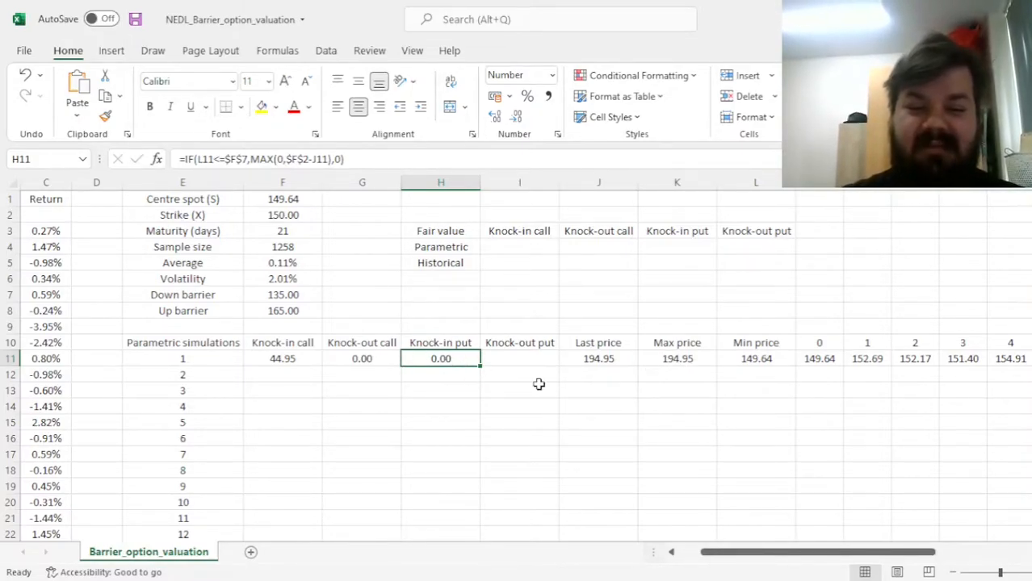
pyautogui.moveTo(537, 371)
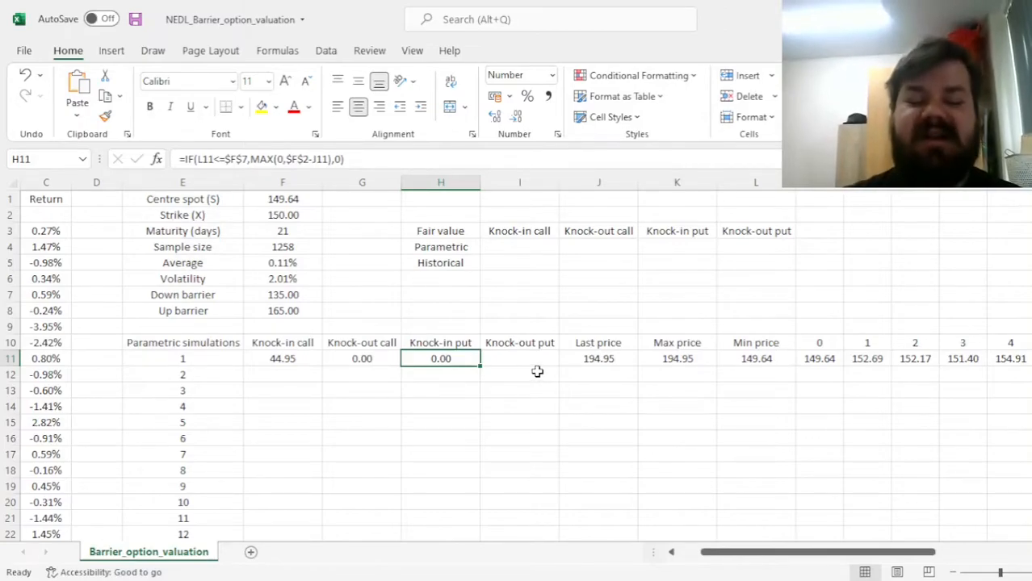
pyautogui.moveTo(427, 379)
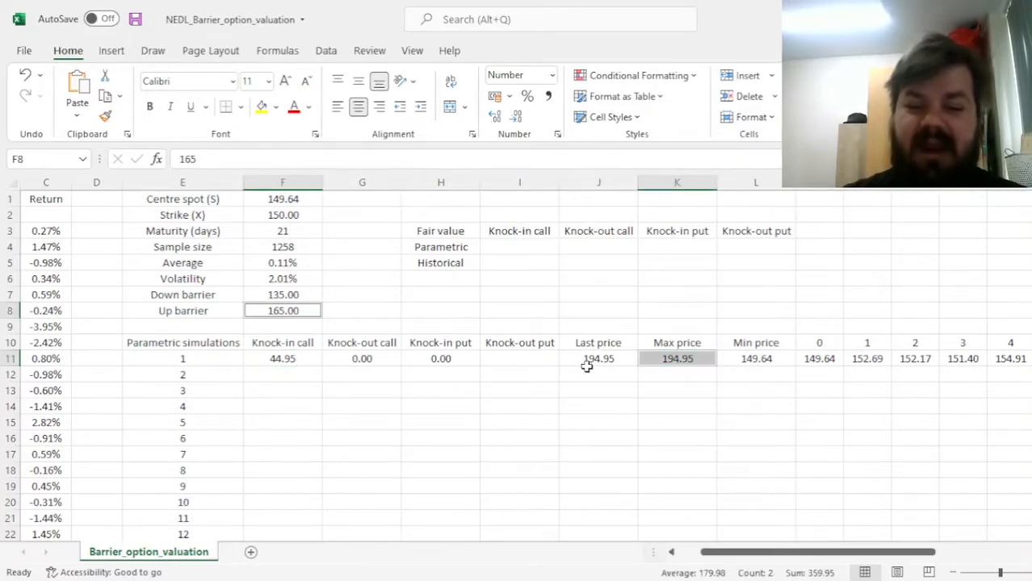
pyautogui.click(282, 358)
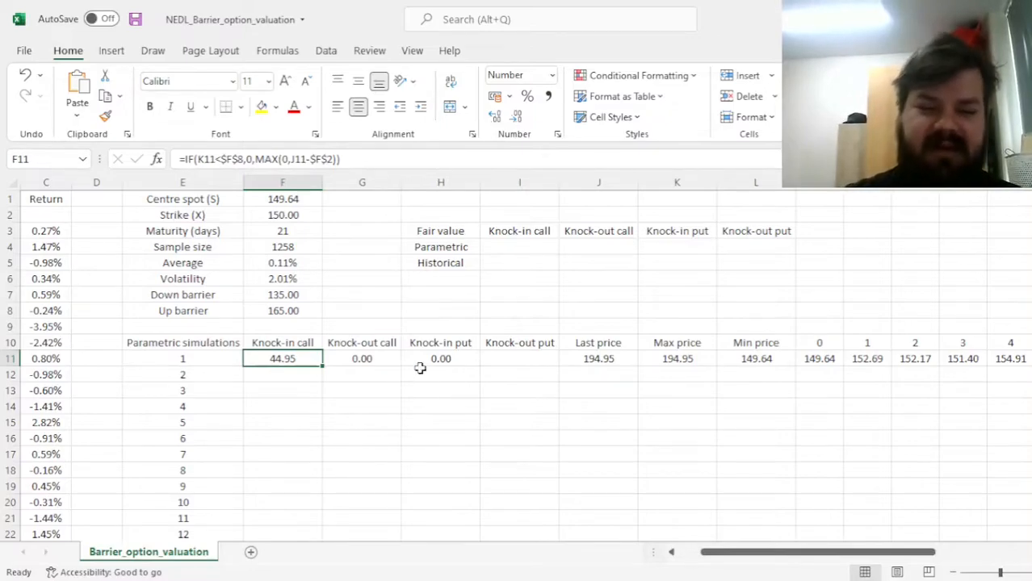
pyautogui.click(440, 359)
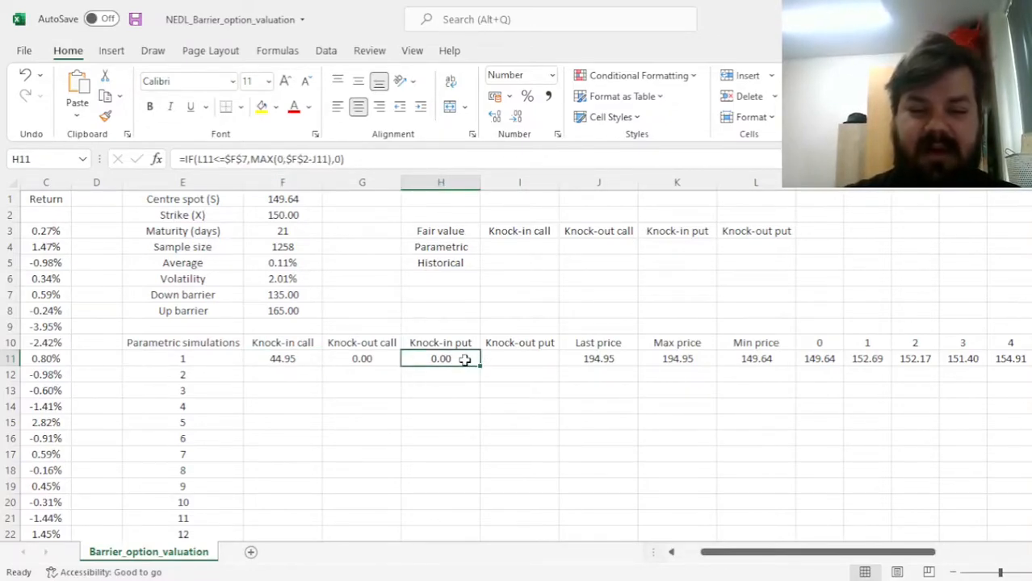
# Step: Create the knock-out put in I11 using > instead of <=, then fill formulas down
pyautogui.doubleClick(440, 359)
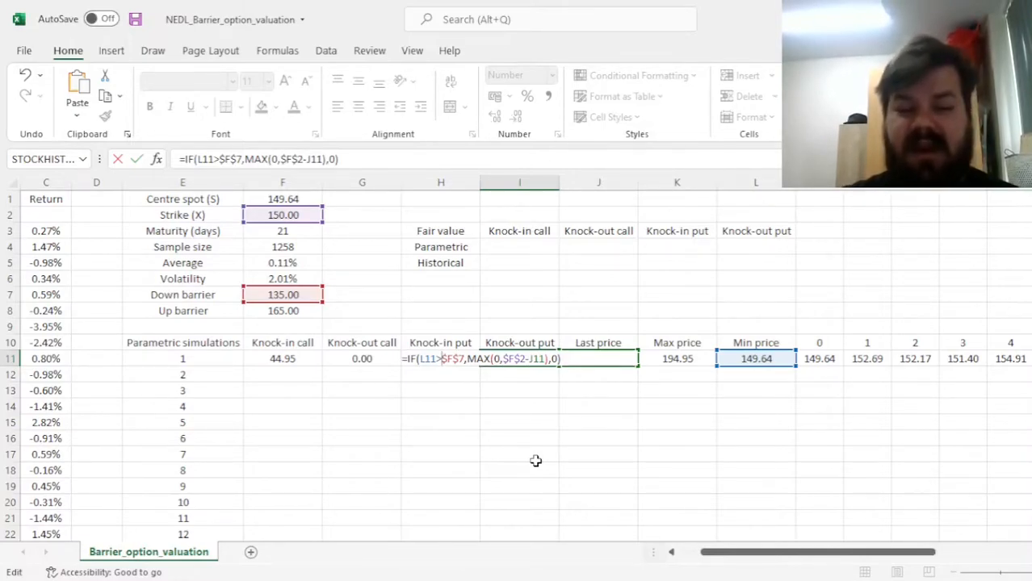
pyautogui.press('Enter')
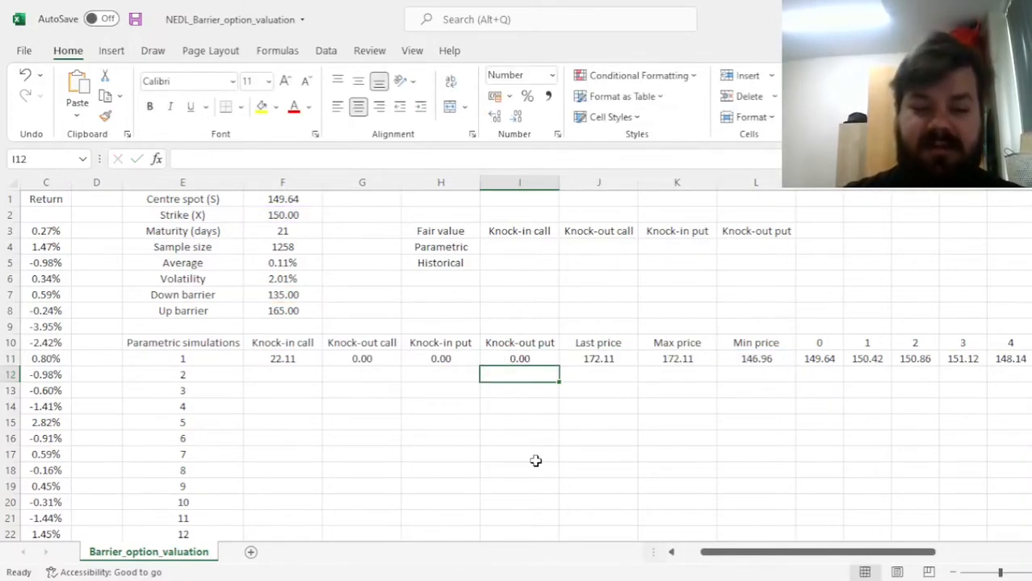
pyautogui.click(282, 359)
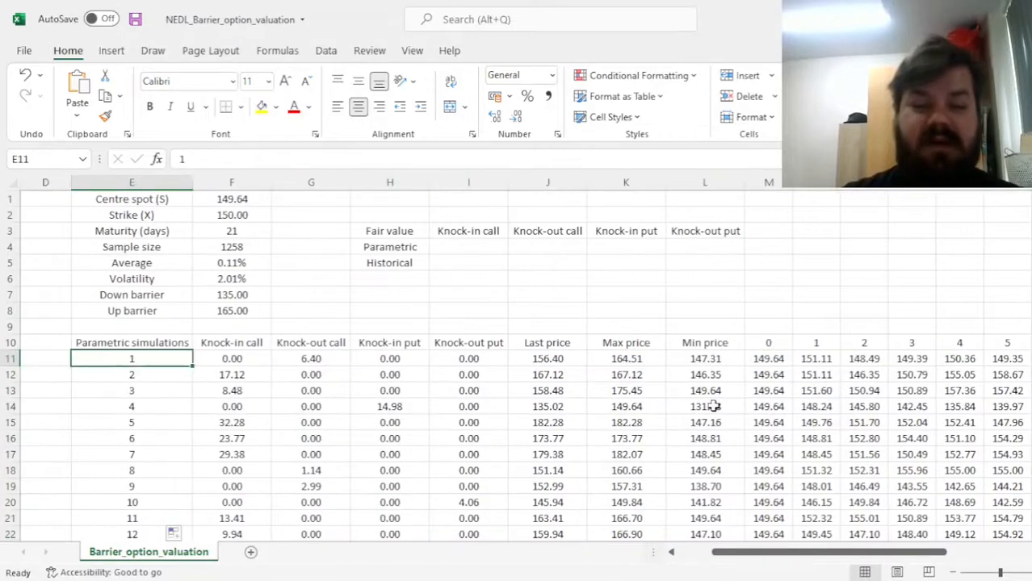
pyautogui.click(231, 359)
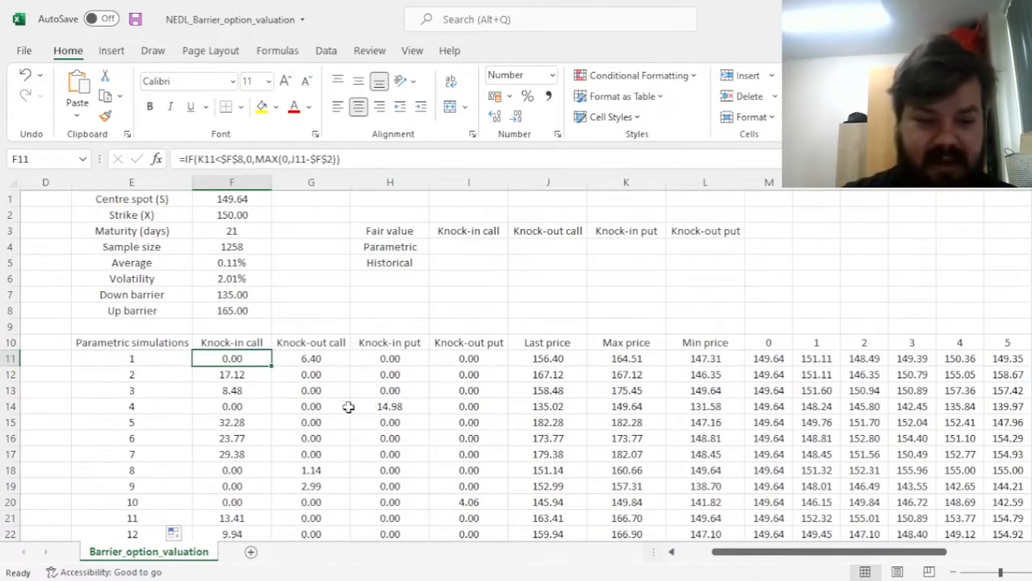
pyautogui.moveTo(383, 391)
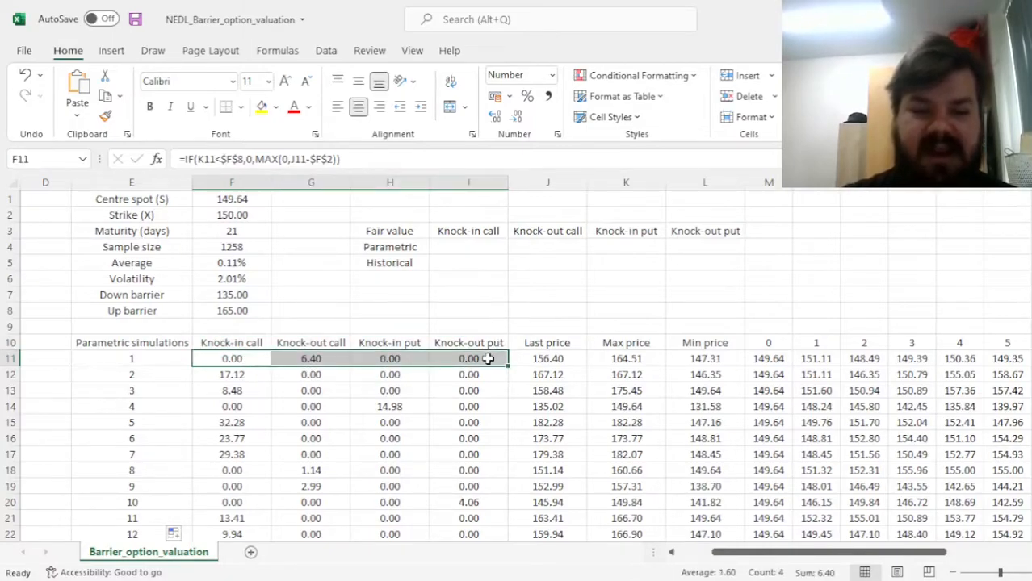
pyautogui.moveTo(232, 359); pyautogui.dragTo(469, 390)
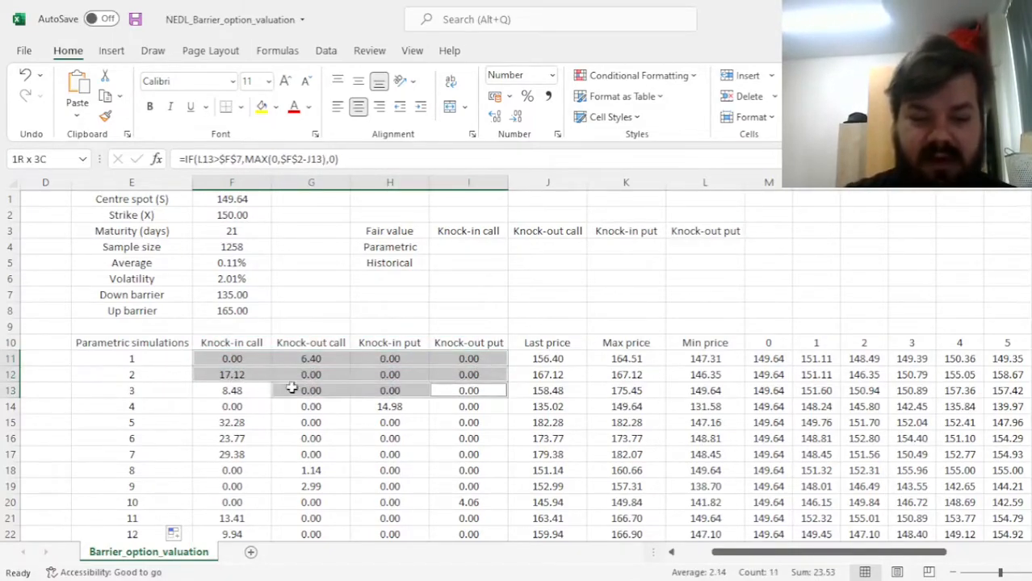
pyautogui.click(232, 407)
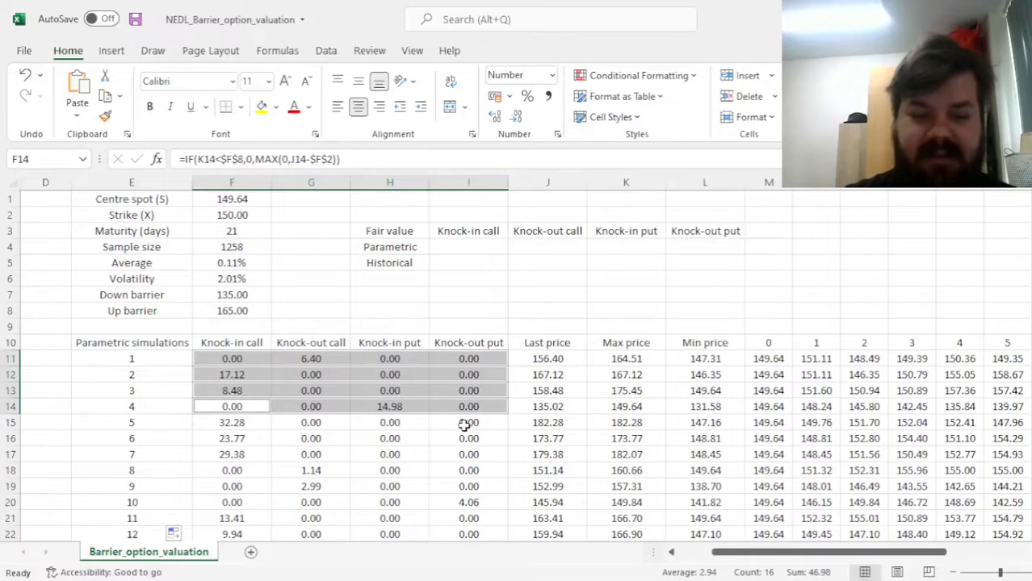
pyautogui.click(468, 422)
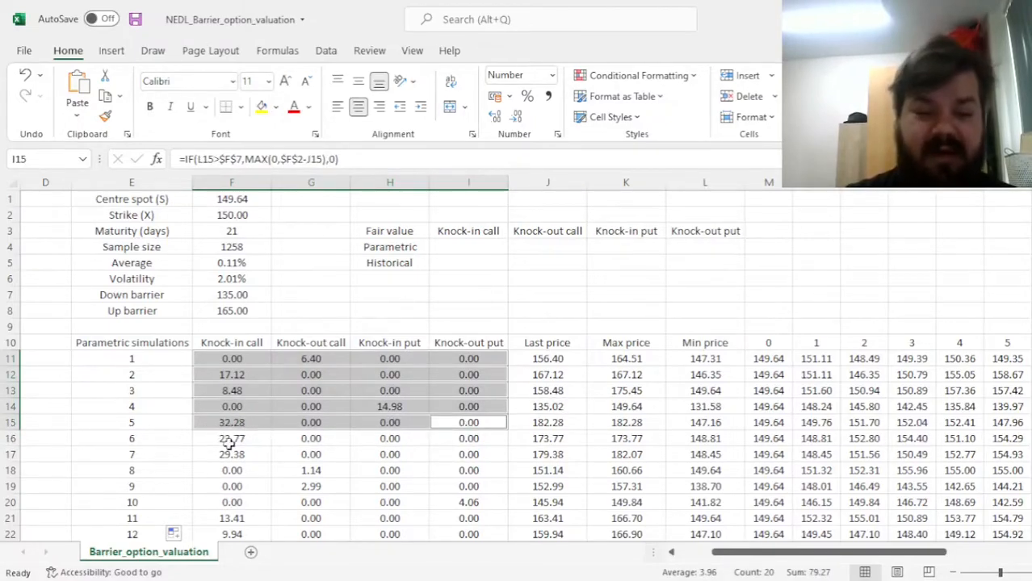
pyautogui.moveTo(273, 469)
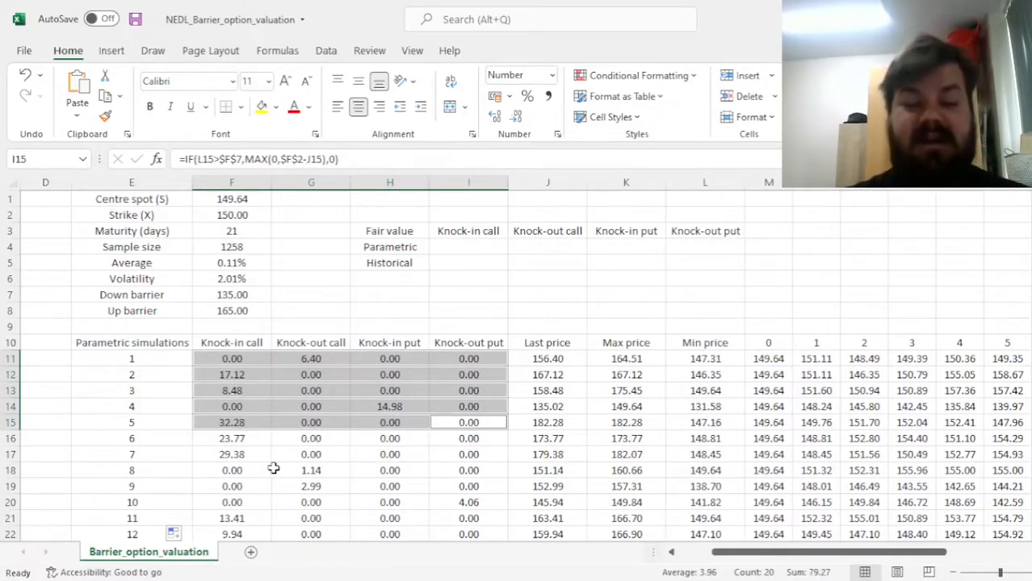
pyautogui.click(232, 454)
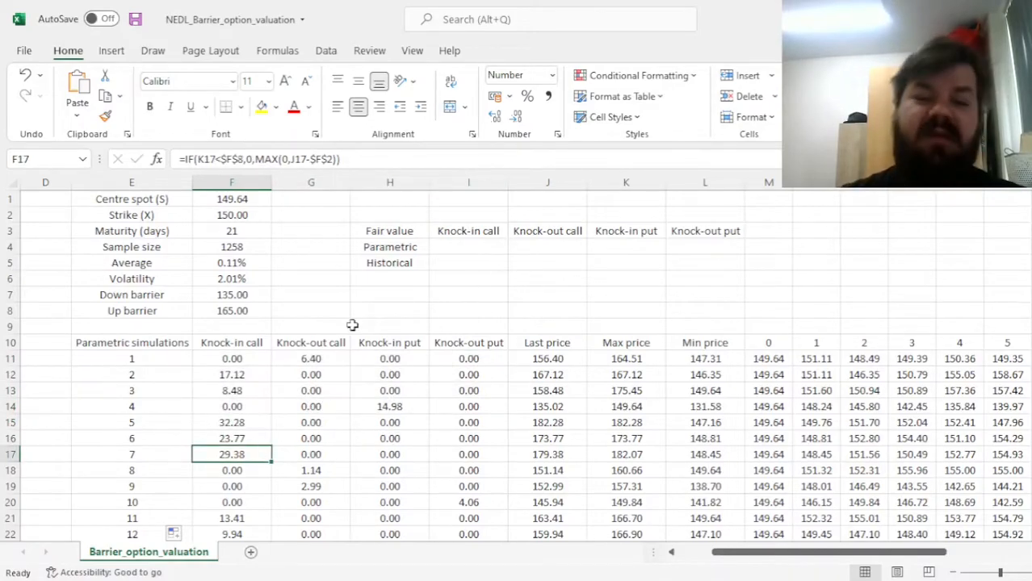
pyautogui.click(468, 246)
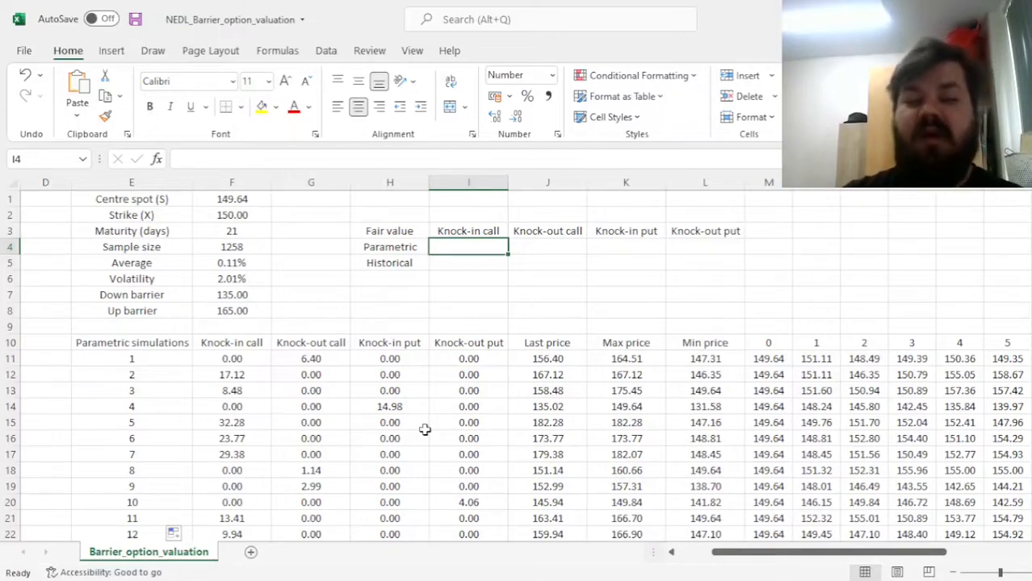
# Step: Enter =AVERAGE(F11:F1010) in I4 and fill right, giving 5.66, 1.78, 2.51 and 1.49
pyautogui.write('=')
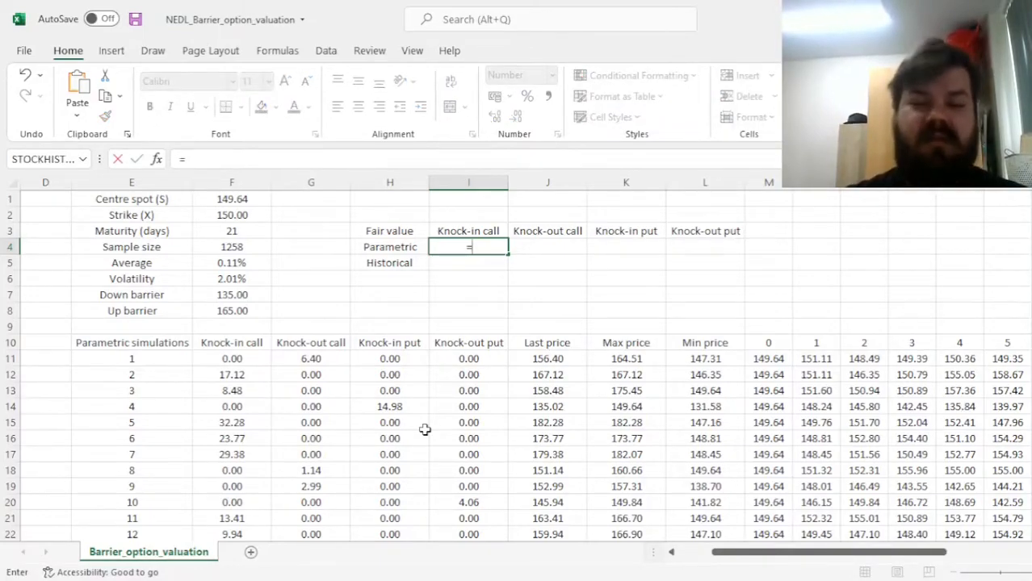
pyautogui.write('=AVERAGE')
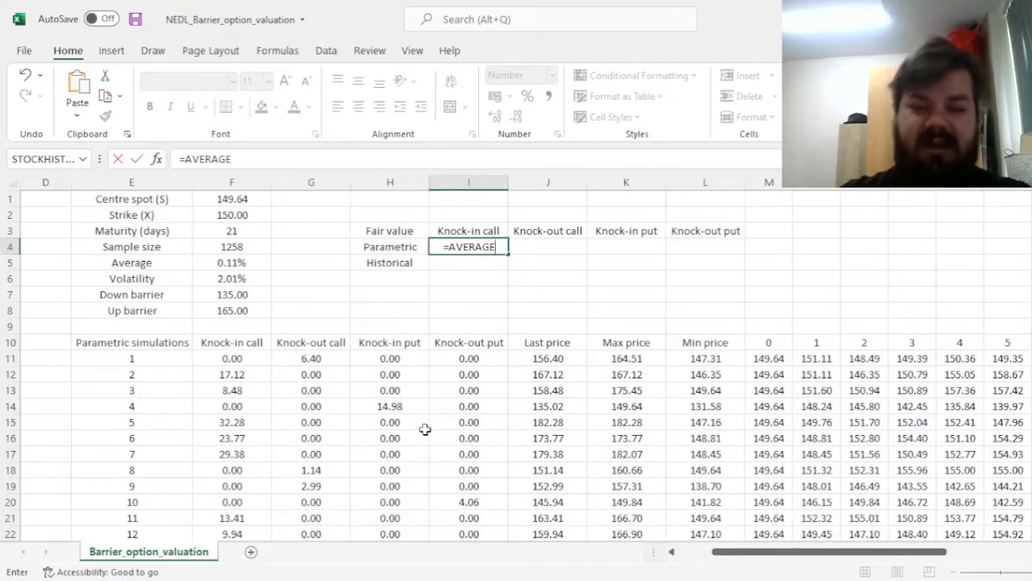
pyautogui.click(232, 358)
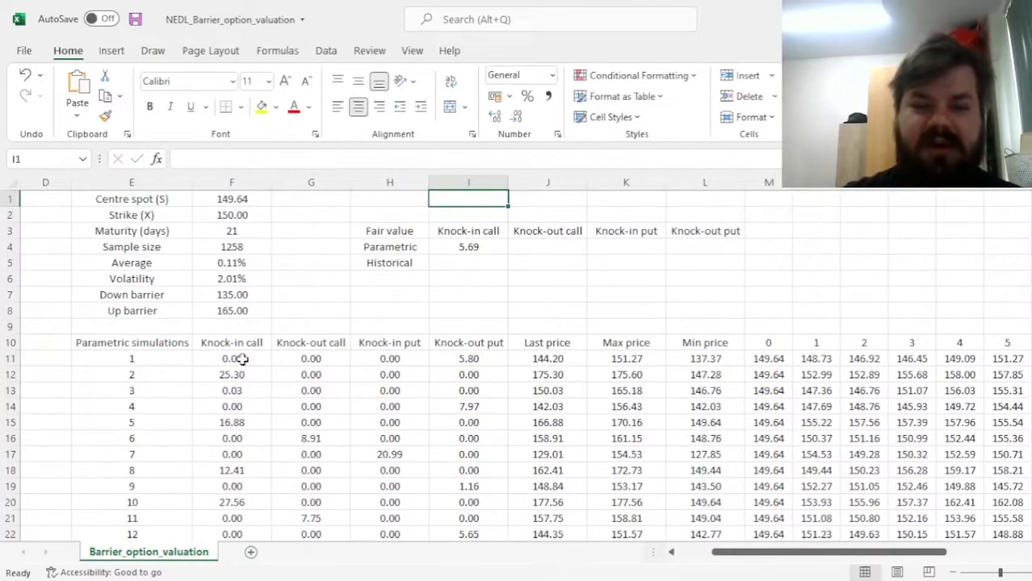
pyautogui.click(468, 246)
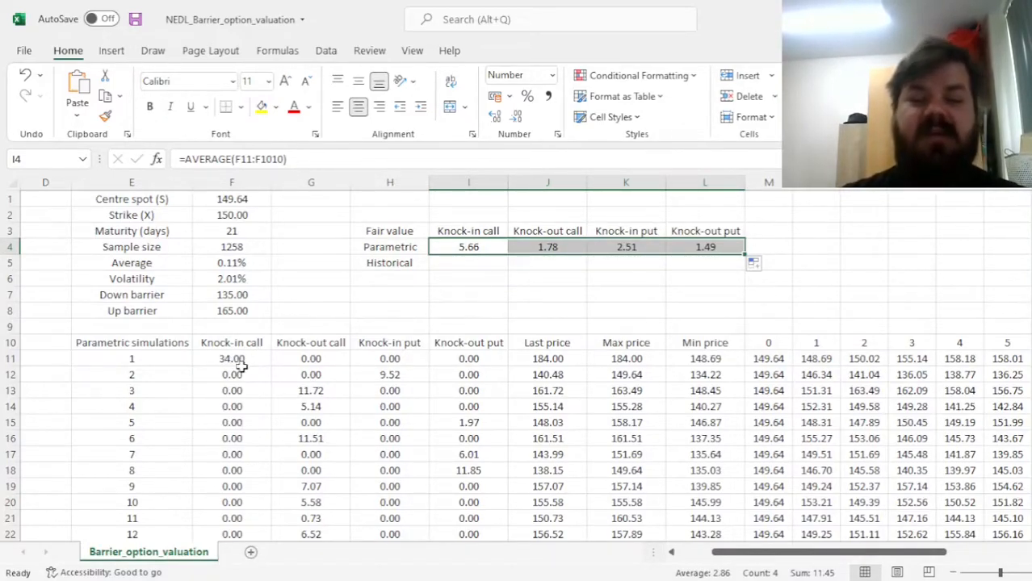
pyautogui.scroll(-3)
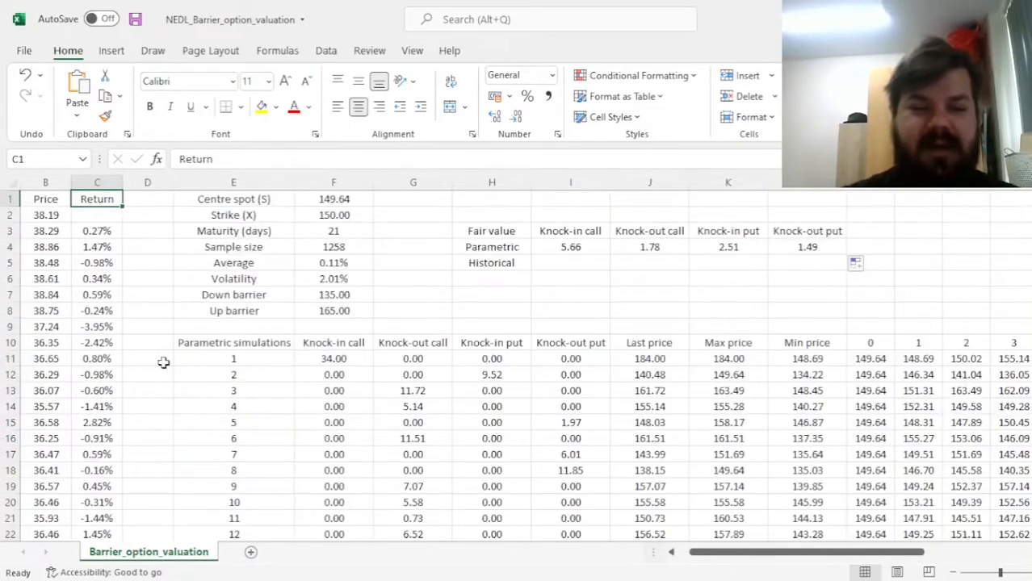
# Step: Check the sample size, maturity, price dates and log-return formulas, then select the historical start-price cell
pyautogui.click(333, 246)
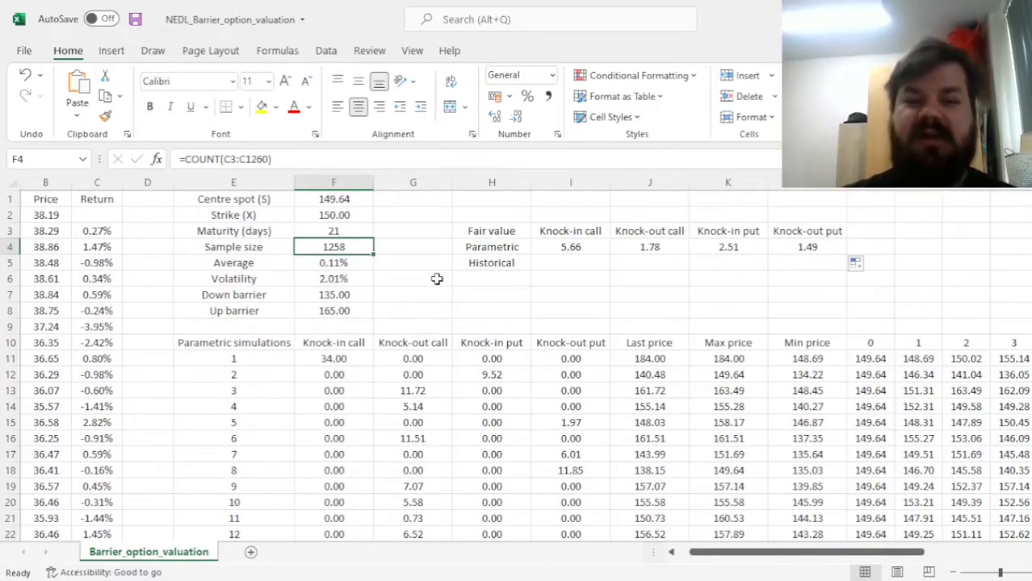
pyautogui.click(333, 231)
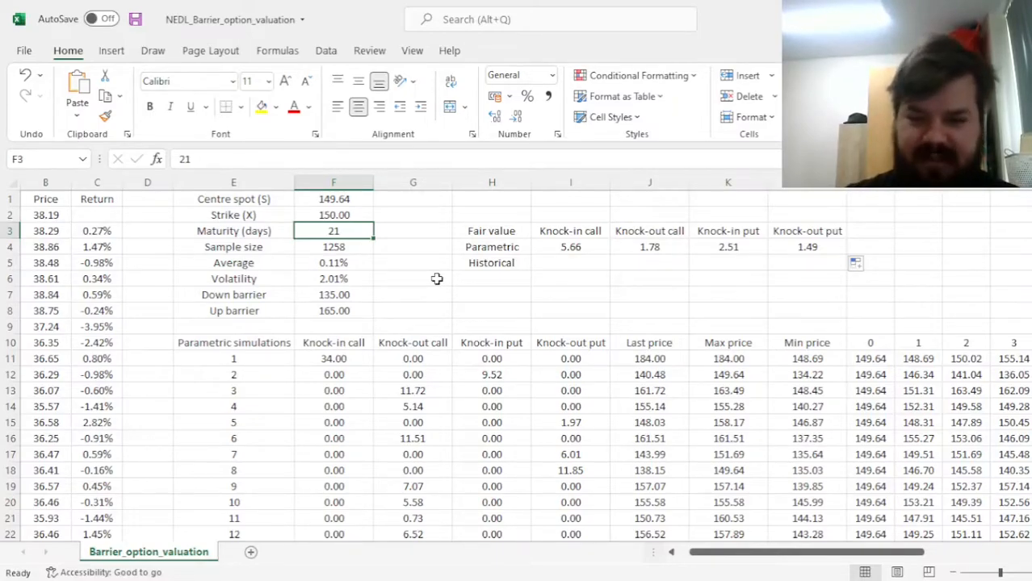
pyautogui.click(147, 231)
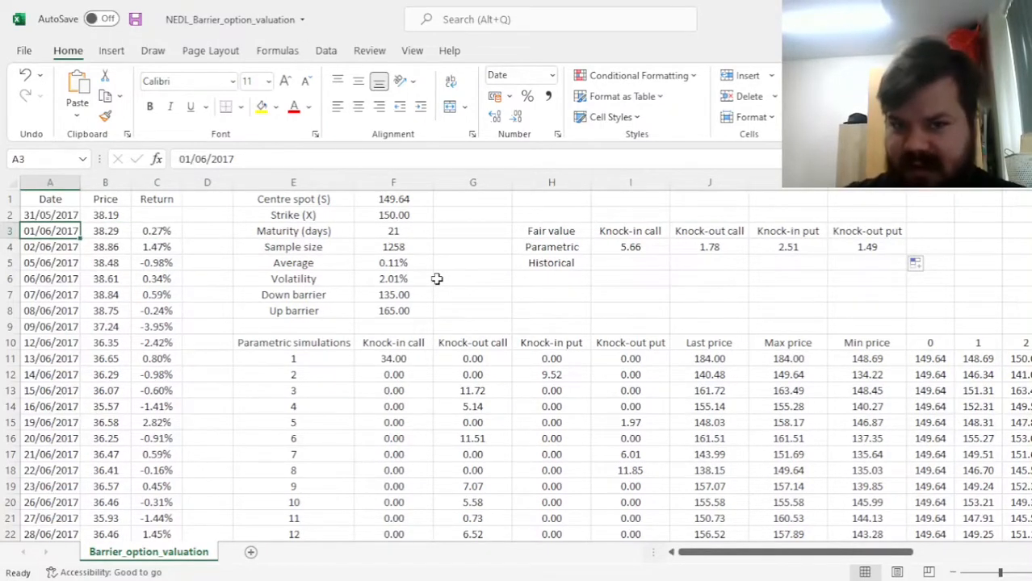
pyautogui.moveTo(176, 248)
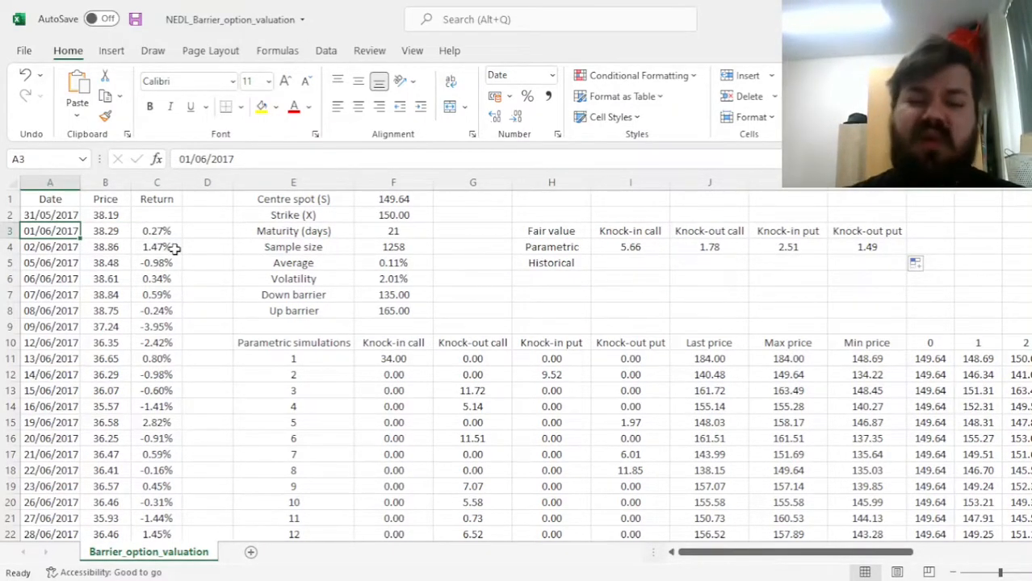
pyautogui.click(156, 231)
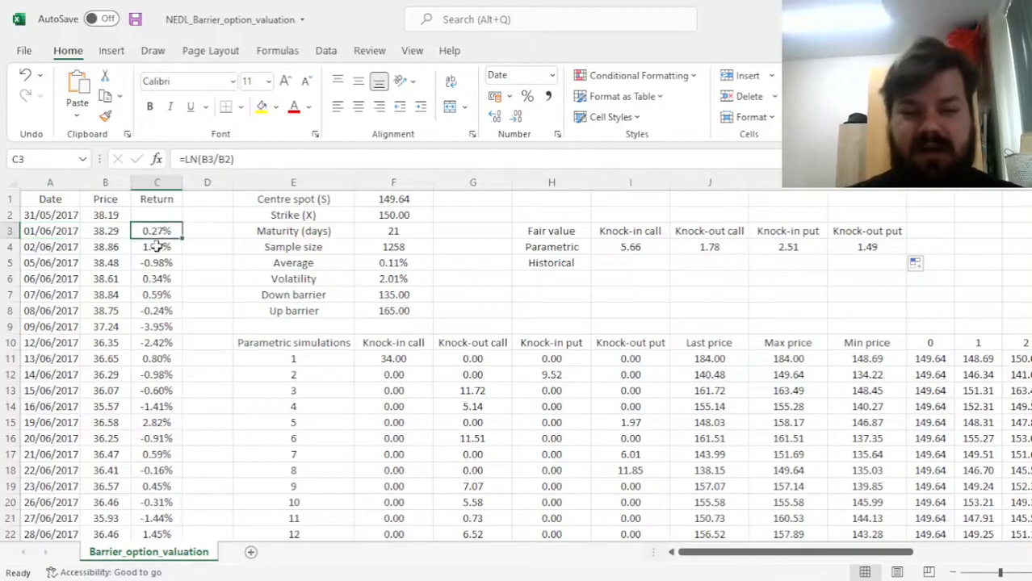
pyautogui.click(293, 294)
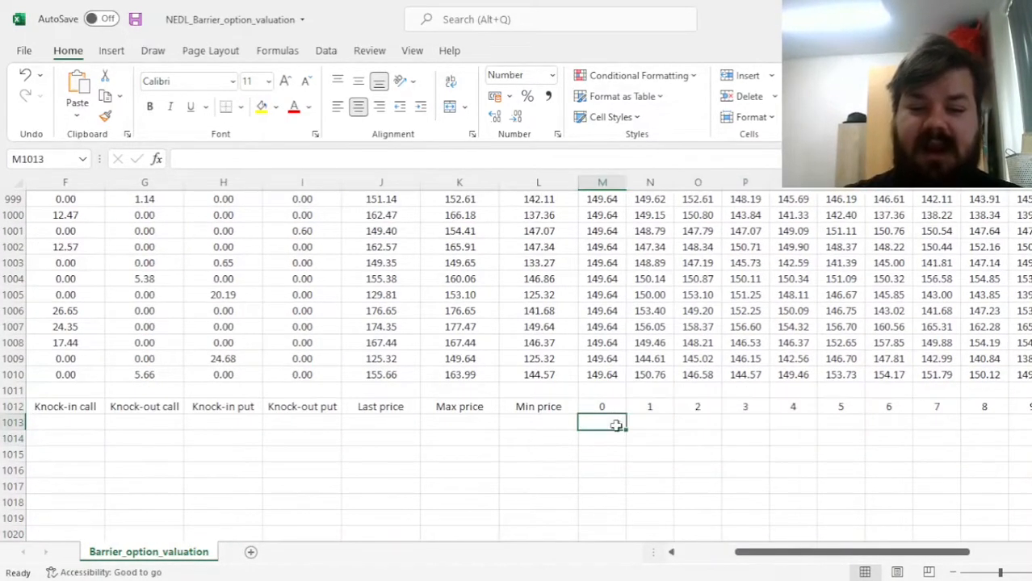
# Step: Start historical simulation 1 at 149.64 and build the day-1 EXP(INDEX) formula over historical returns
pyautogui.write('=')
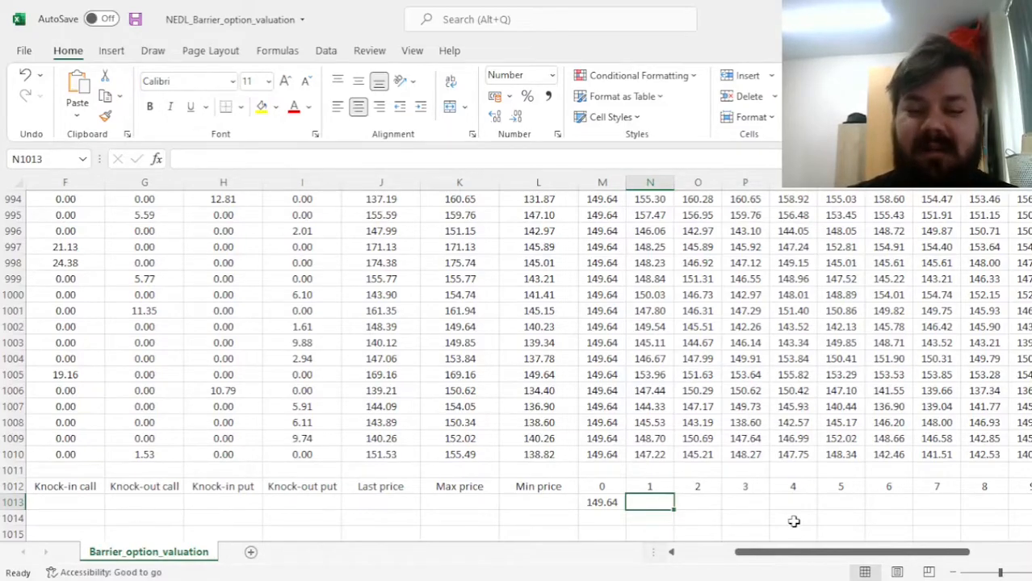
pyautogui.write('=M1013*')
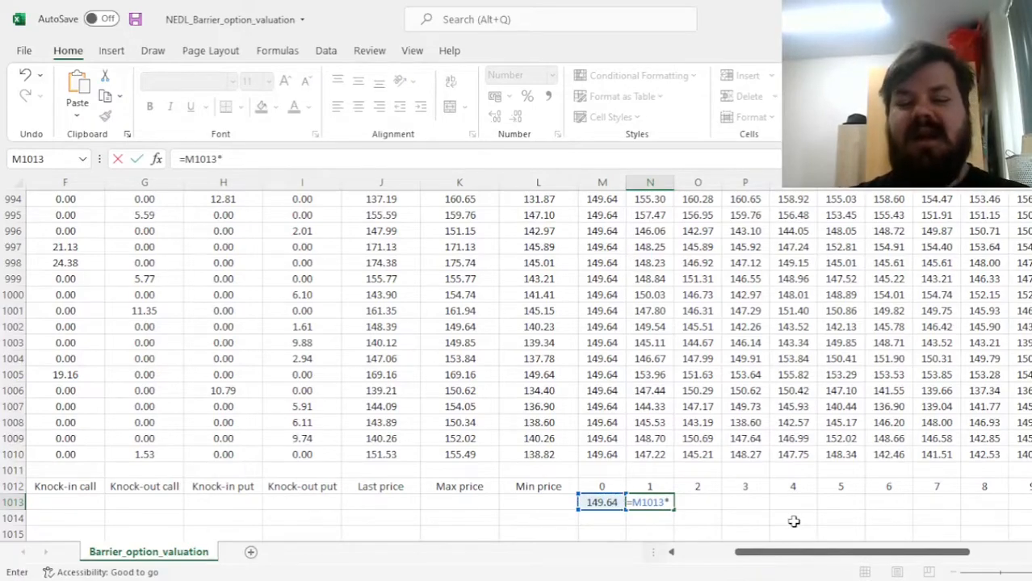
pyautogui.write('E')
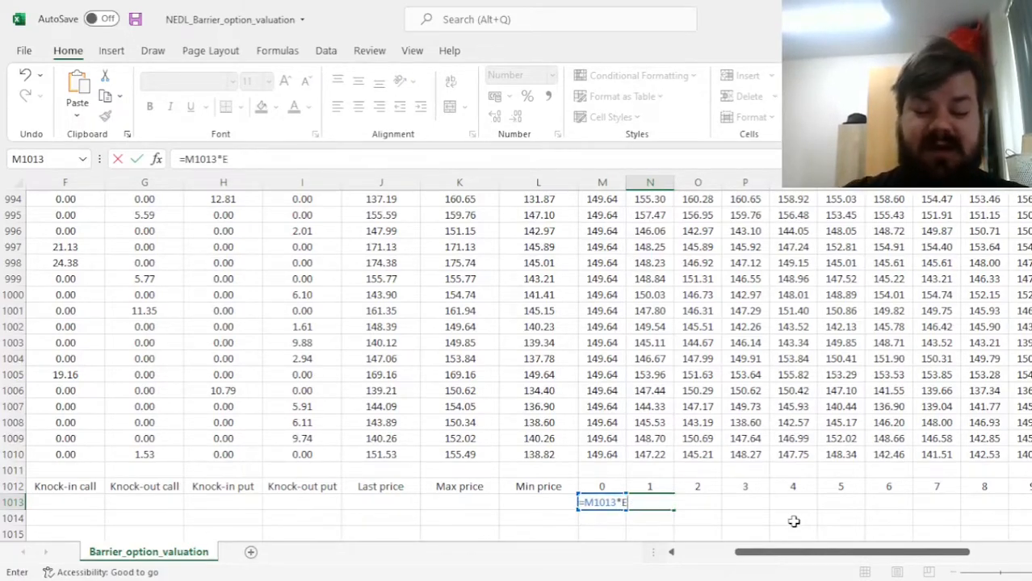
pyautogui.write('XP(IND')
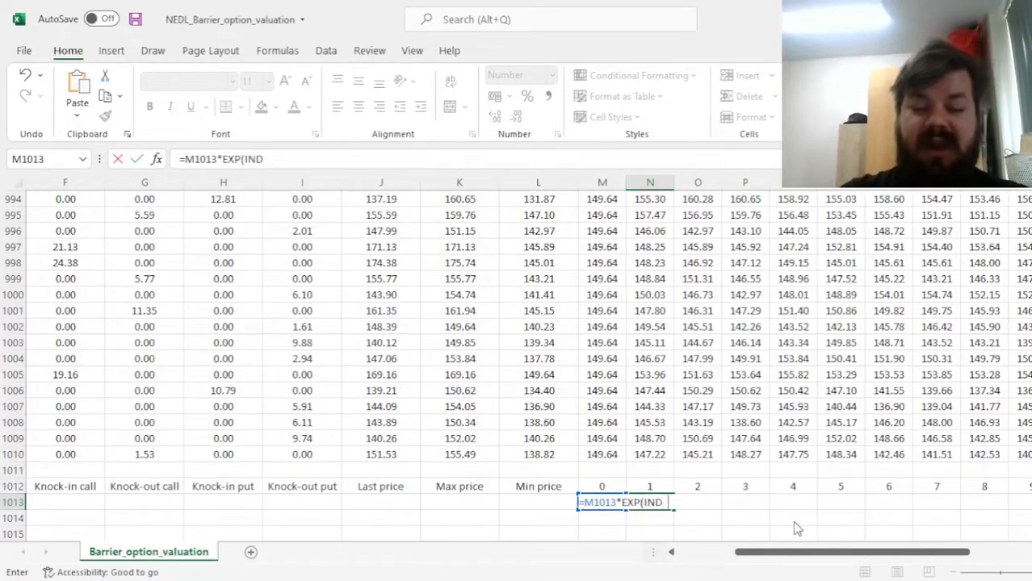
pyautogui.click(460, 375)
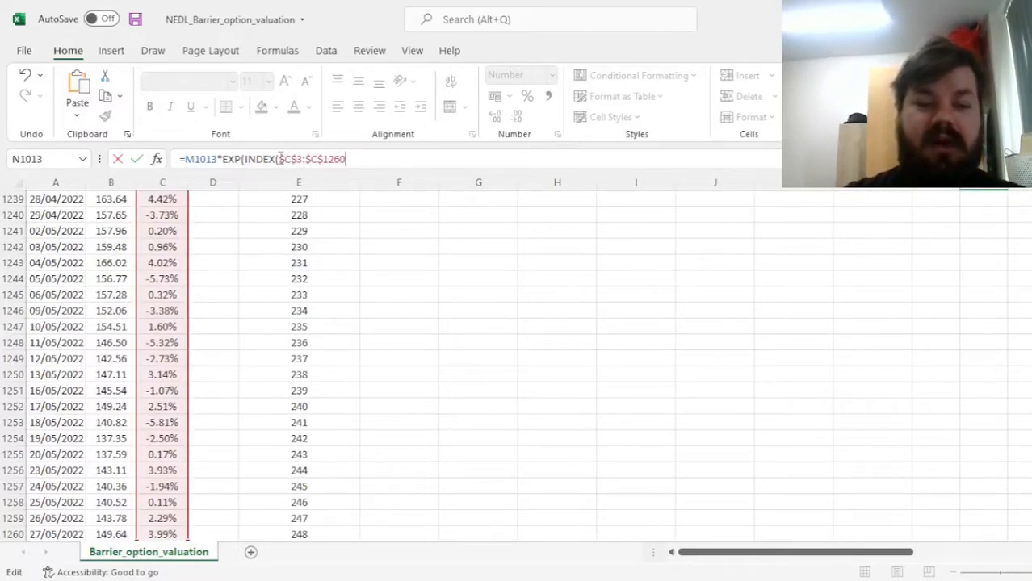
pyautogui.write(',')
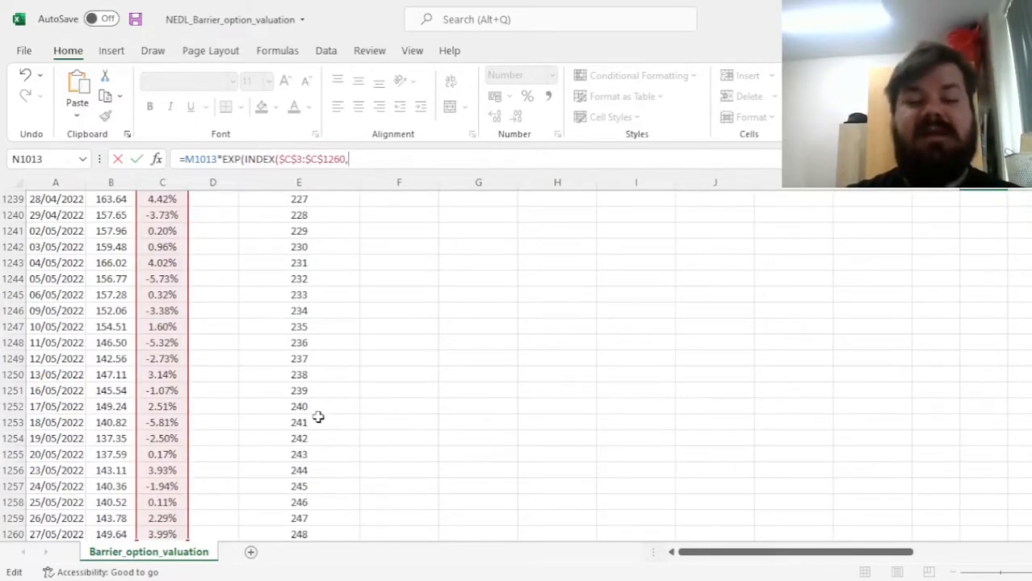
pyautogui.moveTo(319, 440)
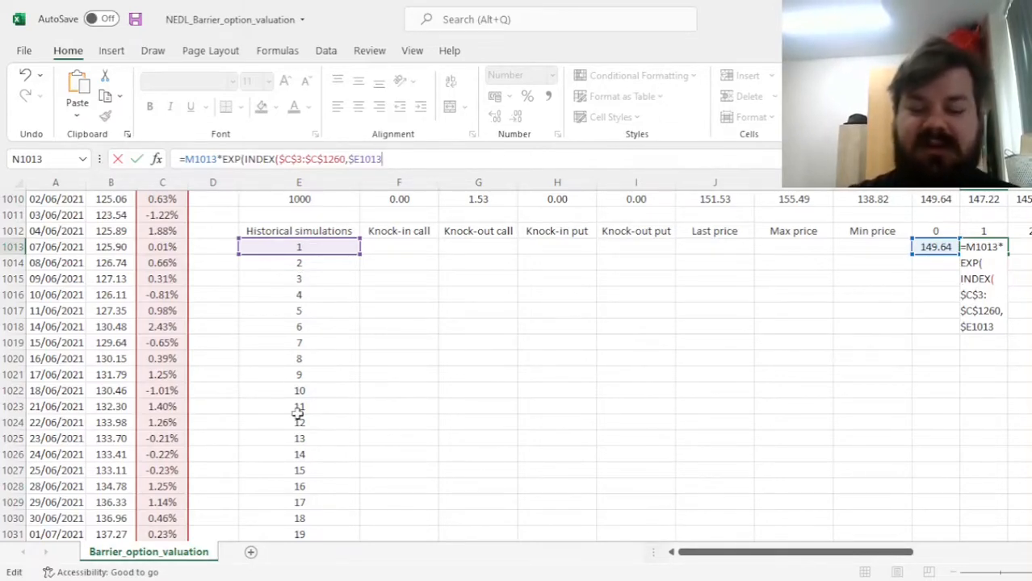
pyautogui.write('+N1012')
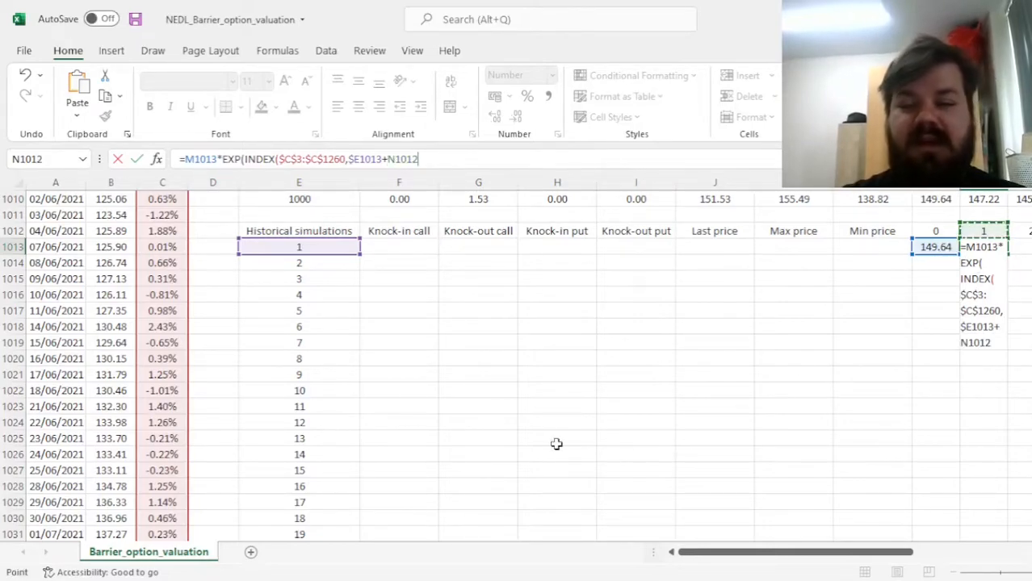
pyautogui.moveTo(809, 401)
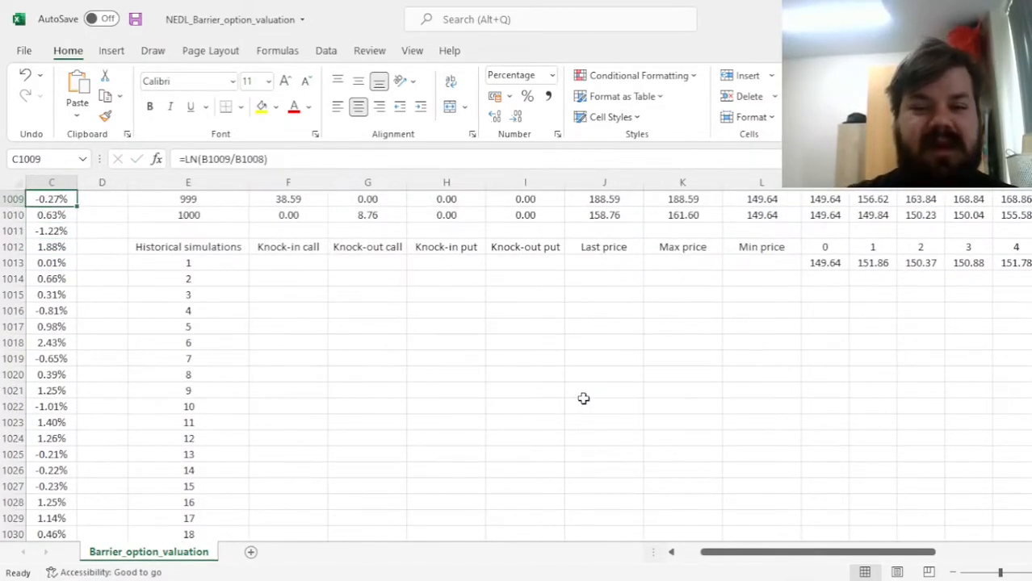
# Step: Review simulation 1's payoffs and last, max and min prices, including the 9.31 knock-out put
pyautogui.scroll(3)
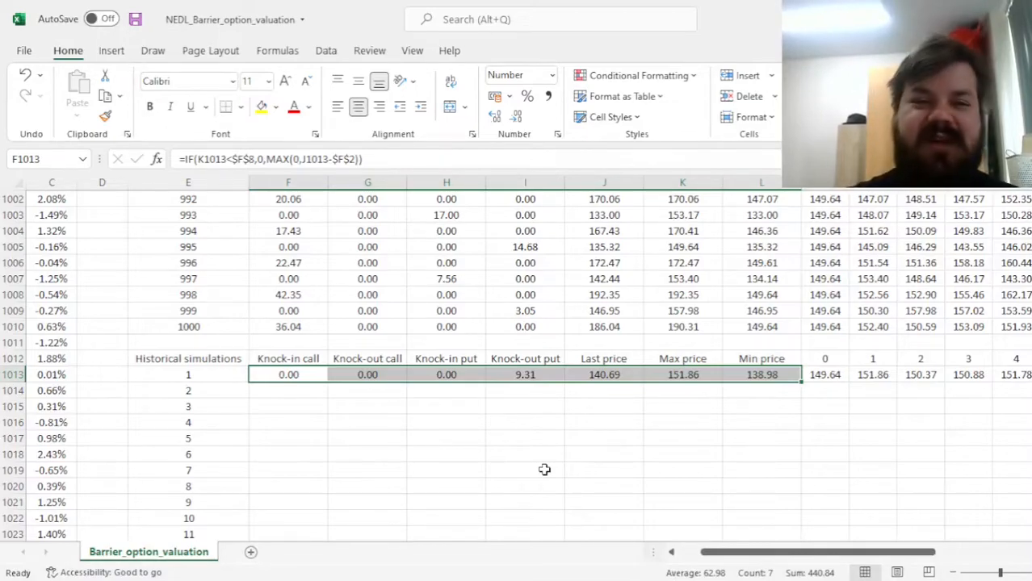
pyautogui.hscroll(3)
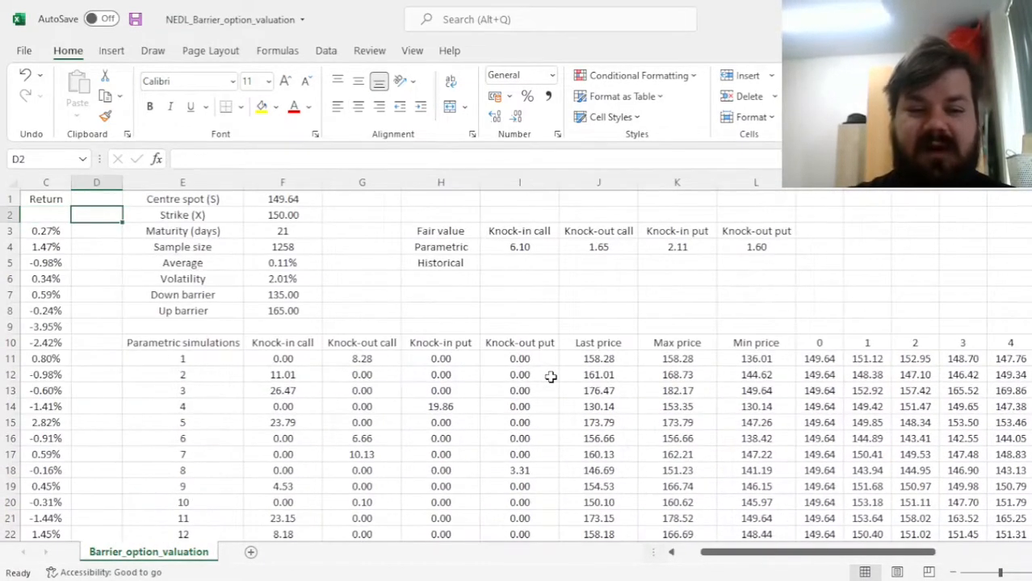
# Step: Begin the =AVERAGE( formula in I5 for the historical knock-in call fair value
pyautogui.write('=A')
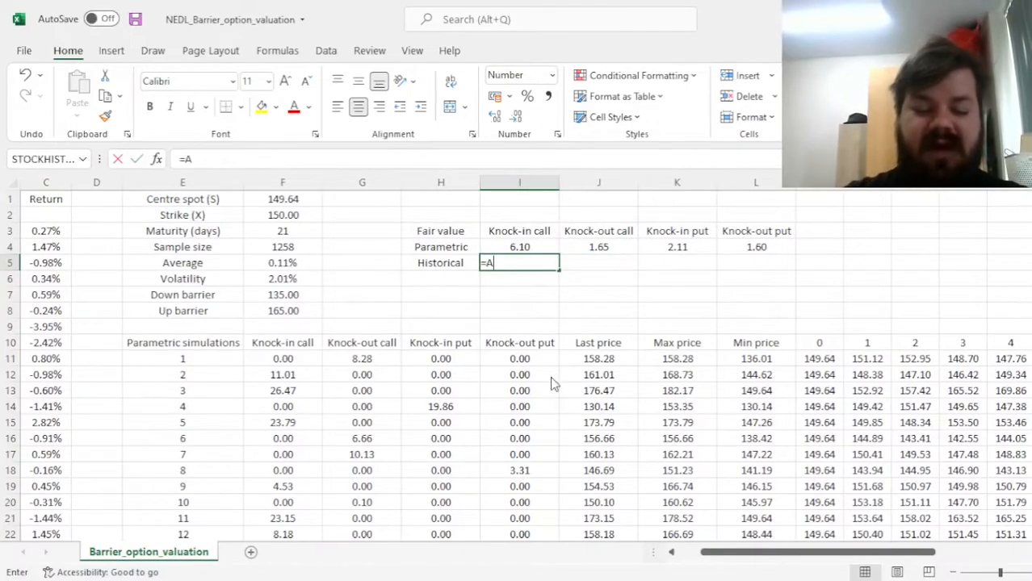
pyautogui.write('VERAGE(')
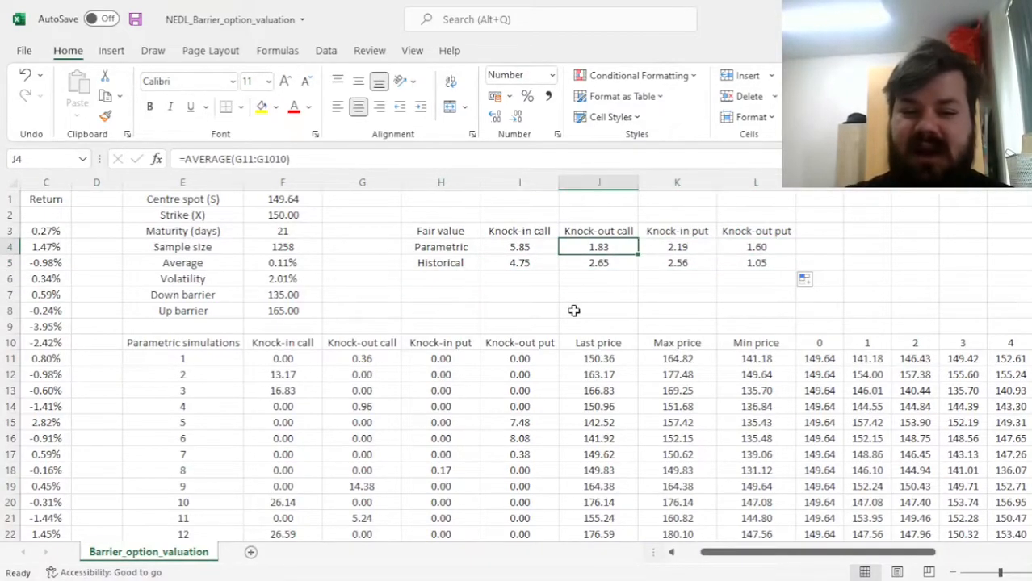
pyautogui.click(519, 263)
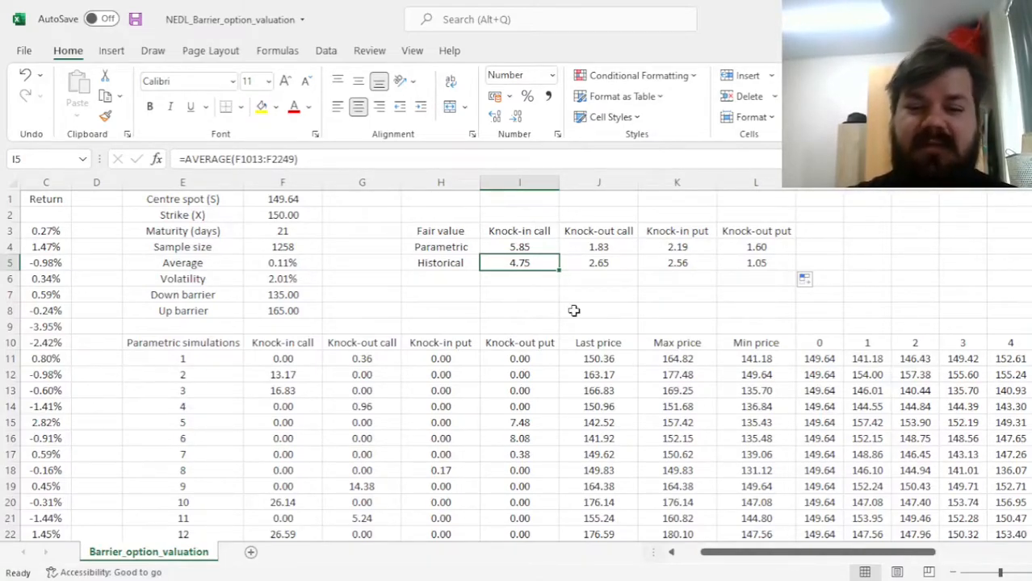
pyautogui.click(598, 262)
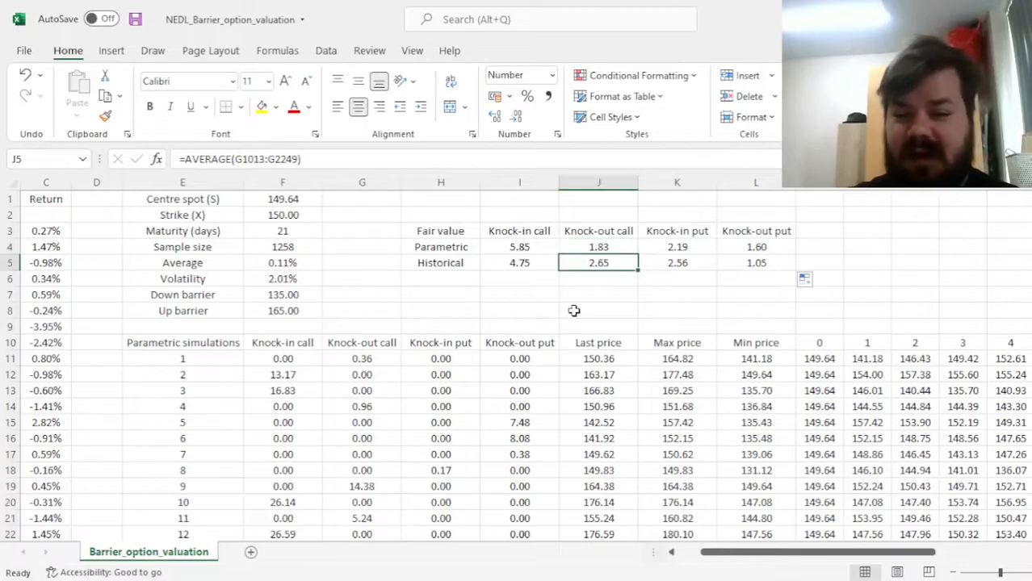
pyautogui.click(520, 262)
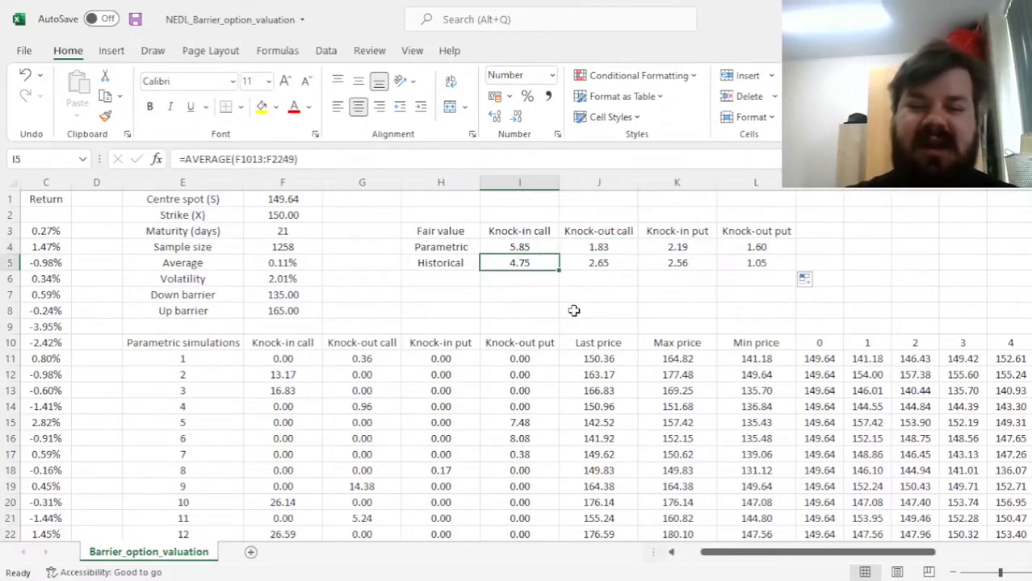
pyautogui.click(519, 246)
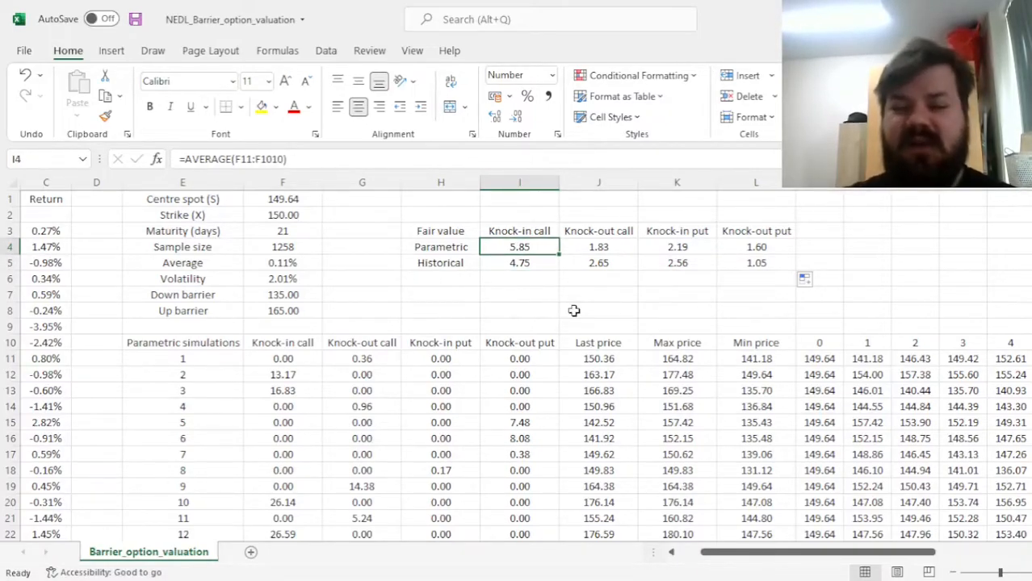
pyautogui.click(598, 246)
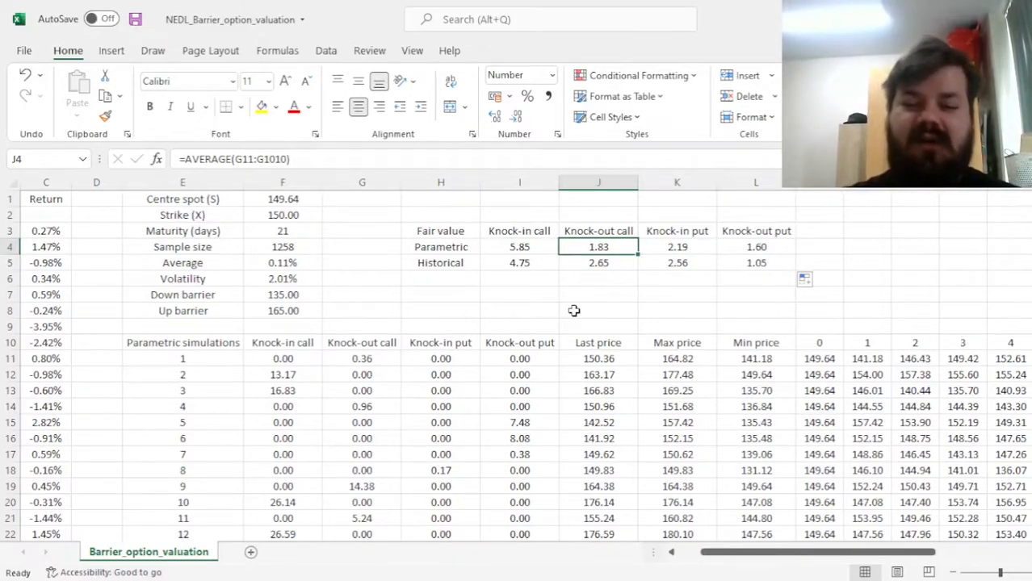
pyautogui.click(598, 279)
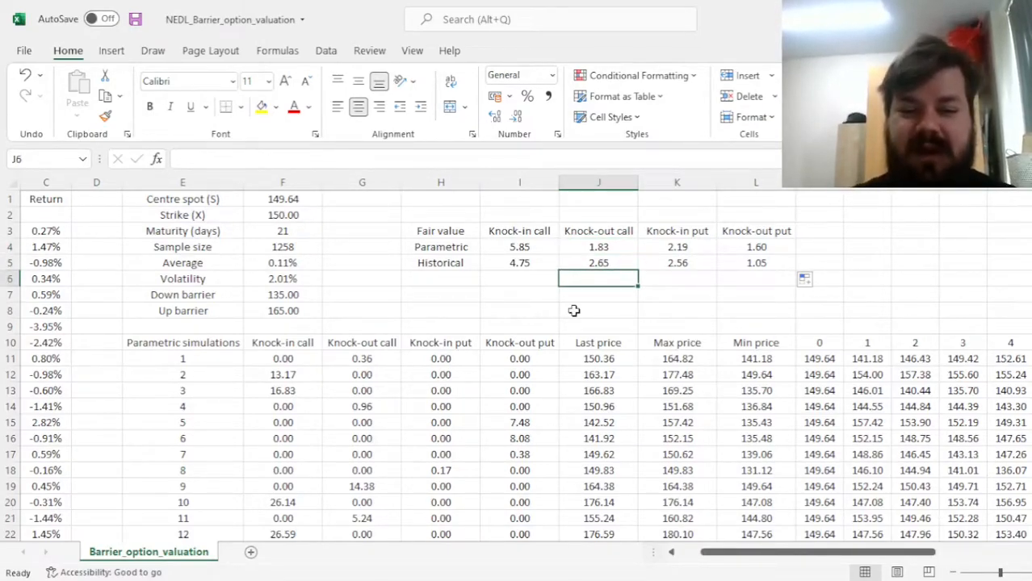
pyautogui.click(519, 278)
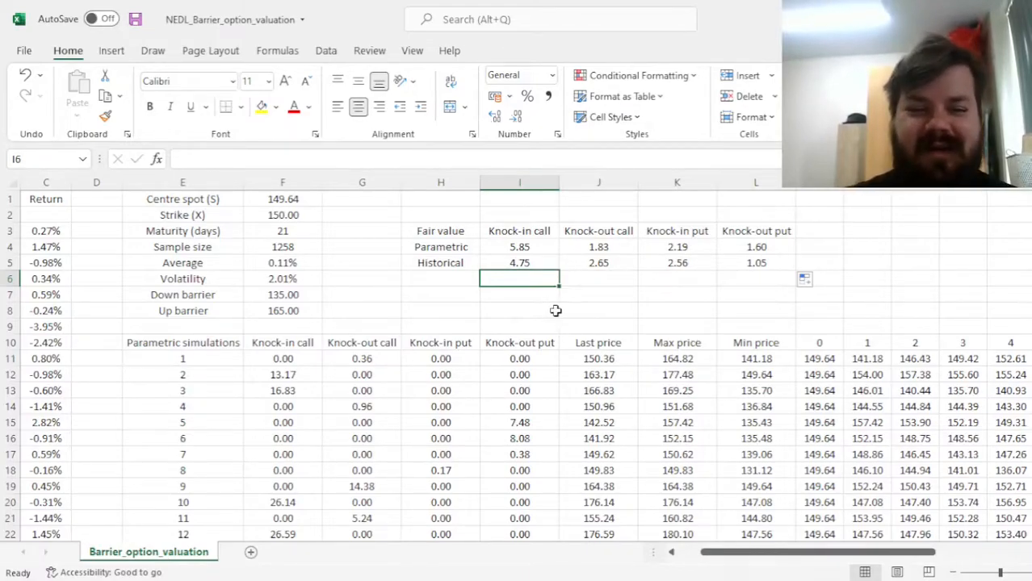
pyautogui.click(283, 310)
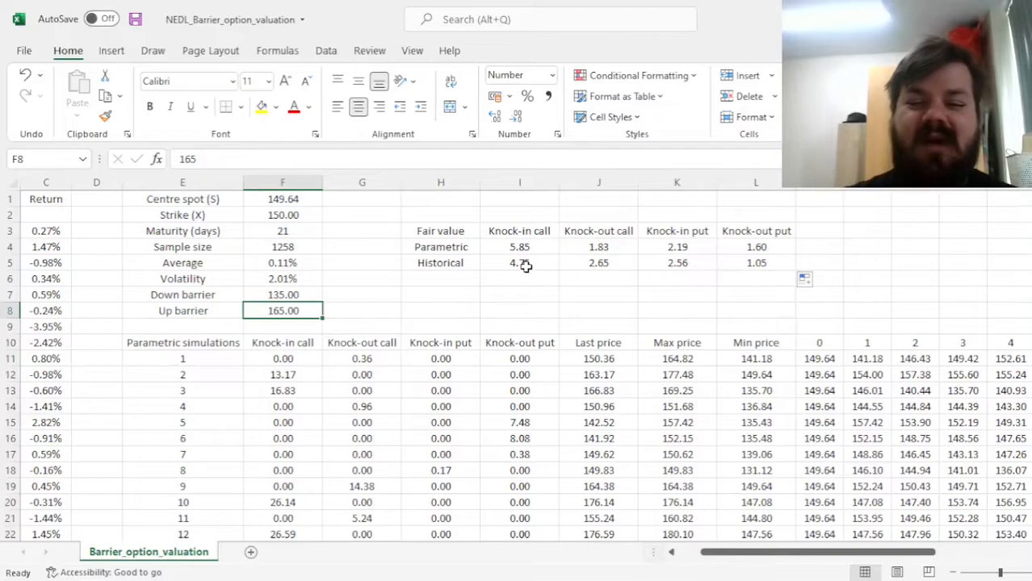
pyautogui.click(520, 262)
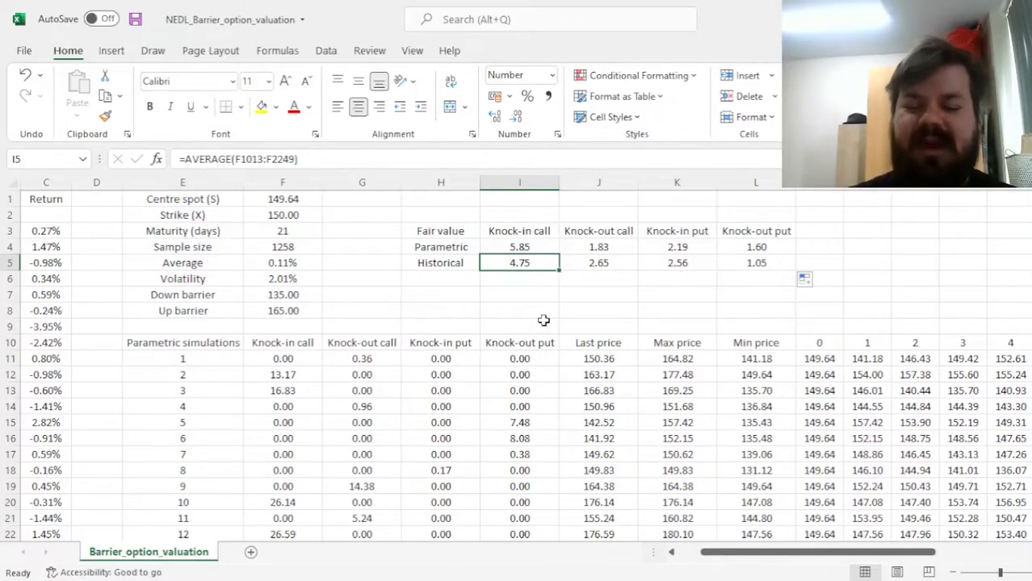
pyautogui.moveTo(654, 251)
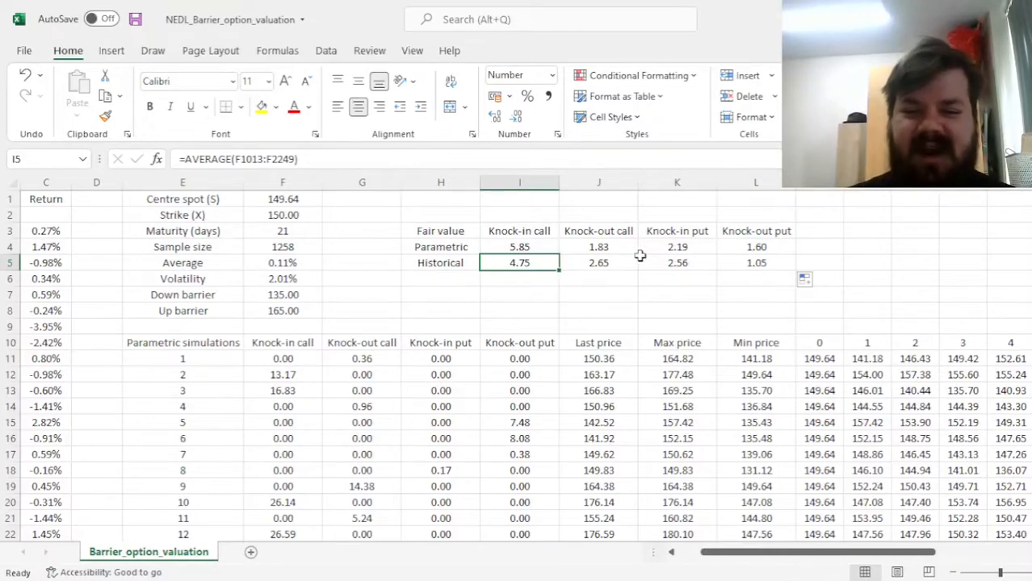
pyautogui.click(599, 262)
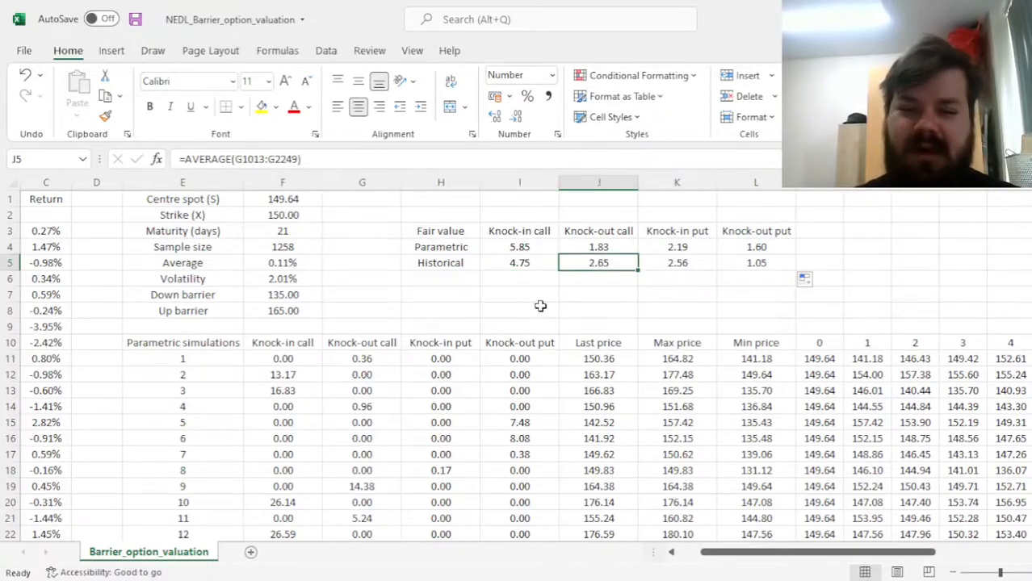
pyautogui.click(598, 246)
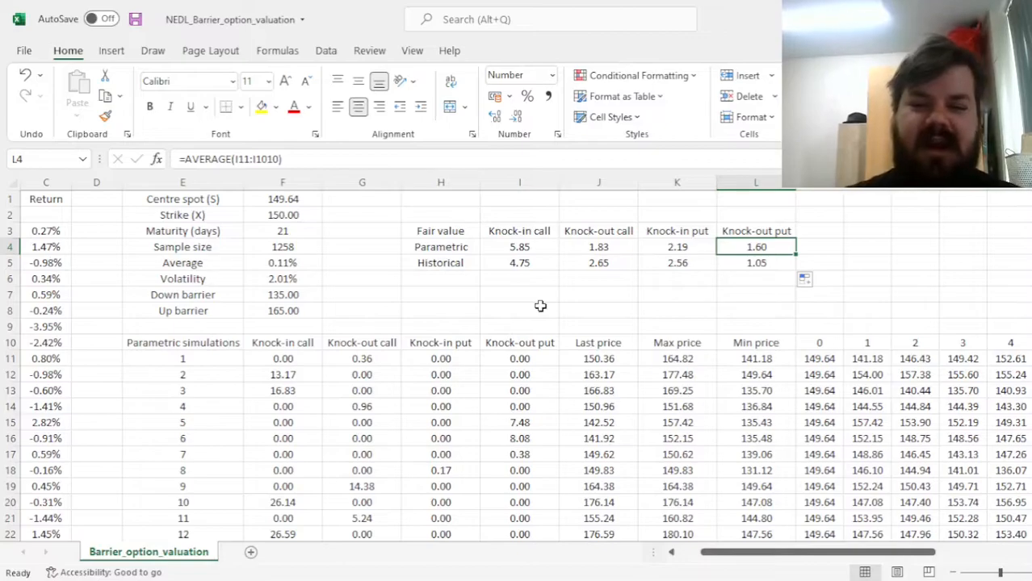
pyautogui.click(756, 263)
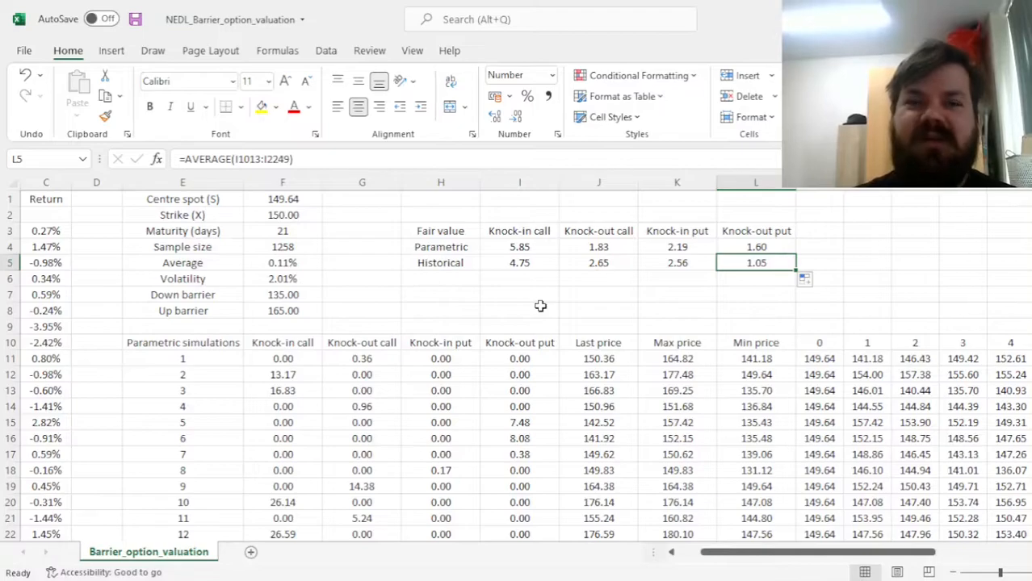
pyautogui.moveTo(283, 295)
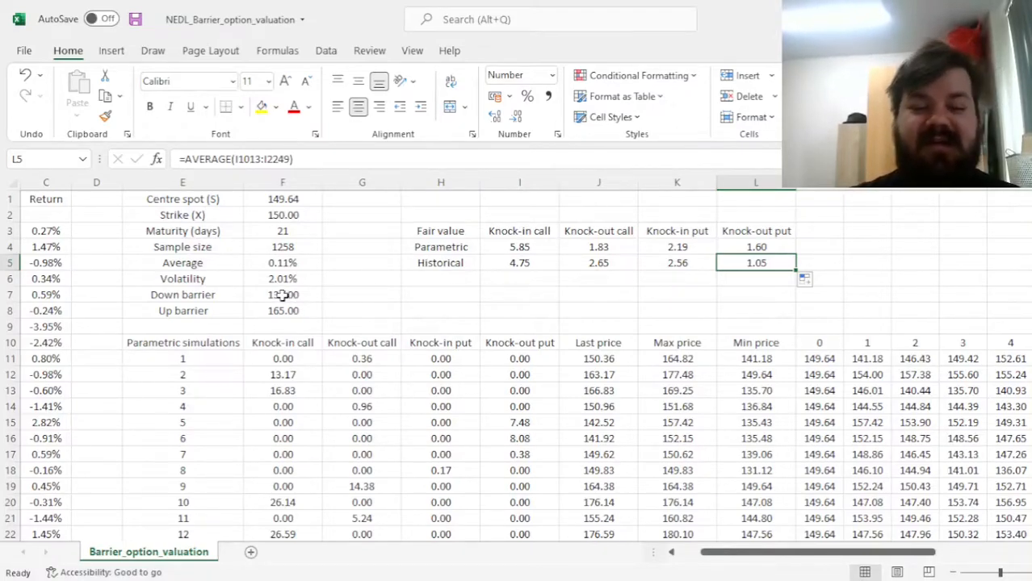
# Step: Set the barriers to 100 down and 200 up, then review the repriced knock-in call and put values
pyautogui.click(282, 294)
pyautogui.write('100')
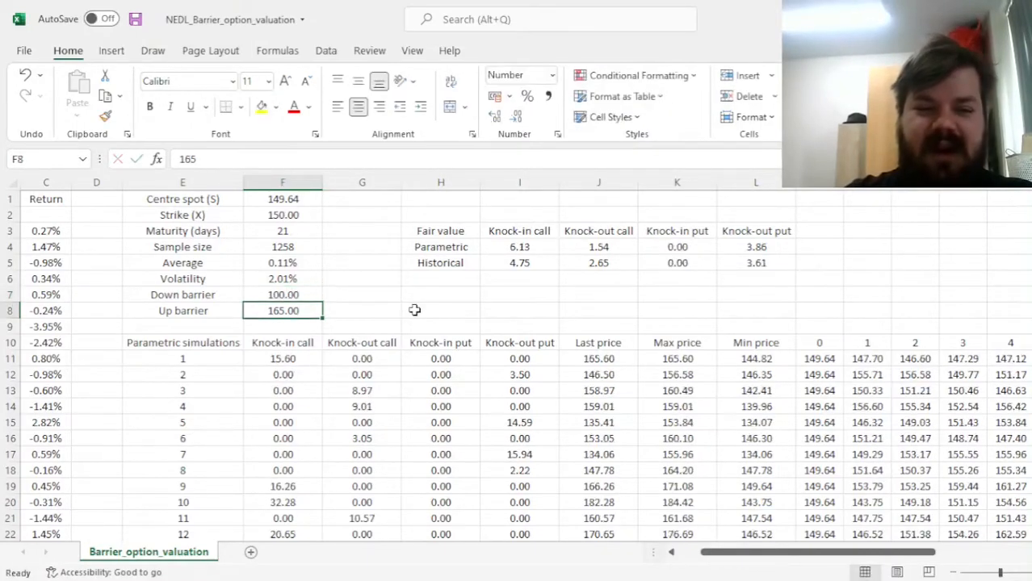
pyautogui.write('200')
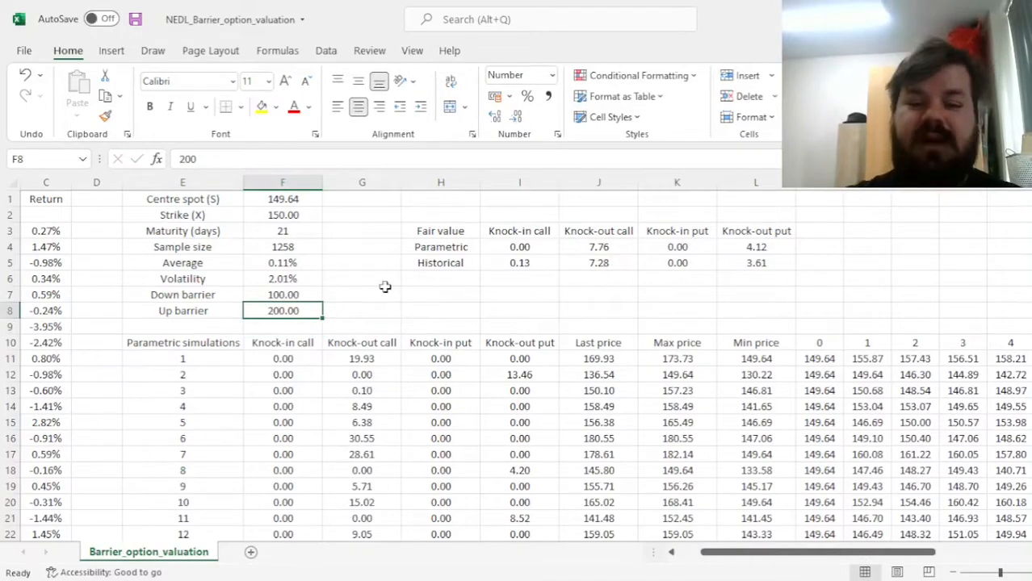
pyautogui.click(519, 263)
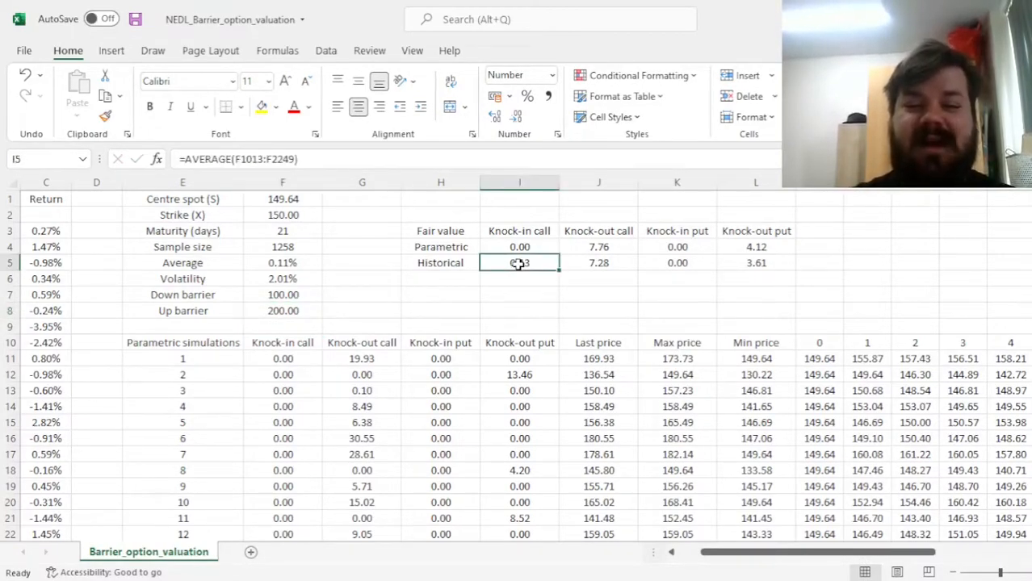
pyautogui.click(519, 246)
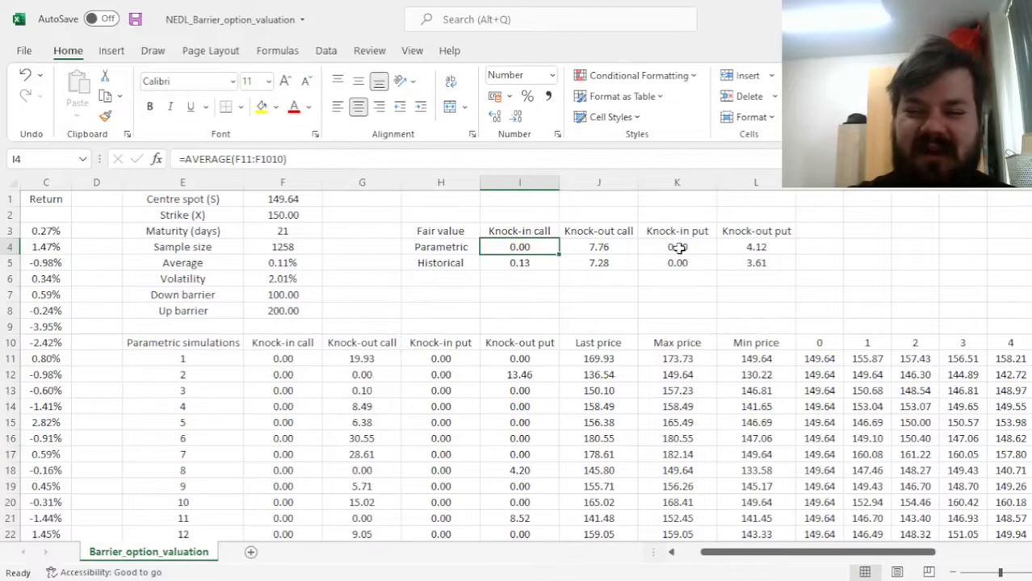
pyautogui.click(676, 247)
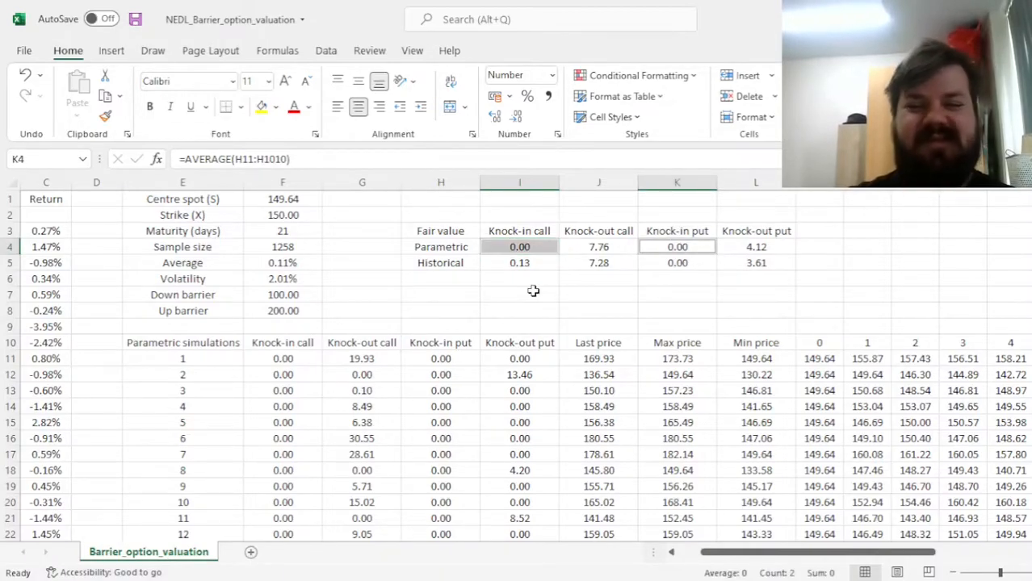
pyautogui.click(519, 263)
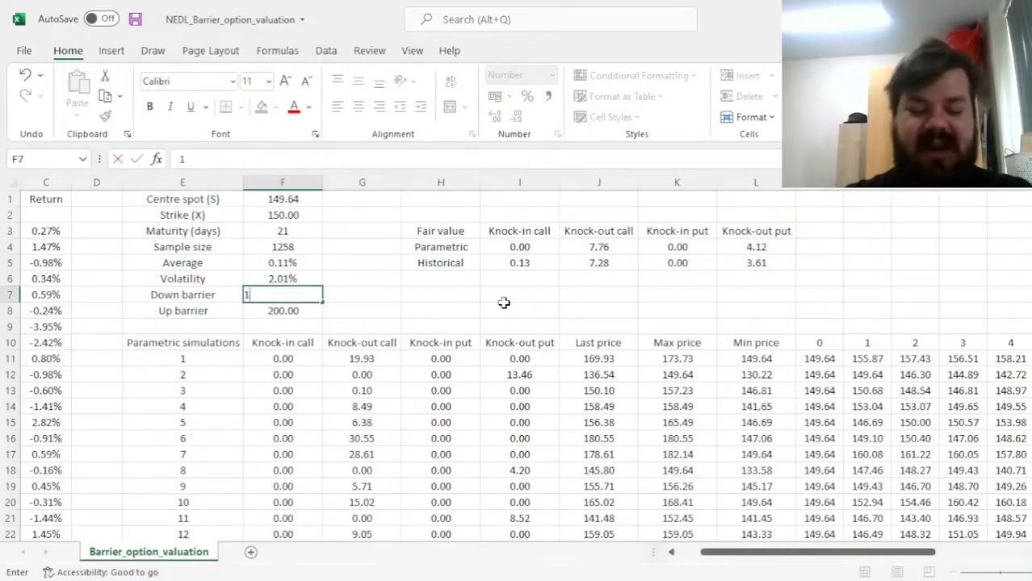
# Step: Restore the up barrier to 165 and raise the strike to 155, repricing to 4.39, 0.66, 3.39, 3.07
pyautogui.write('165')
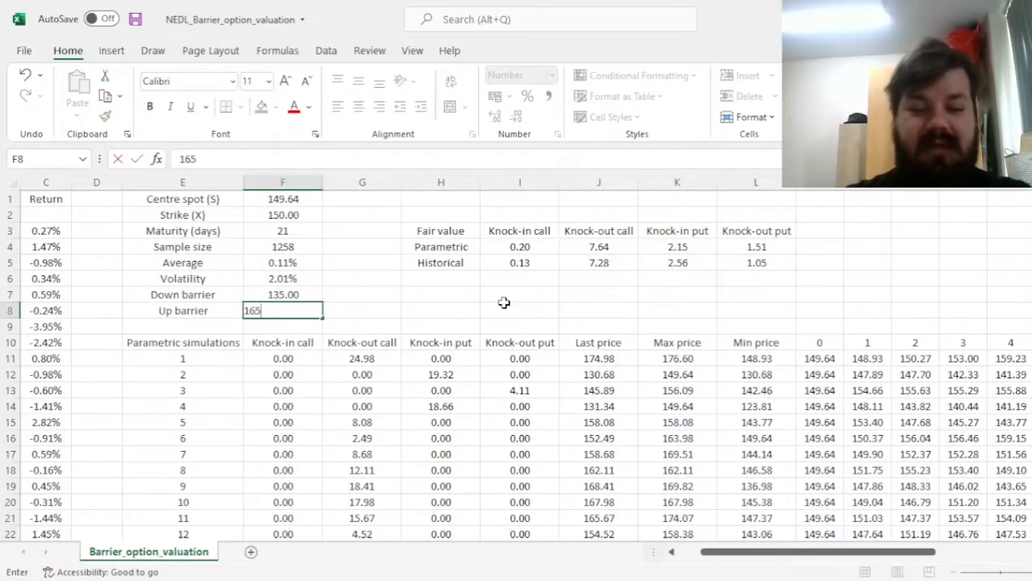
pyautogui.press('Enter')
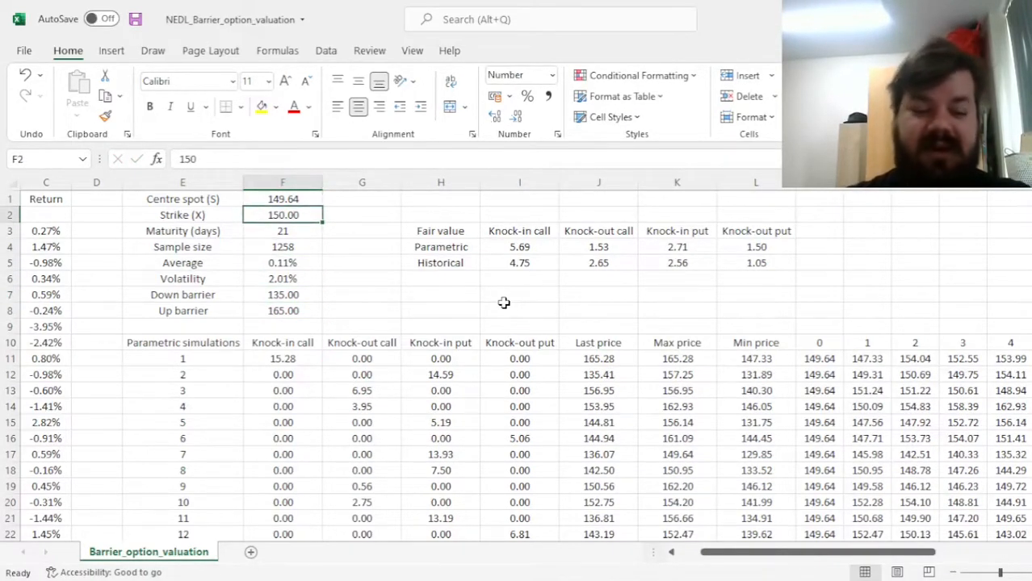
pyautogui.write('155')
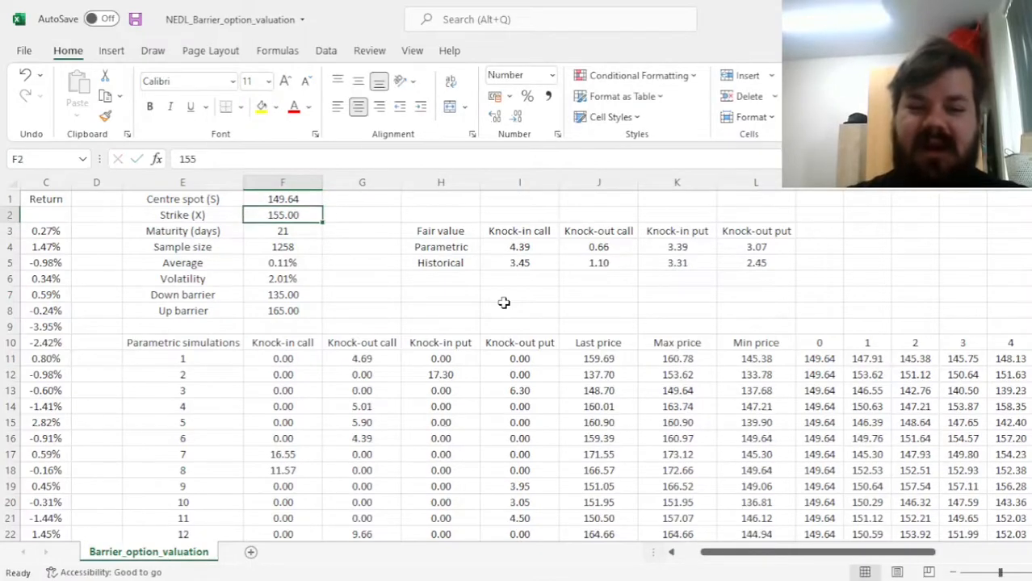
pyautogui.moveTo(551, 259)
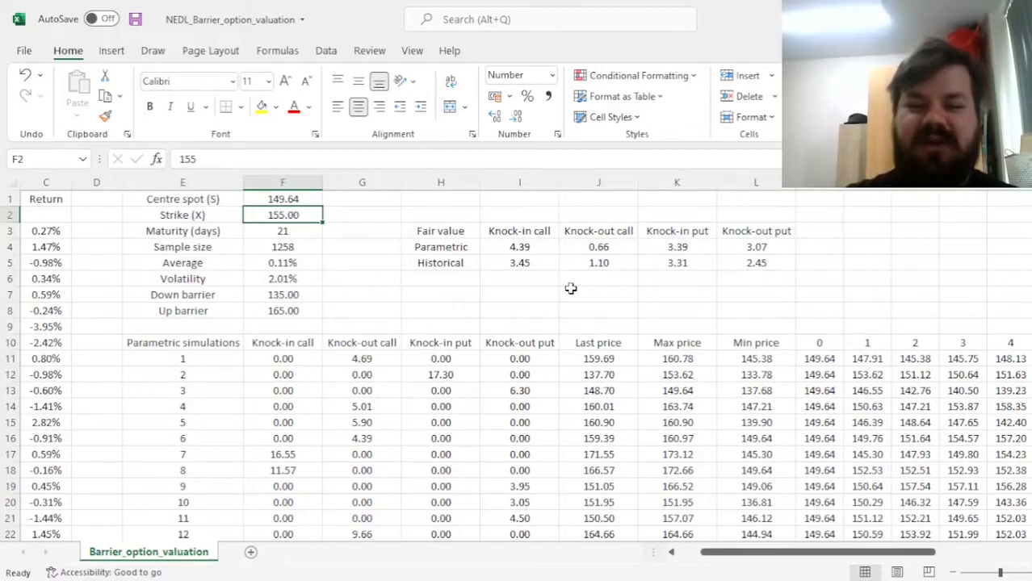
pyautogui.moveTo(493, 281)
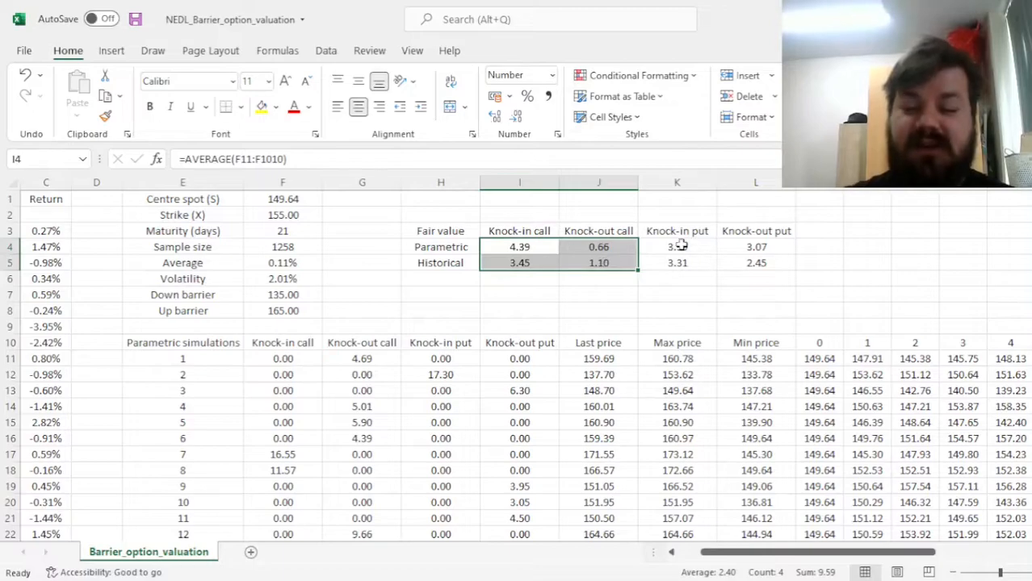
pyautogui.click(519, 343)
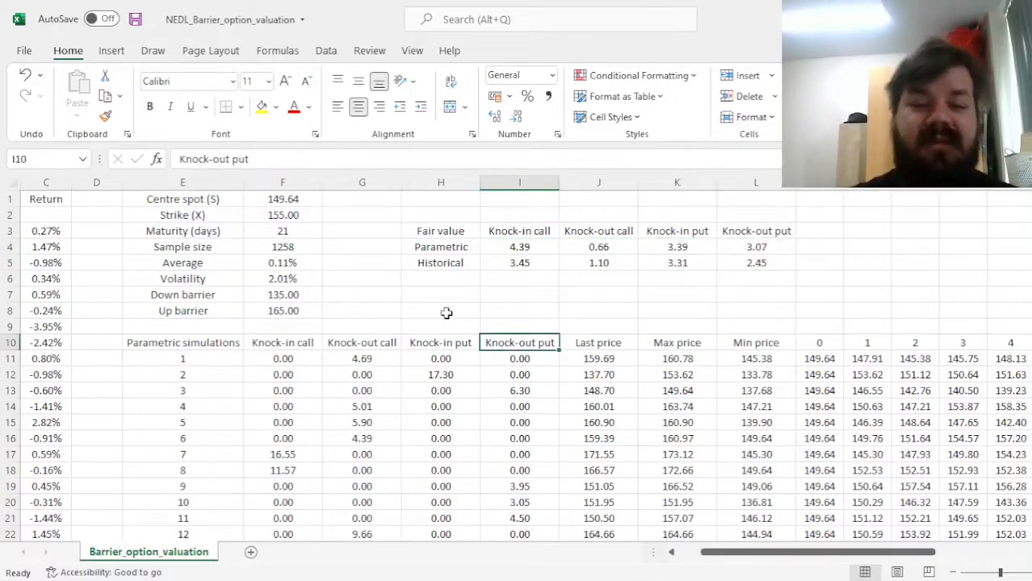
pyautogui.moveTo(325, 296)
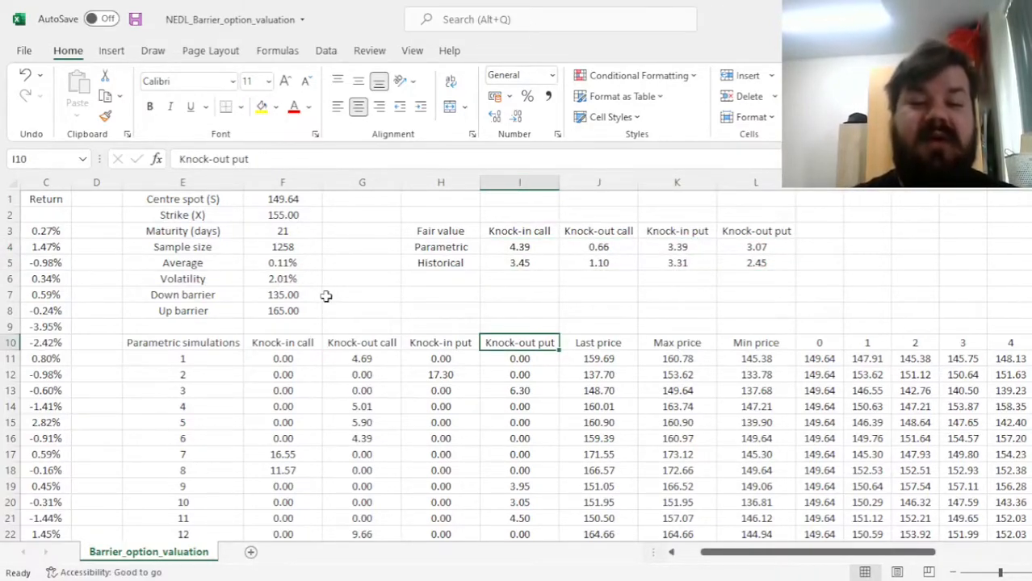
pyautogui.moveTo(294, 311)
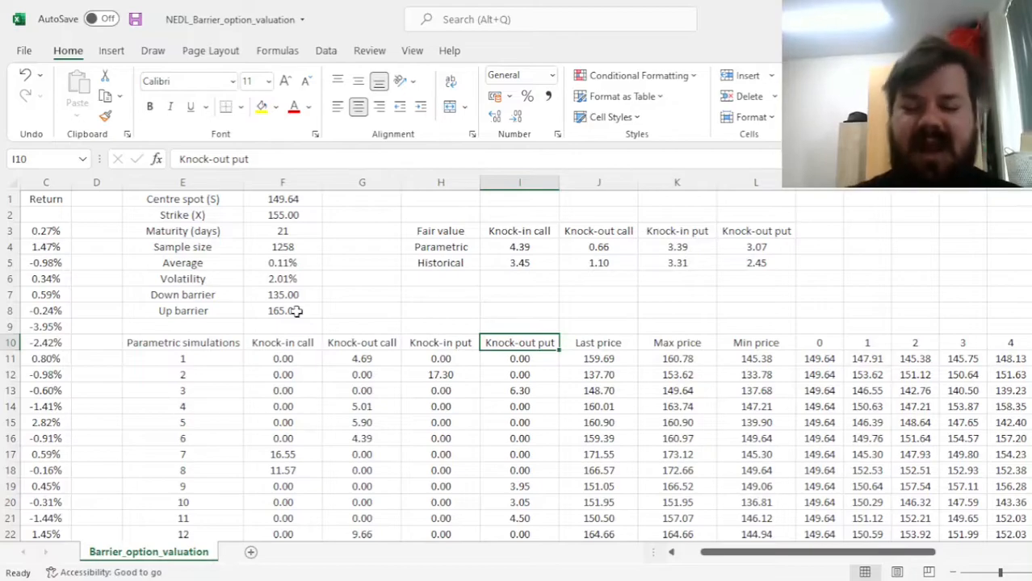
pyautogui.moveTo(551, 296)
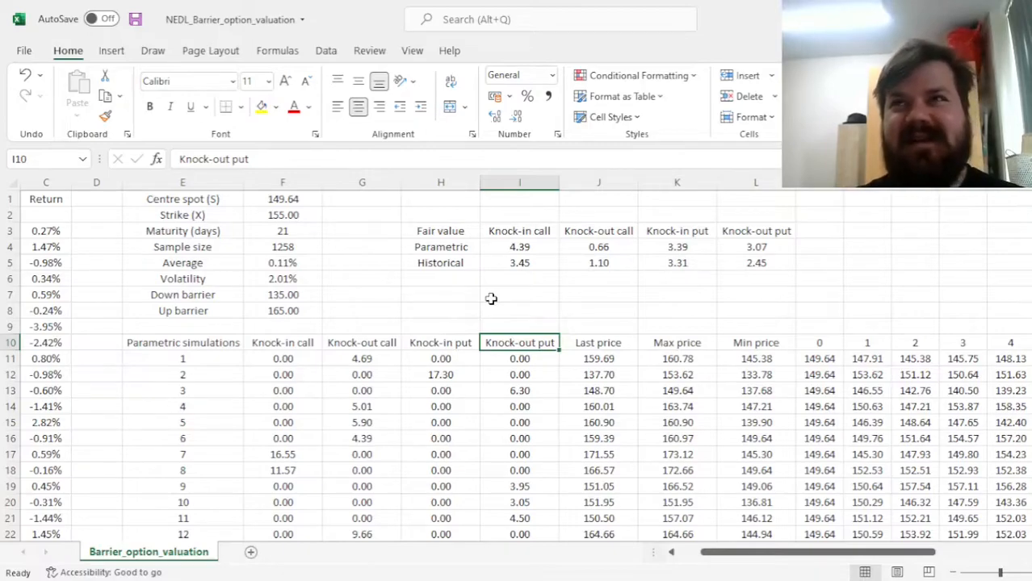
pyautogui.click(519, 294)
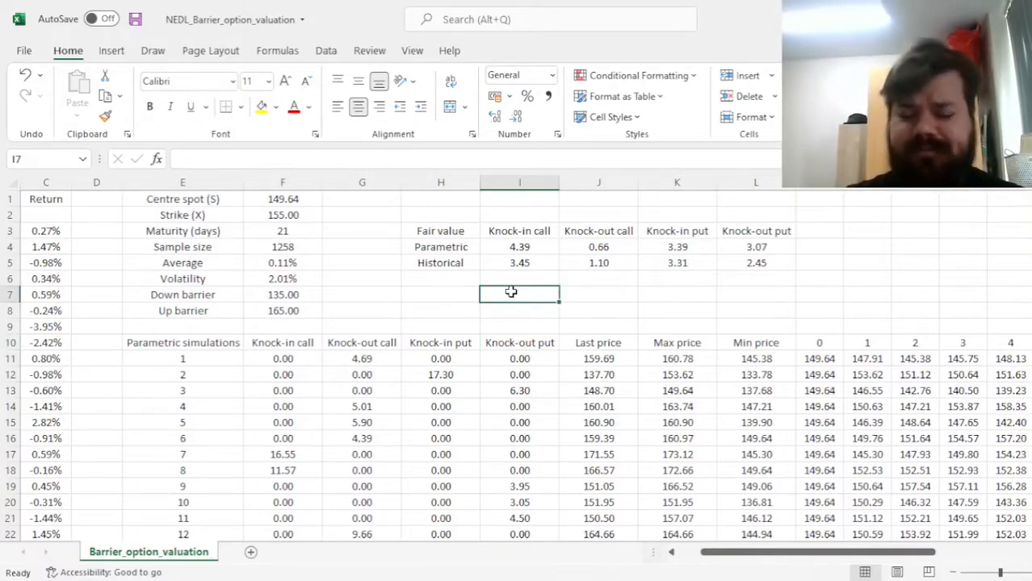